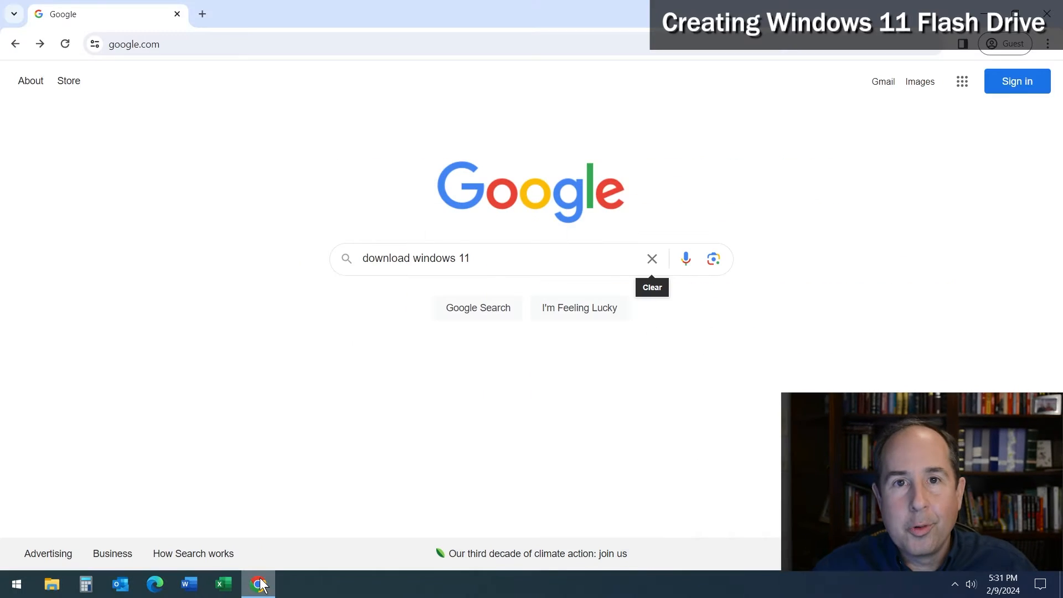
- Search Google for 'download windows 11' and download the media creation tool from Microsoft's page
left_click(474, 259)
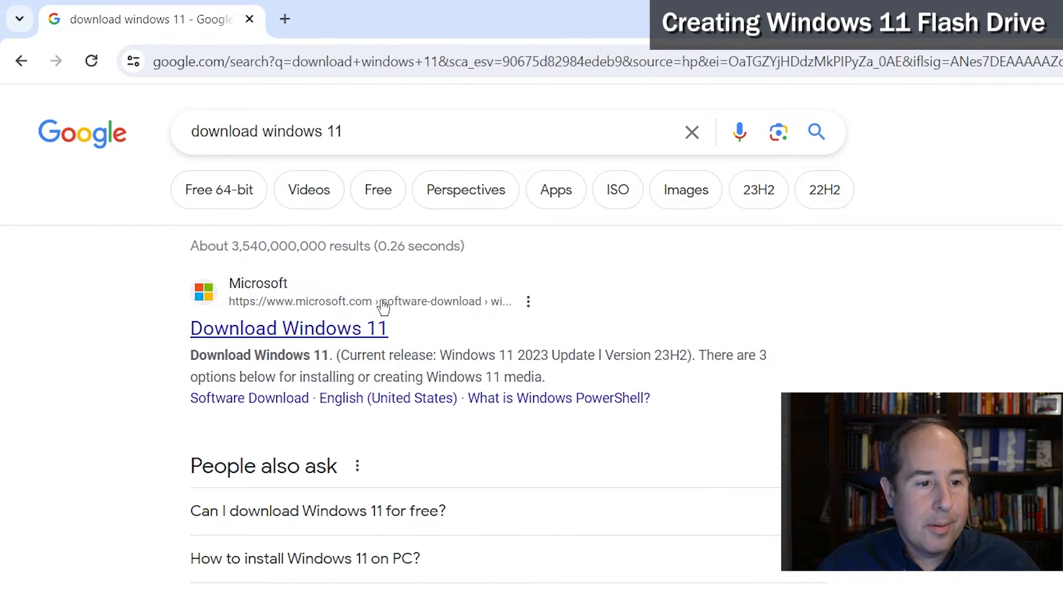
left_click(287, 329)
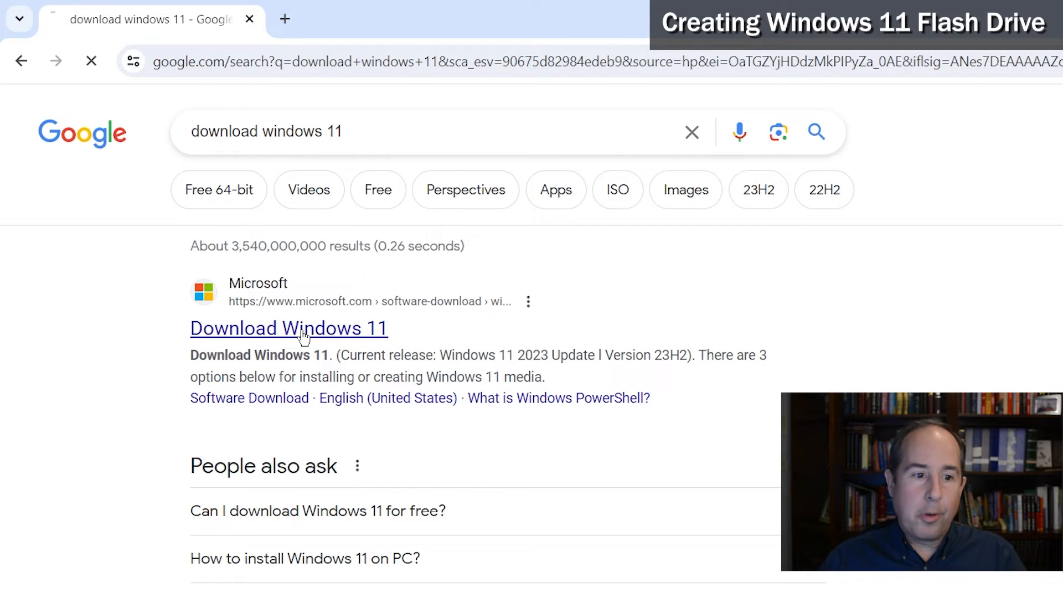
left_click(289, 327)
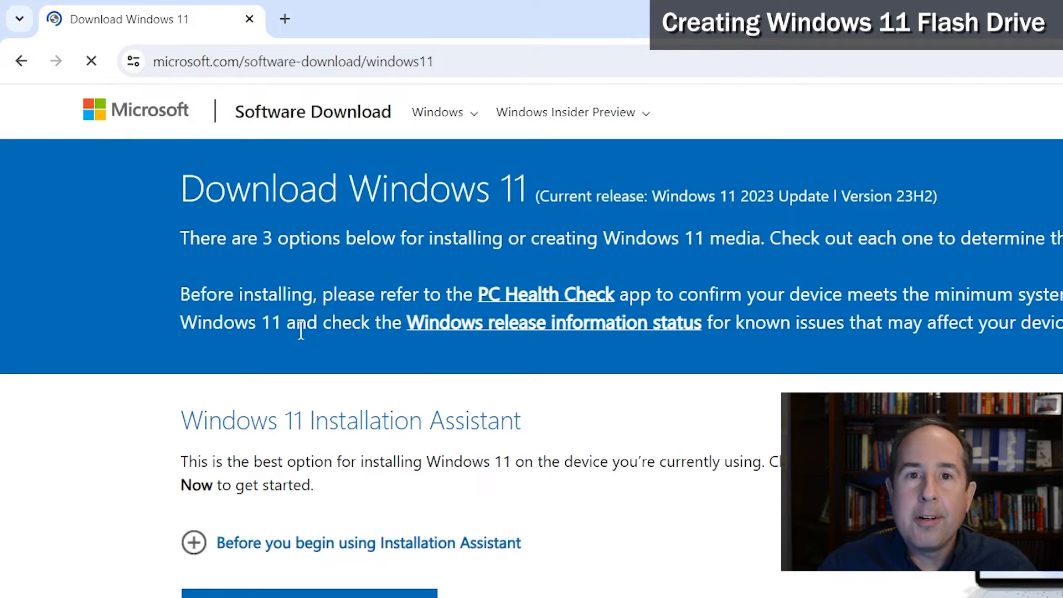
scroll("down", 3)
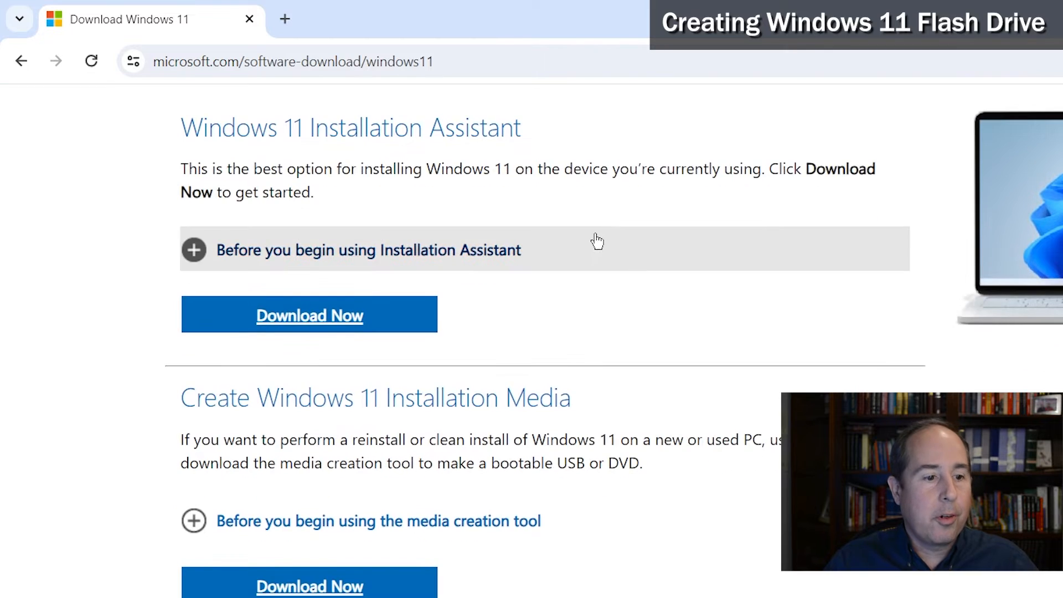
scroll("down", 3)
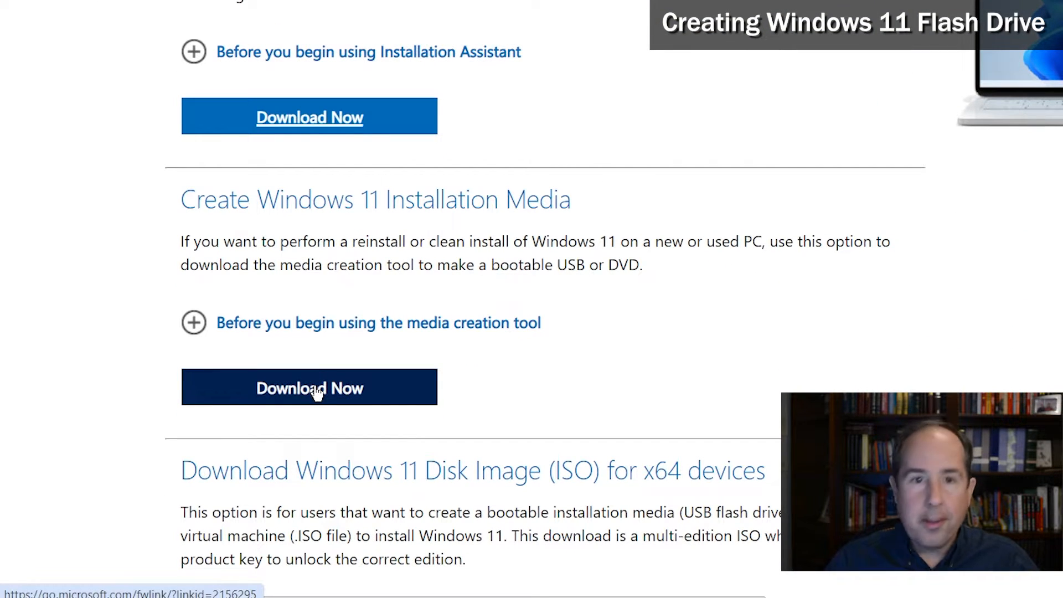
left_click(309, 387)
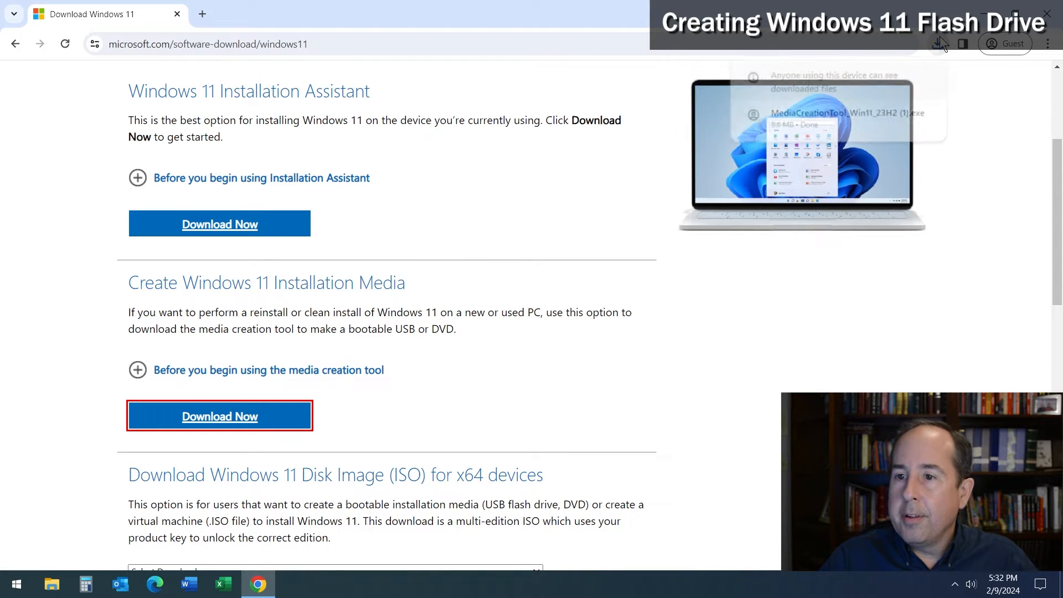
- Run the Media Creation Tool as admin, accept the license, and keep English (United States) and Windows 11
left_click(938, 43)
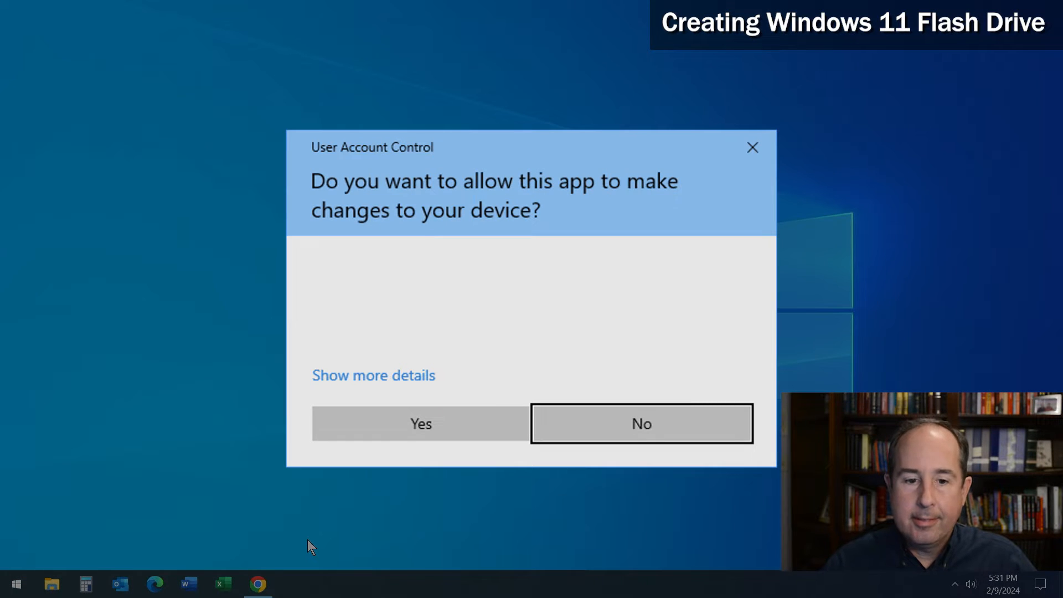
left_click(420, 423)
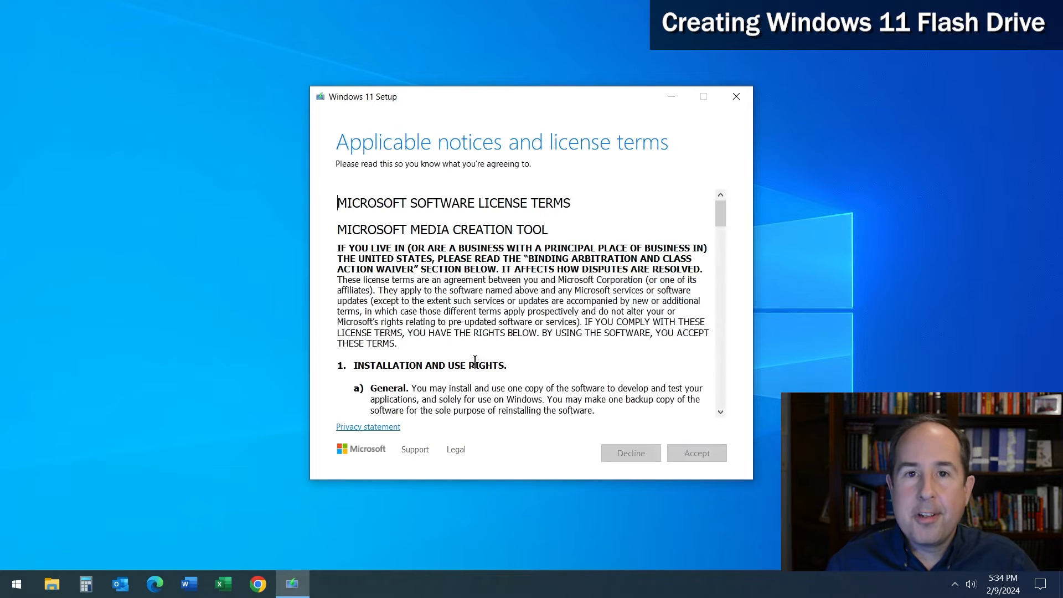
left_click(696, 453)
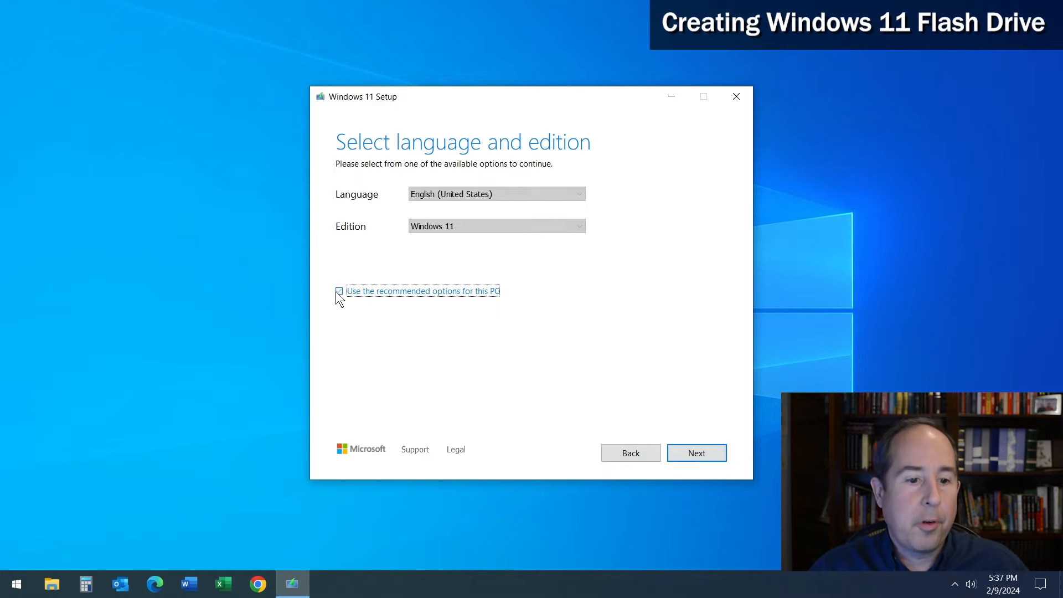
left_click(338, 291)
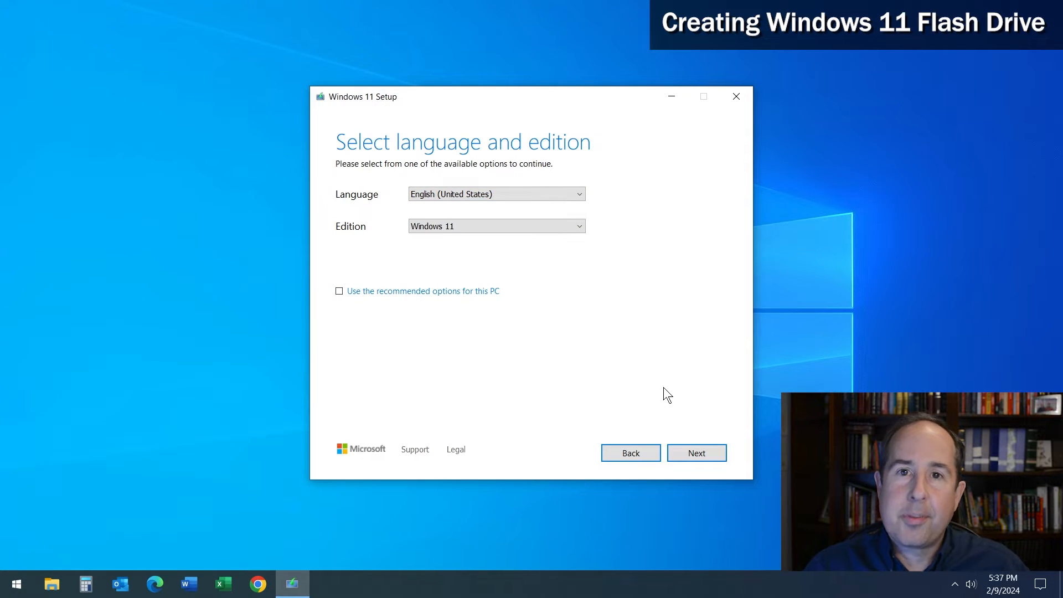
left_click(696, 453)
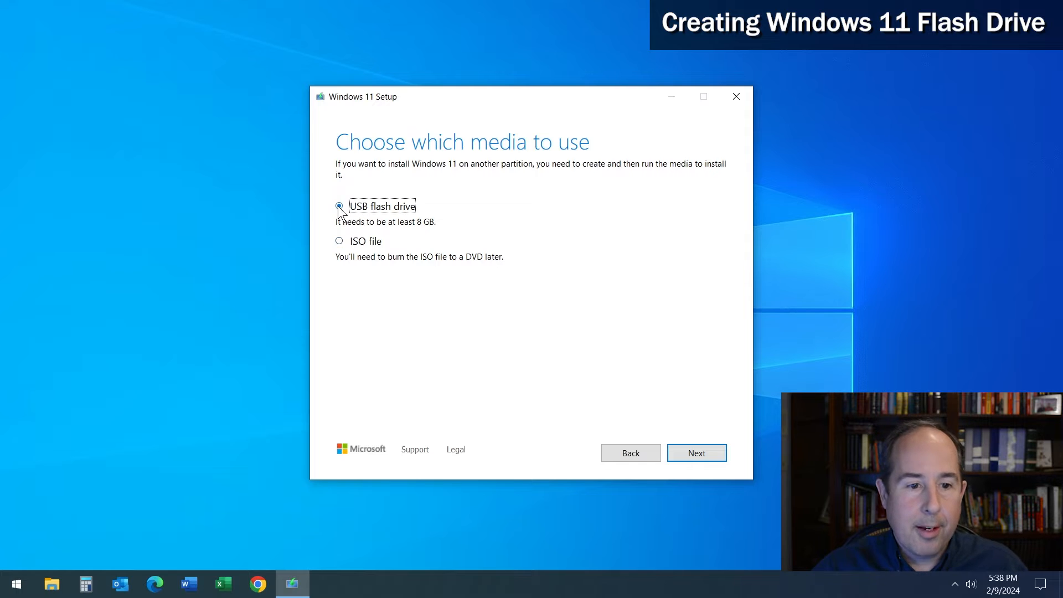
- Choose USB flash drive media and write Windows 11 to drive D: (ESD-USB)
left_click(695, 453)
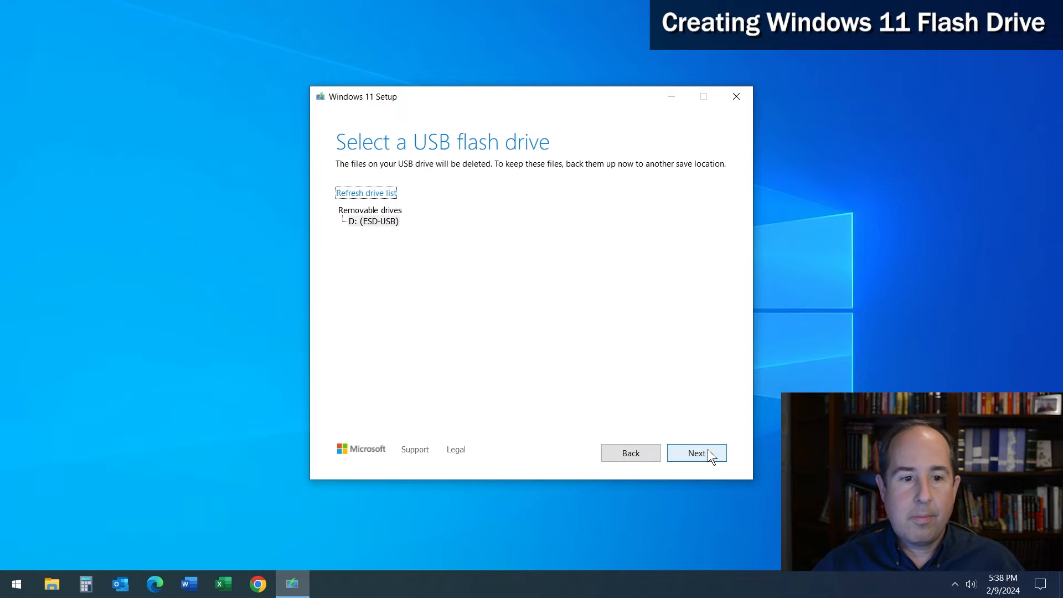
mouse_move(426, 165)
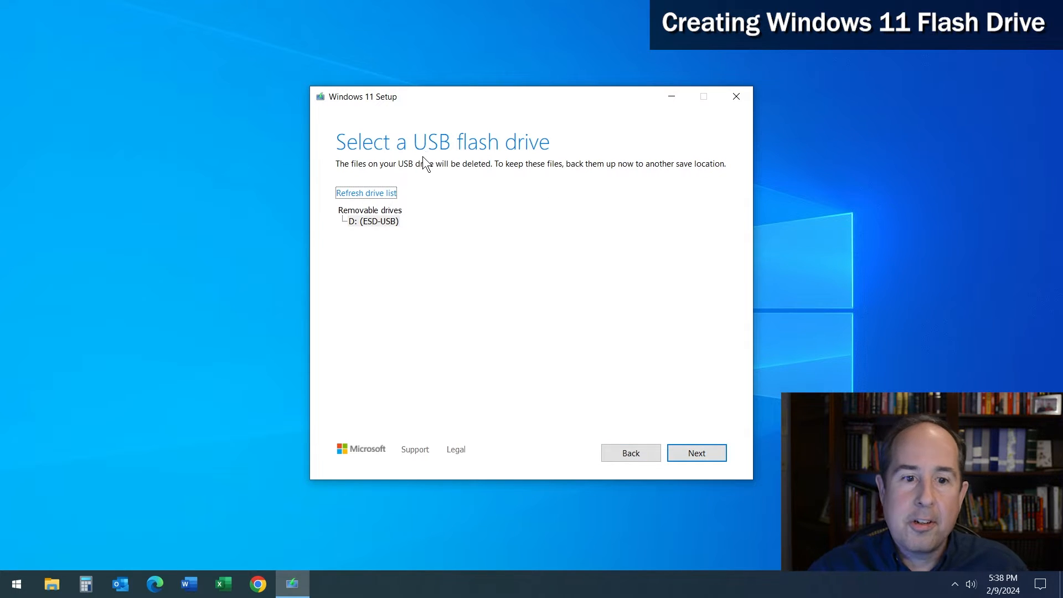
mouse_move(466, 158)
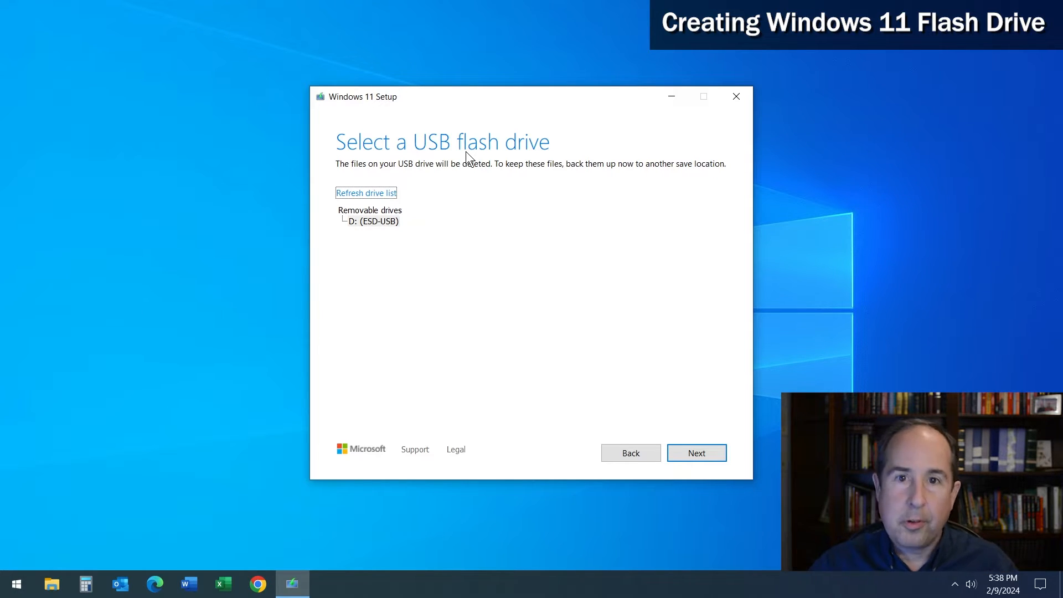
mouse_move(362, 238)
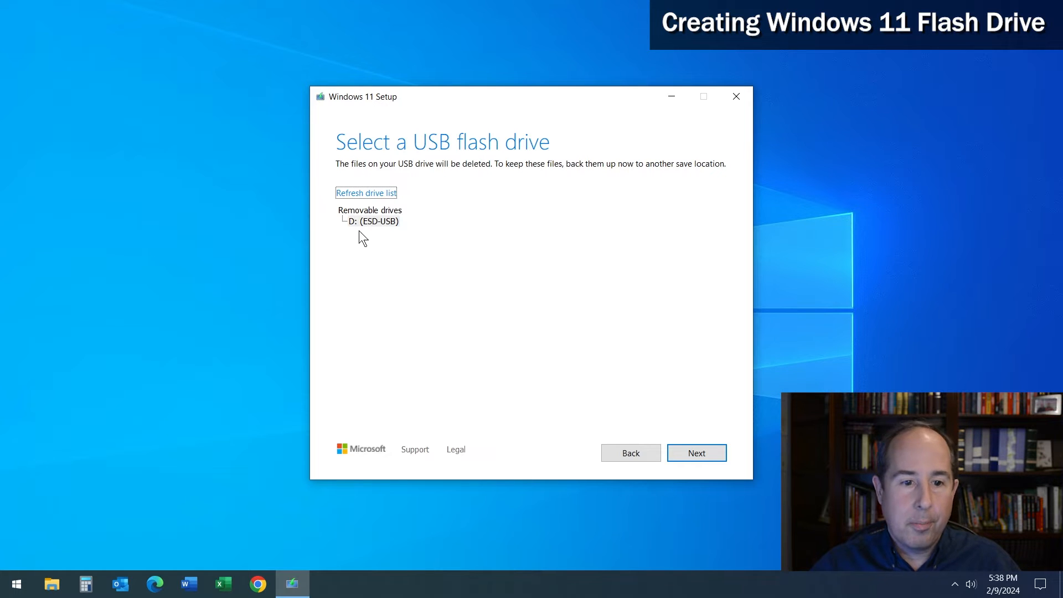
left_click(370, 221)
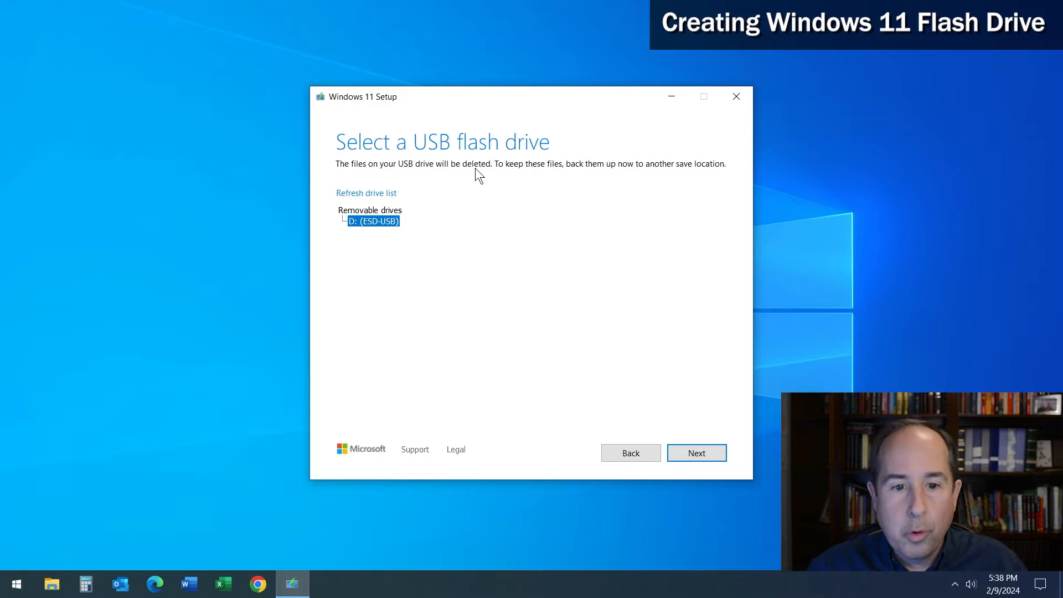
left_click(695, 453)
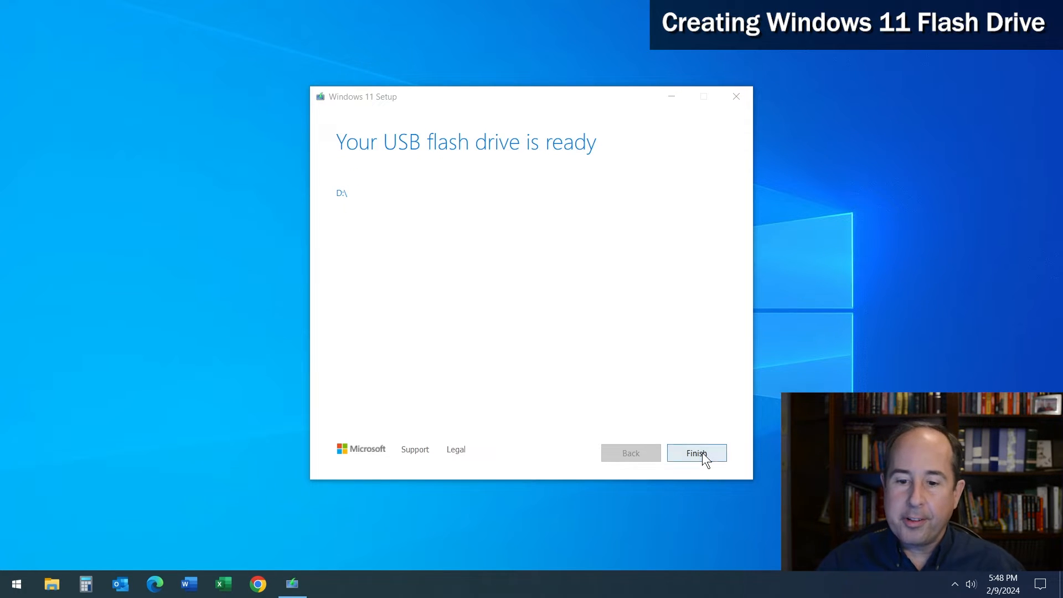
- Close the finished tool and search Google for 'dell optiplex 7040 boot to usb'
left_click(696, 453)
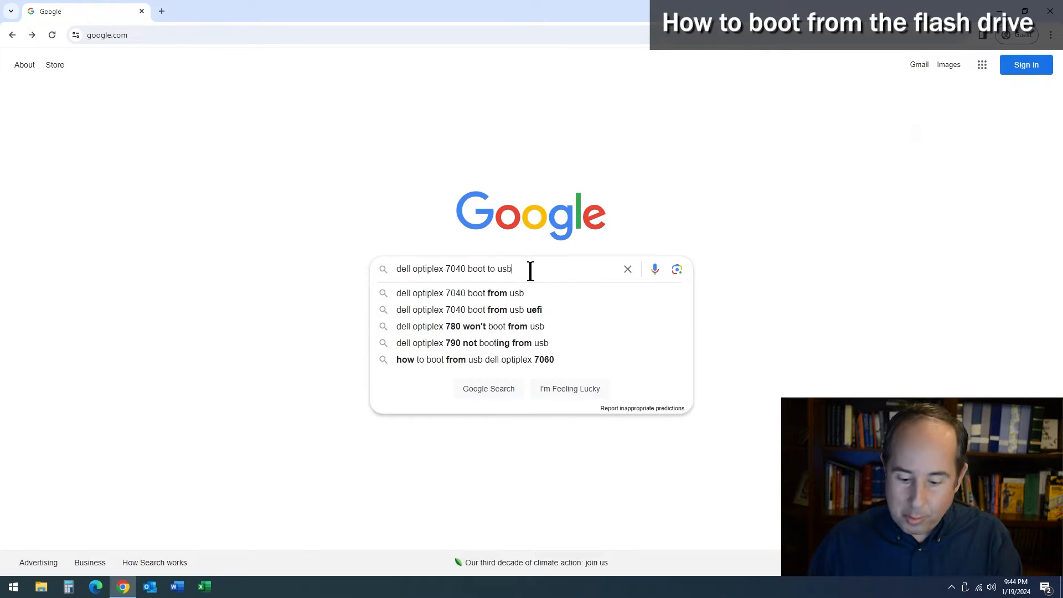
key("Enter")
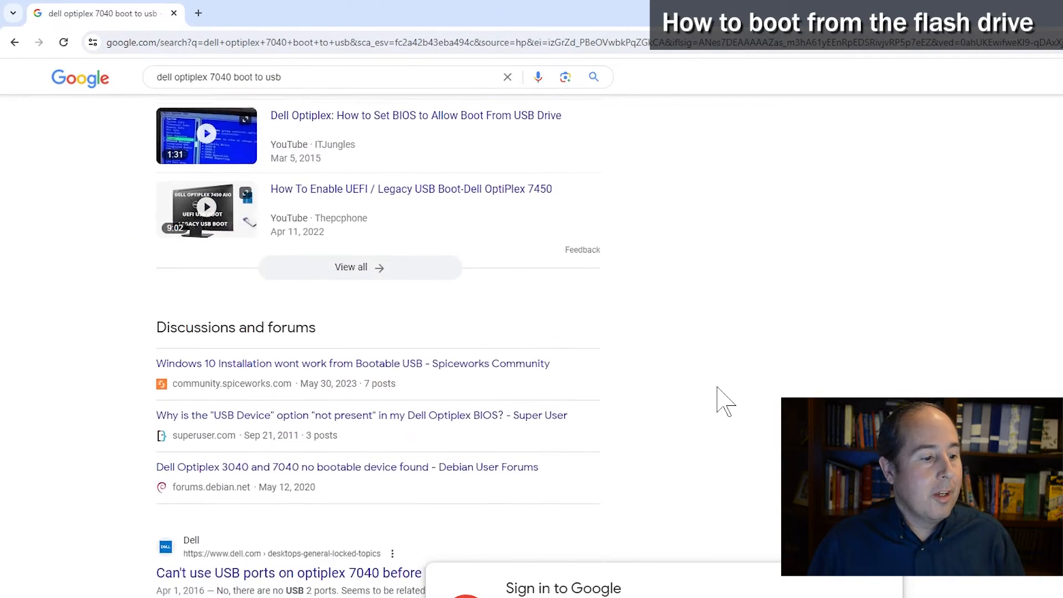
scroll("down", 3)
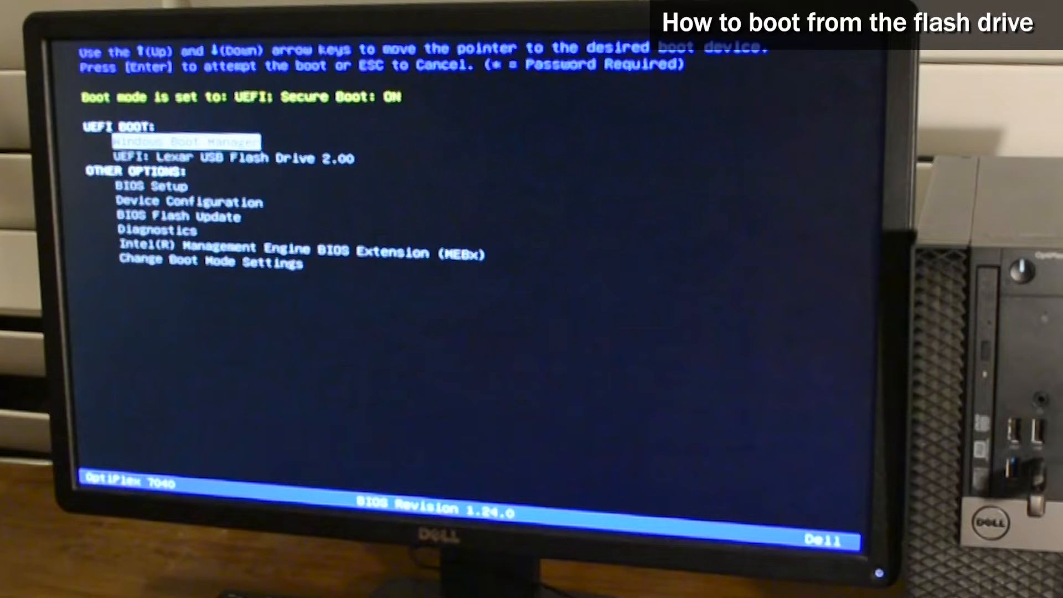
- In the F12 boot menu, boot from UEFI: Lexar USB Flash Drive 2.00
key("Down")
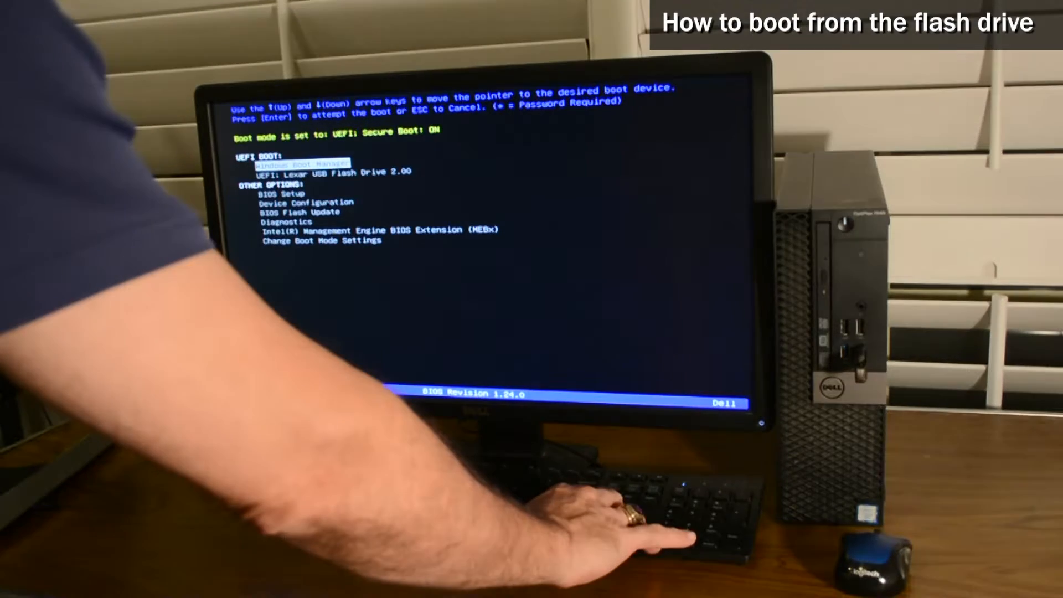
key("Down")
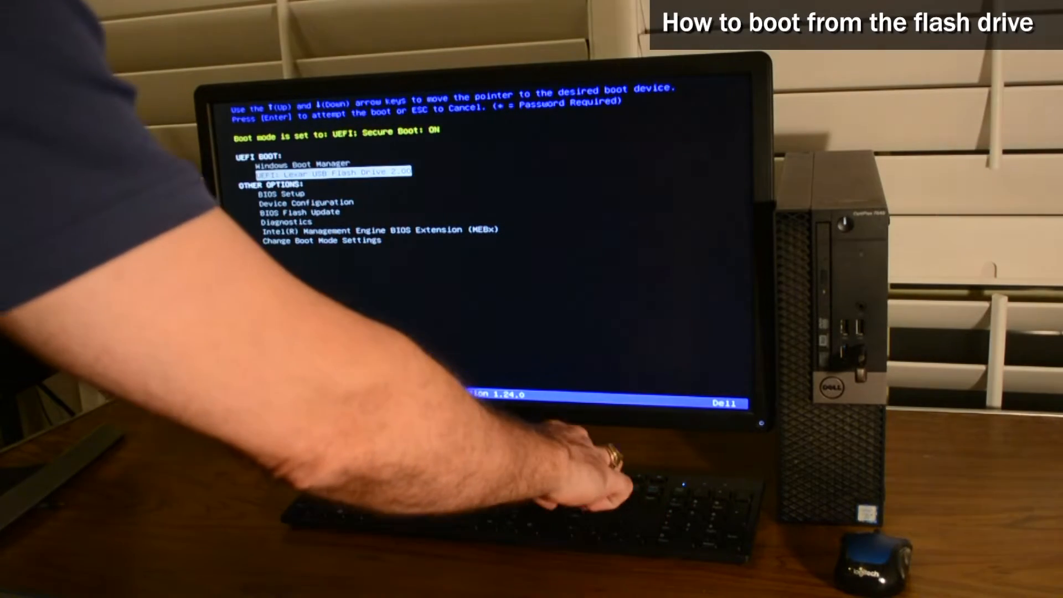
key("enter")
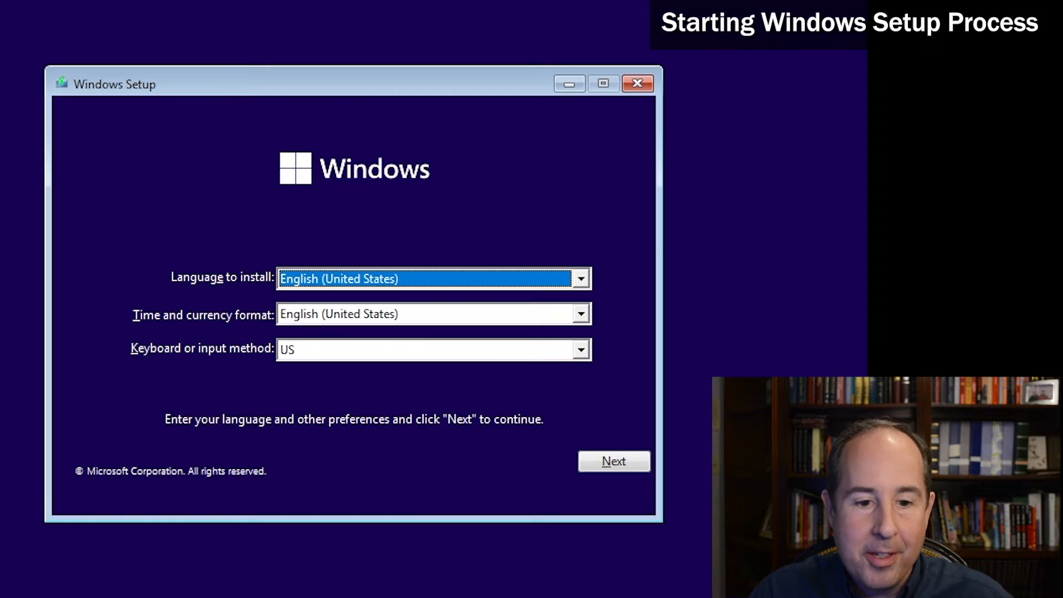
mouse_move(306, 434)
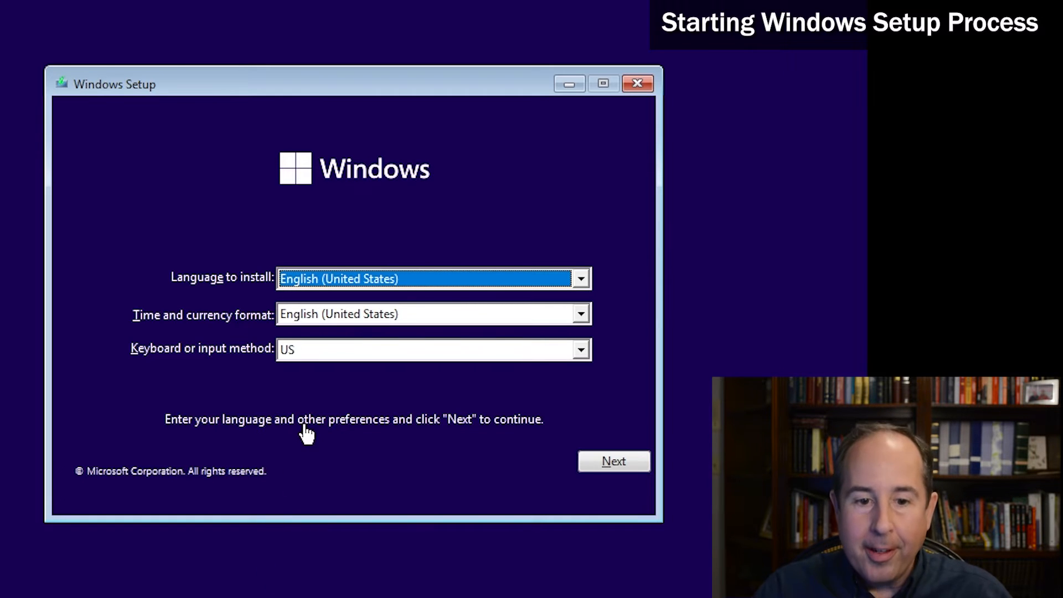
- Accept the language and keyboard defaults, start installing, and choose 'I don't have a product key'
left_click(612, 461)
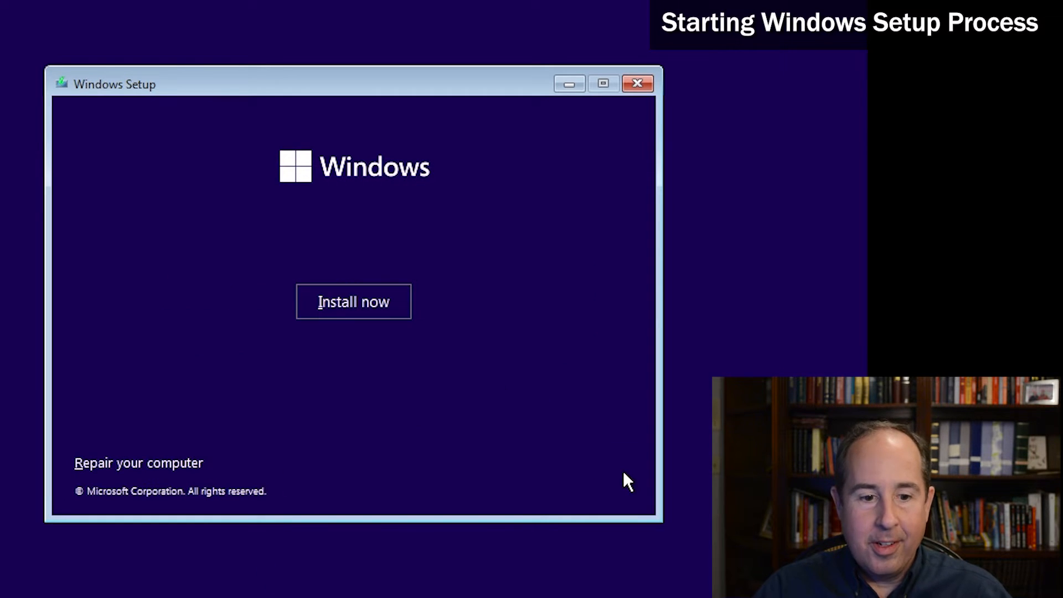
left_click(353, 302)
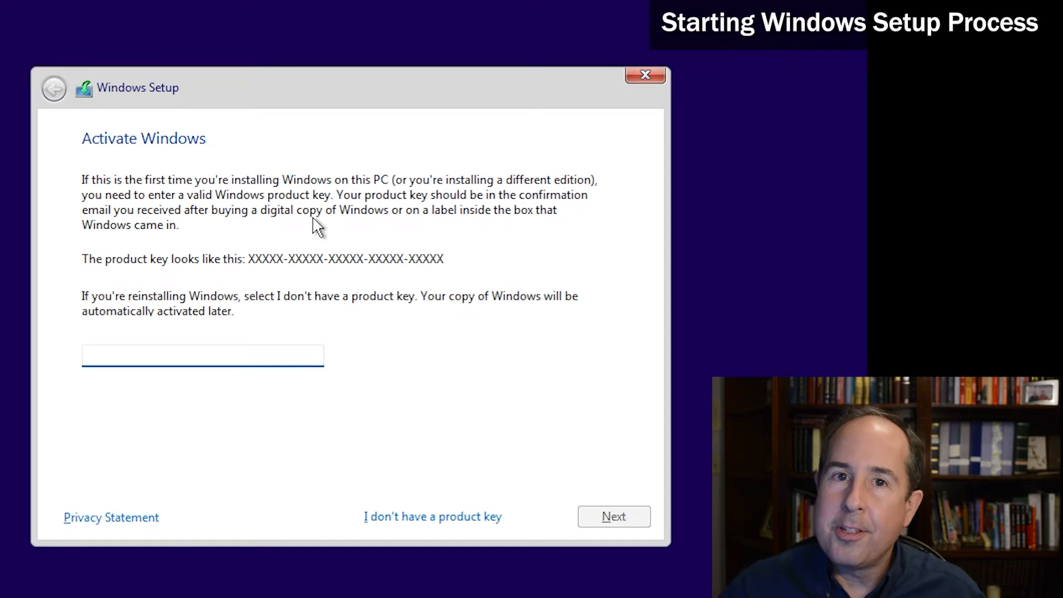
left_click(202, 355)
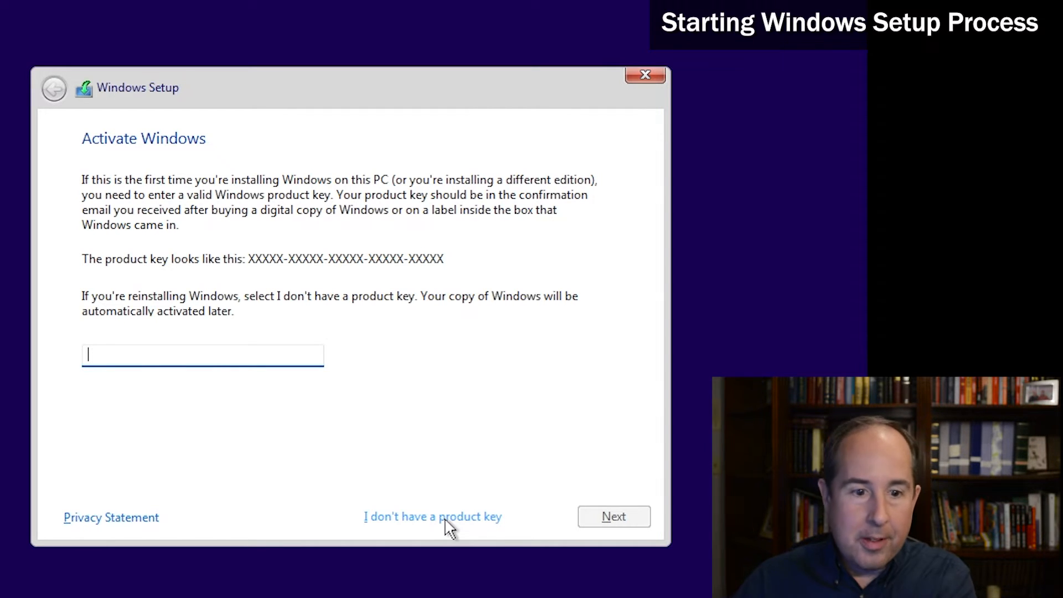
mouse_move(433, 470)
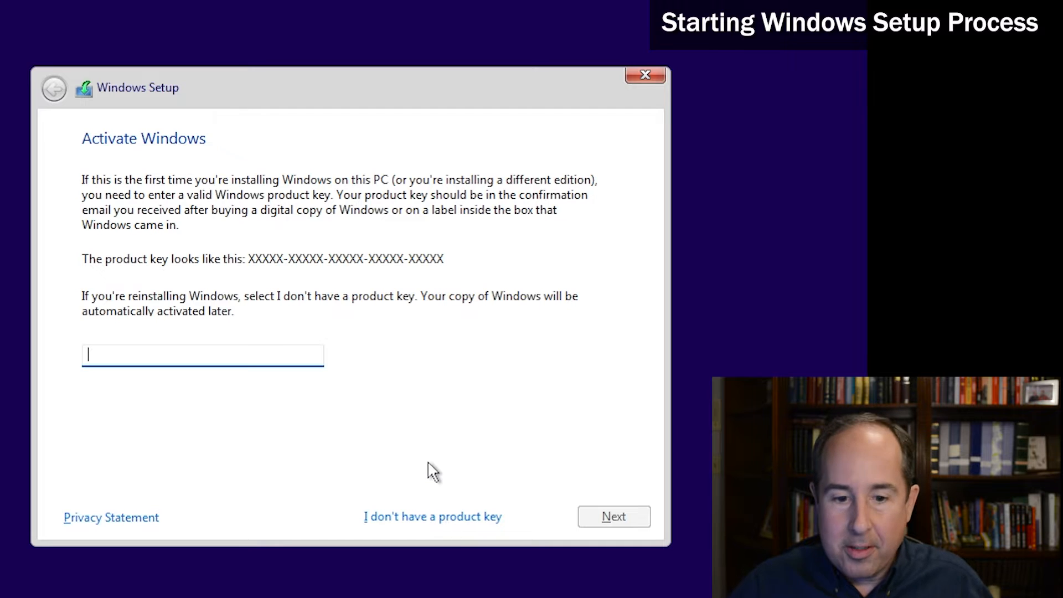
left_click(432, 516)
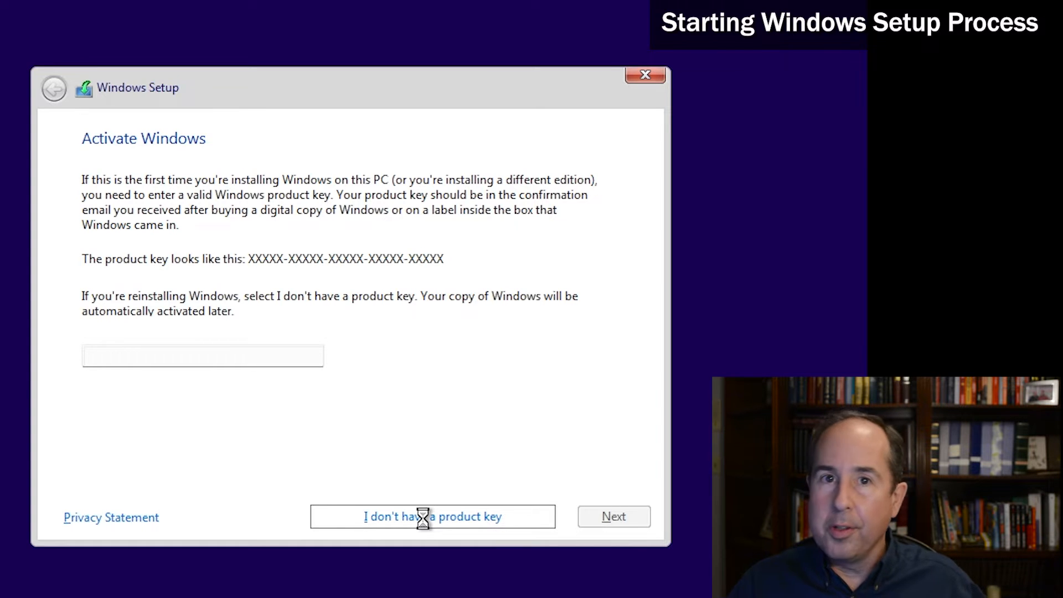
left_click(432, 516)
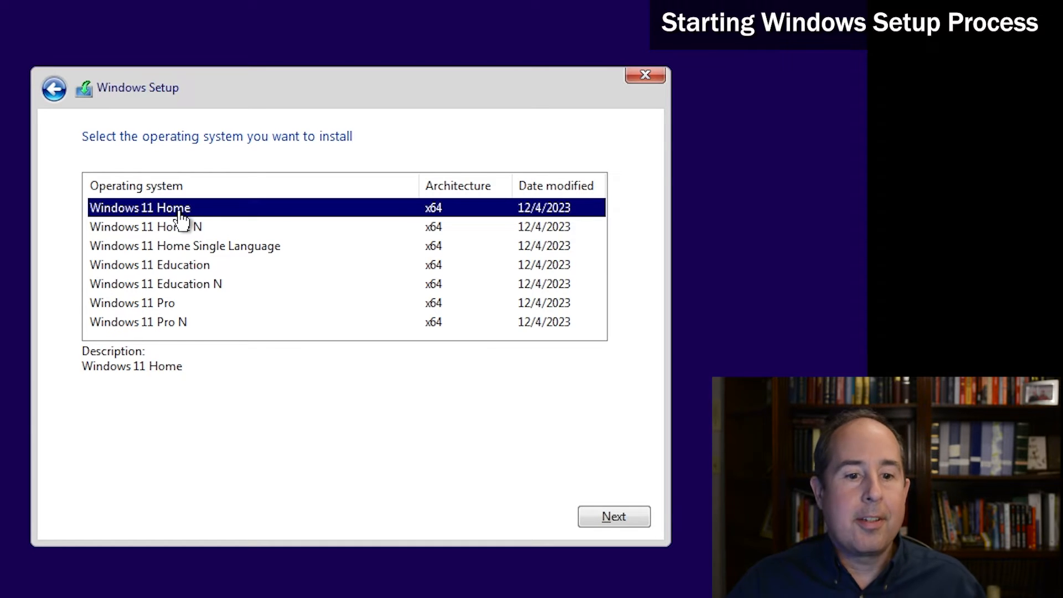
mouse_move(172, 314)
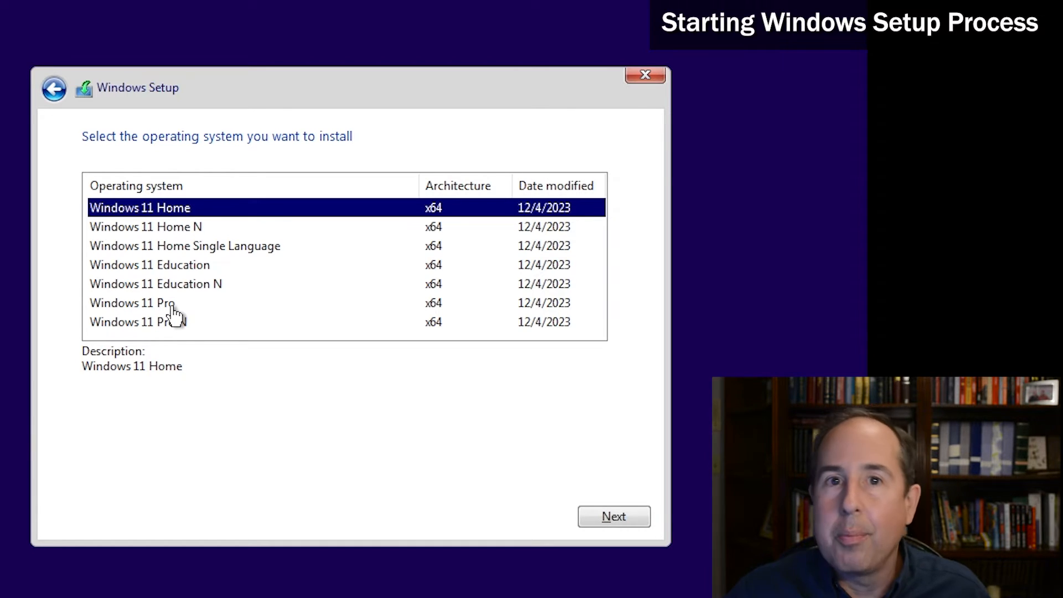
- Choose Windows 11 Pro, accept the license terms, and pick the Custom installation
left_click(132, 303)
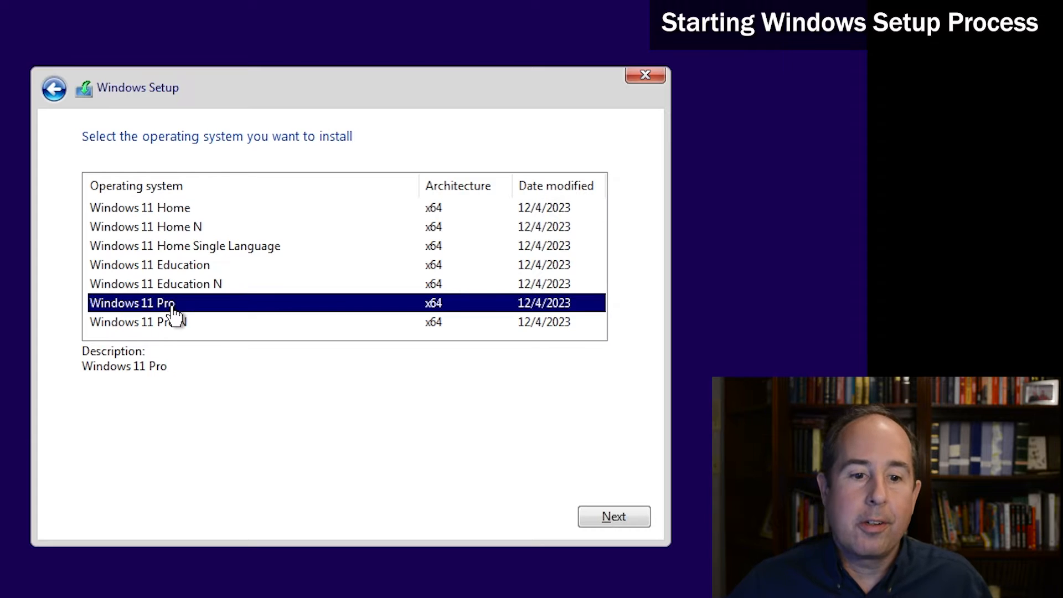
left_click(613, 516)
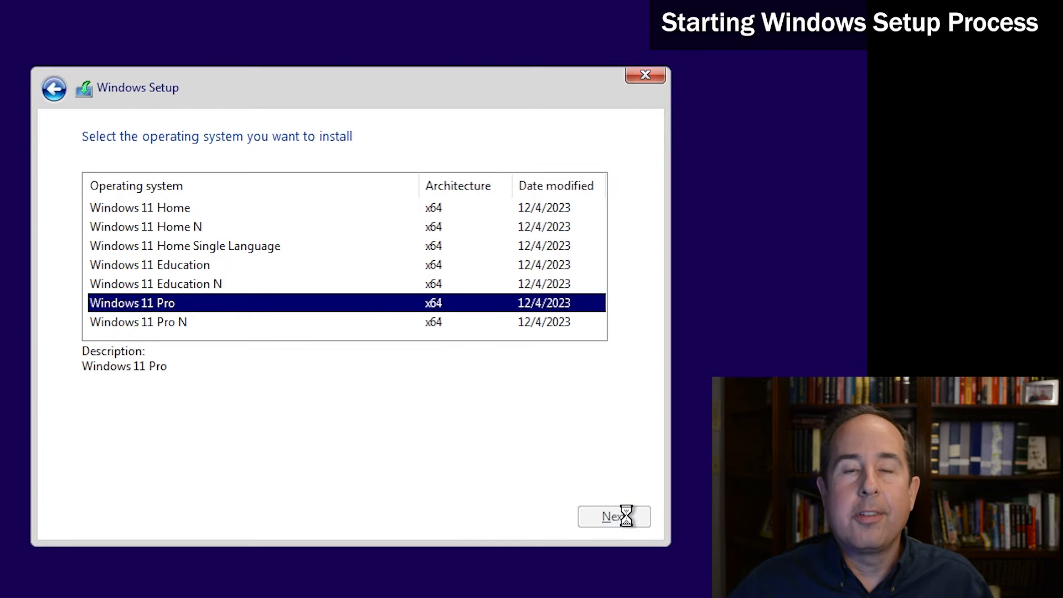
left_click(613, 516)
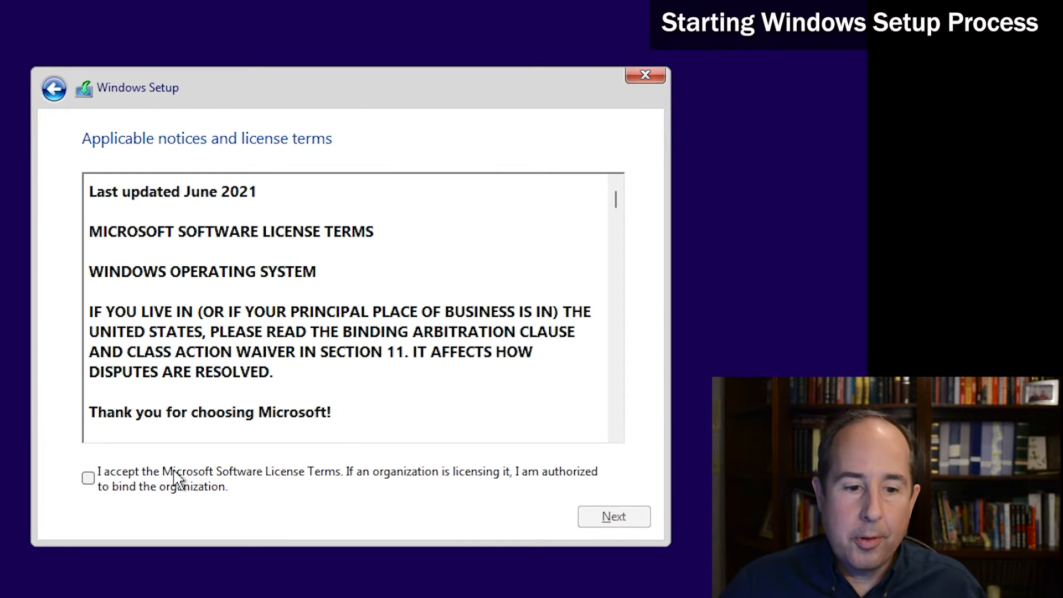
left_click(88, 478)
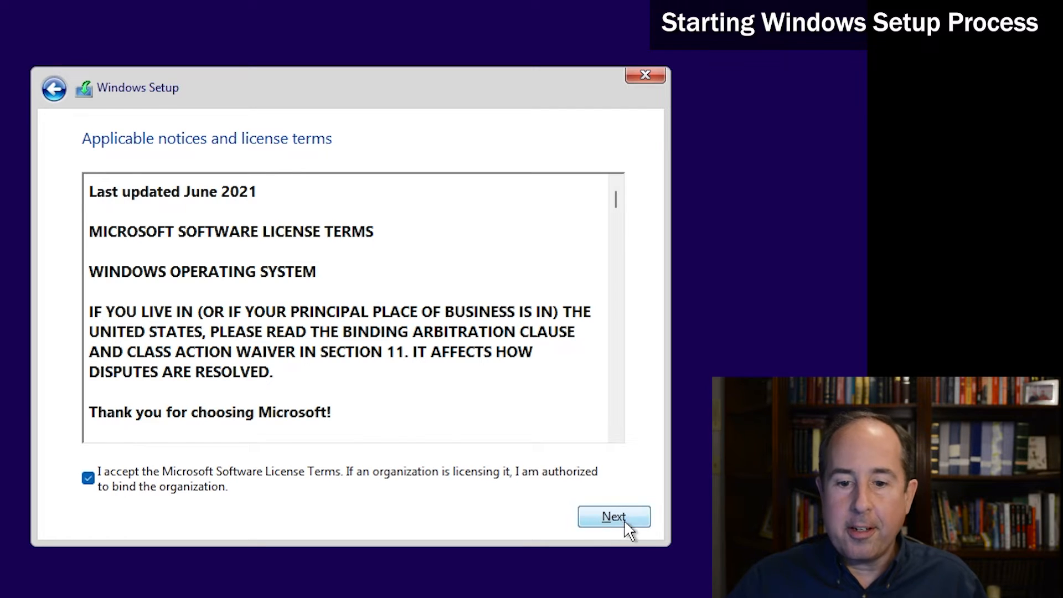
left_click(613, 516)
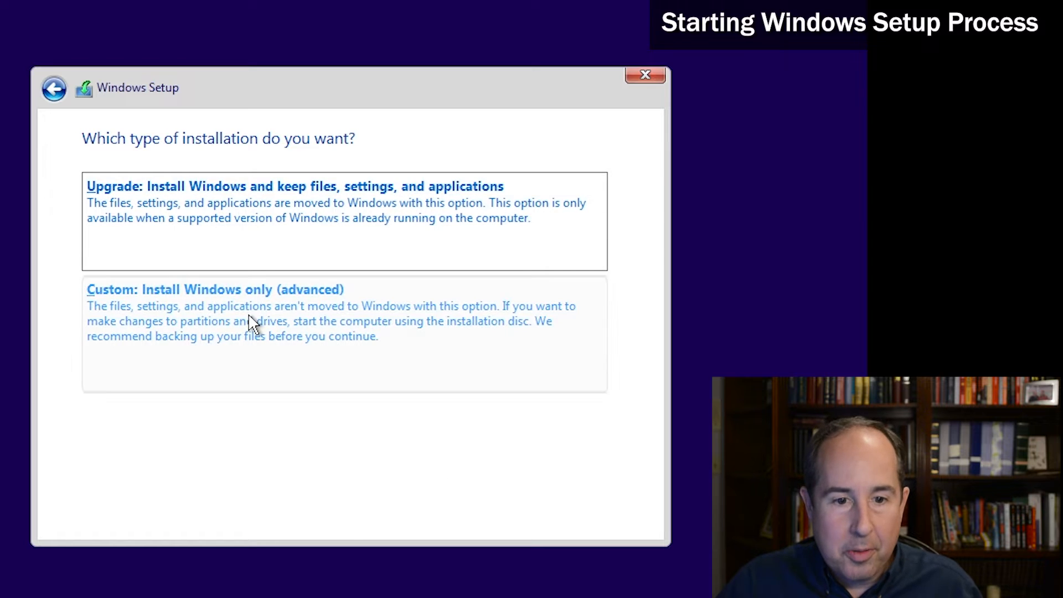
left_click(214, 289)
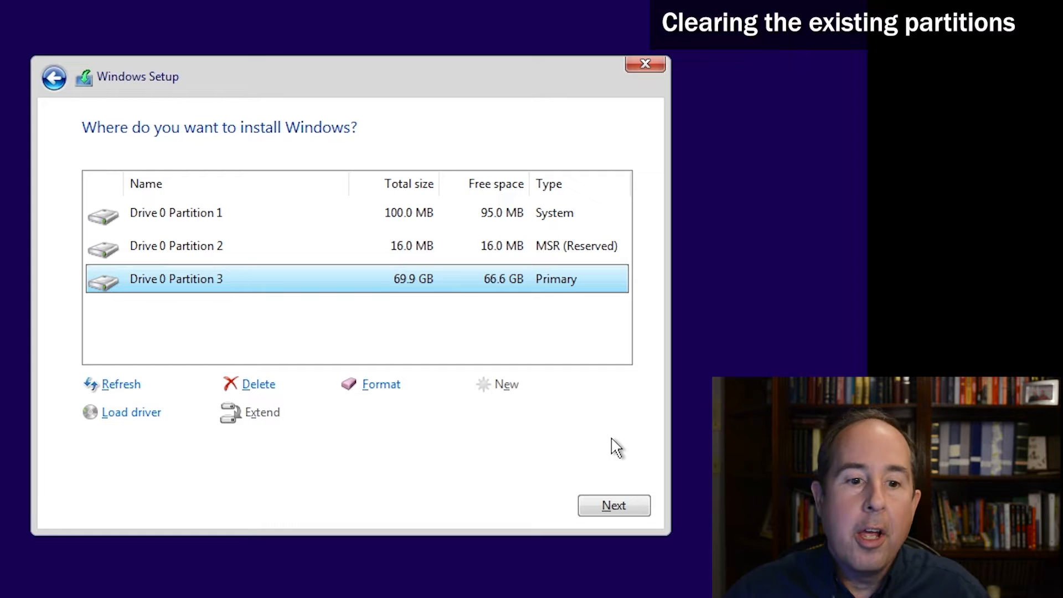
mouse_move(170, 238)
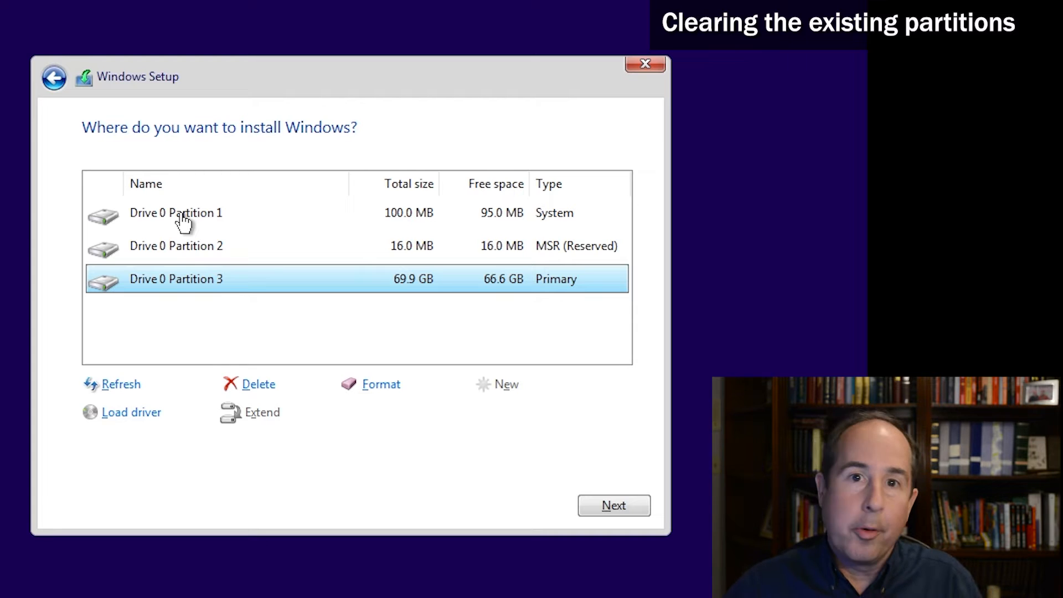
- Delete the 100 MB system partition and remaining partitions, then install onto the 70.0 GB unallocated space
left_click(176, 212)
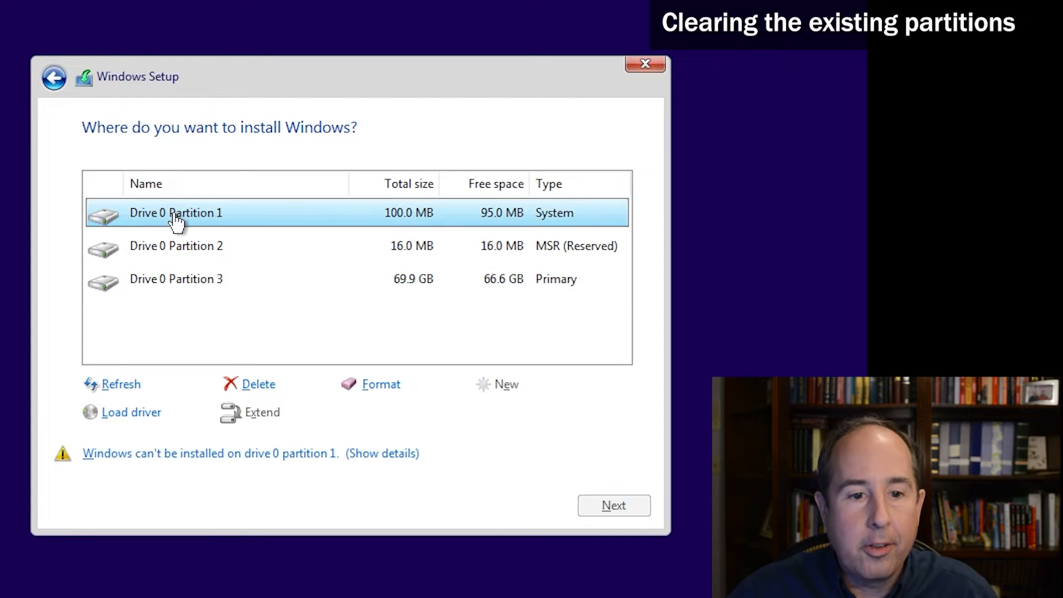
left_click(257, 384)
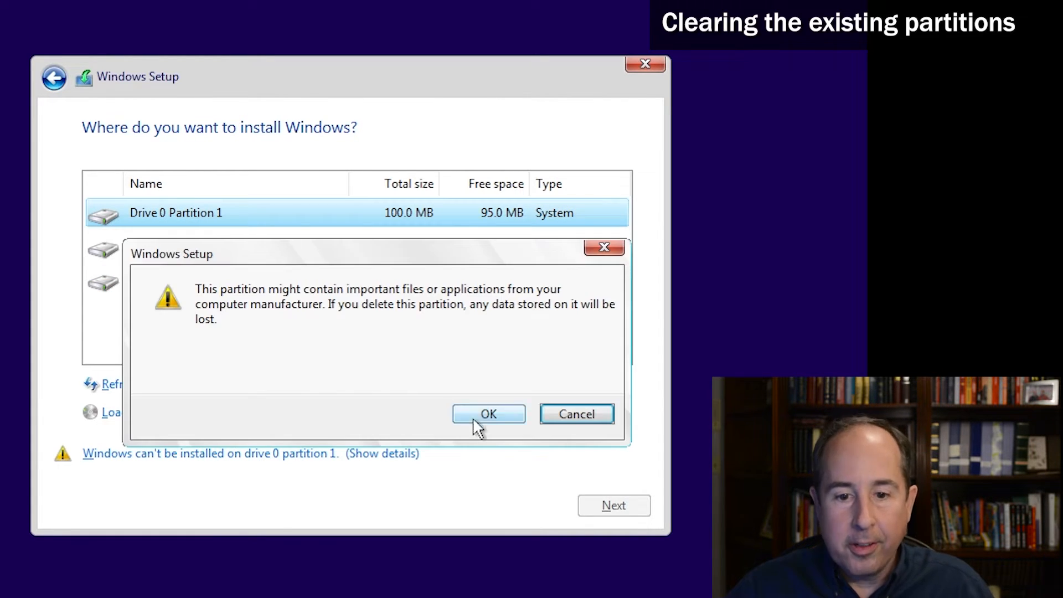
left_click(488, 413)
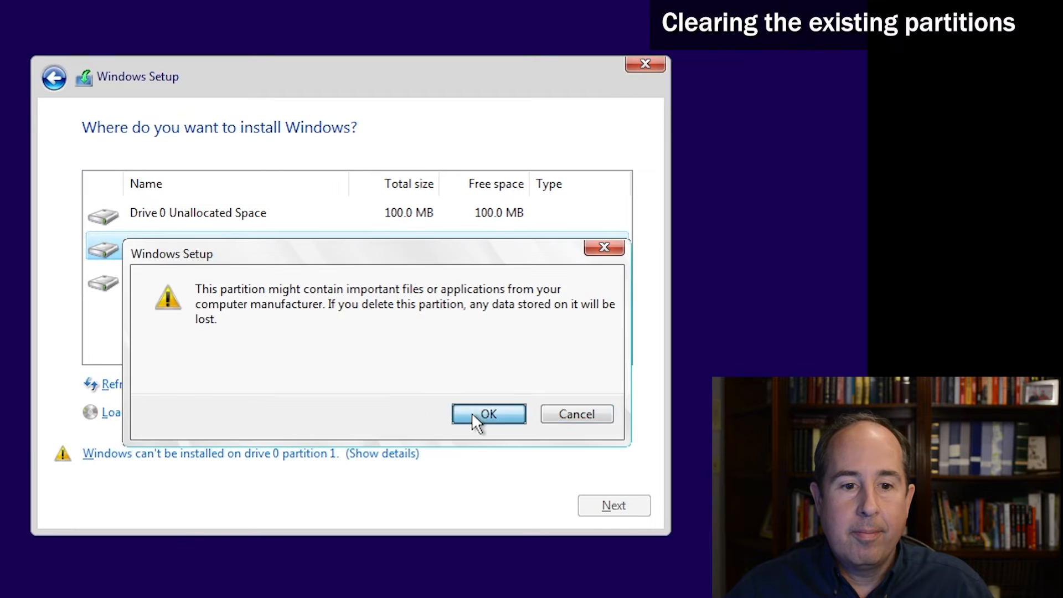
left_click(489, 415)
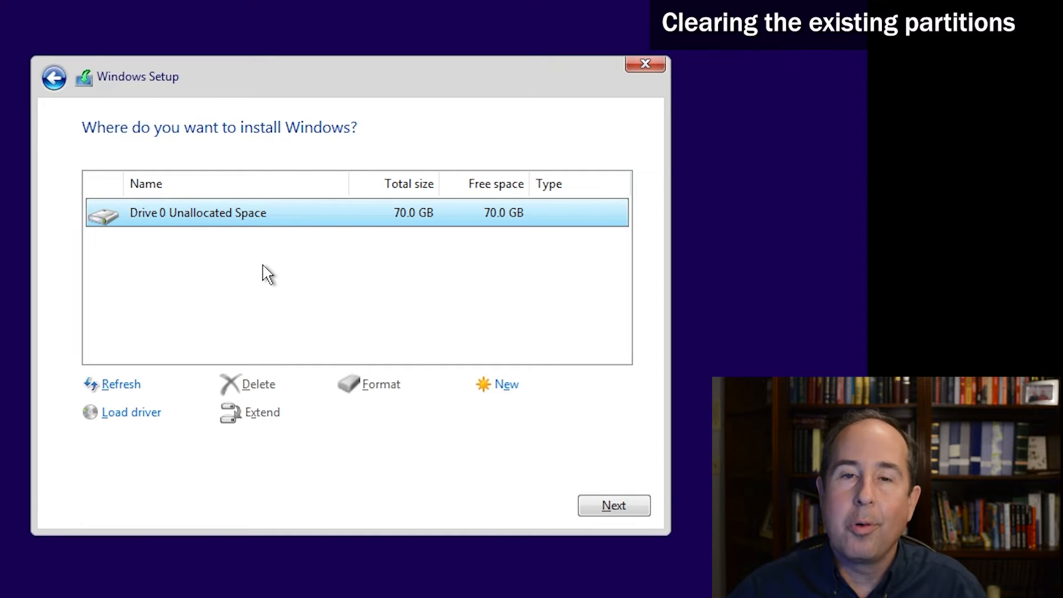
left_click(613, 505)
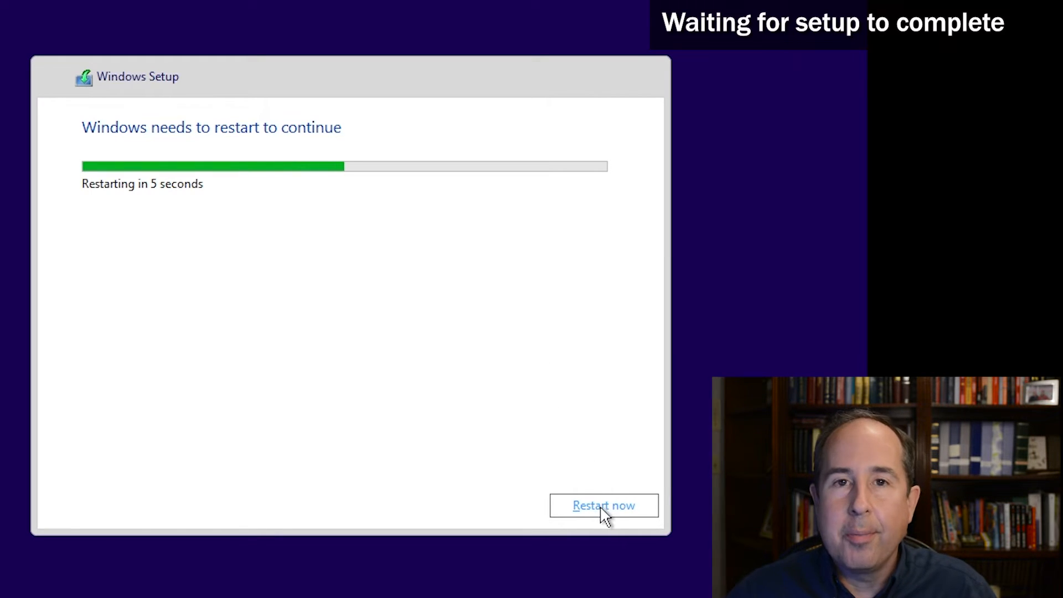
- Choose Restart now on the 'Windows needs to restart' screen
left_click(603, 505)
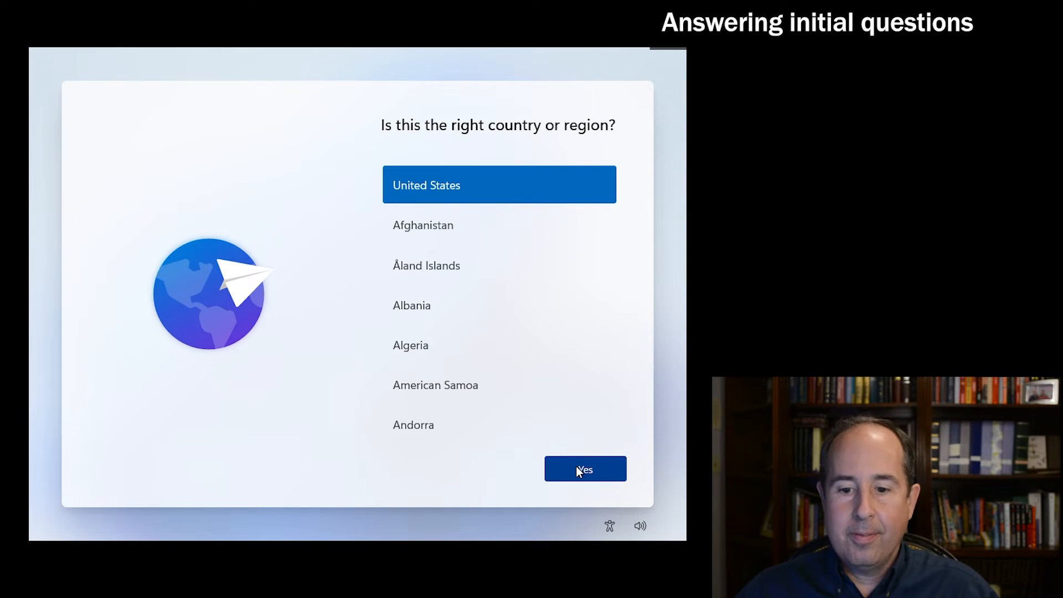
- Confirm United States region and US keyboard, skipping a second keyboard layout
left_click(584, 468)
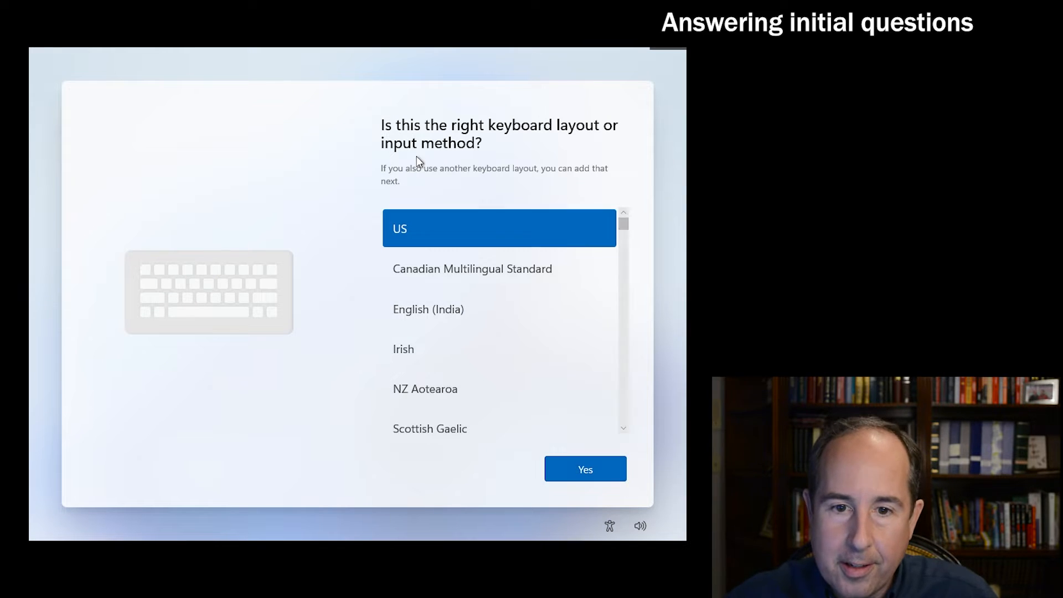
mouse_move(595, 466)
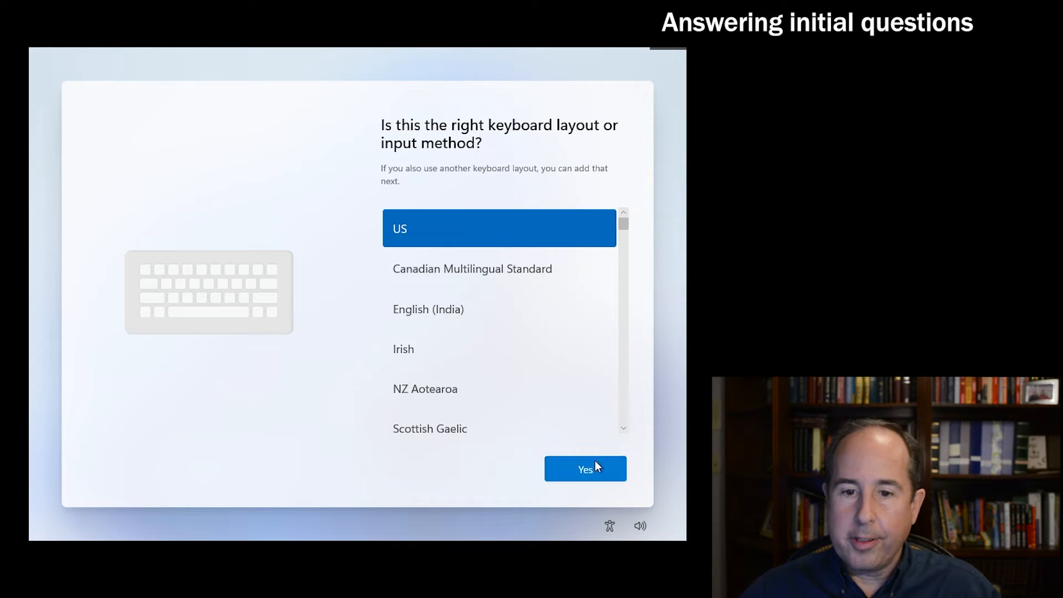
left_click(585, 468)
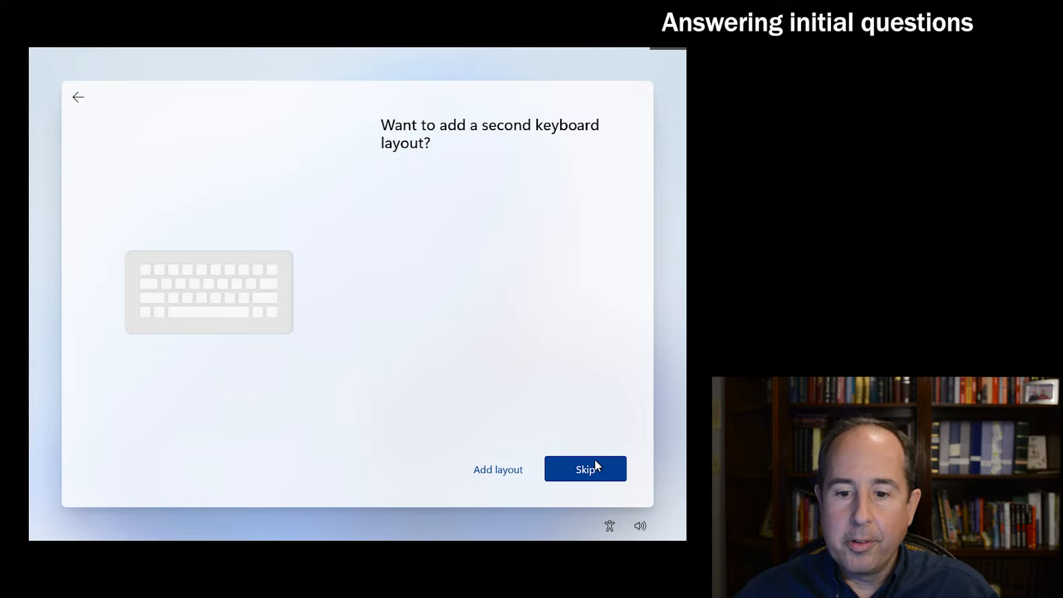
left_click(584, 468)
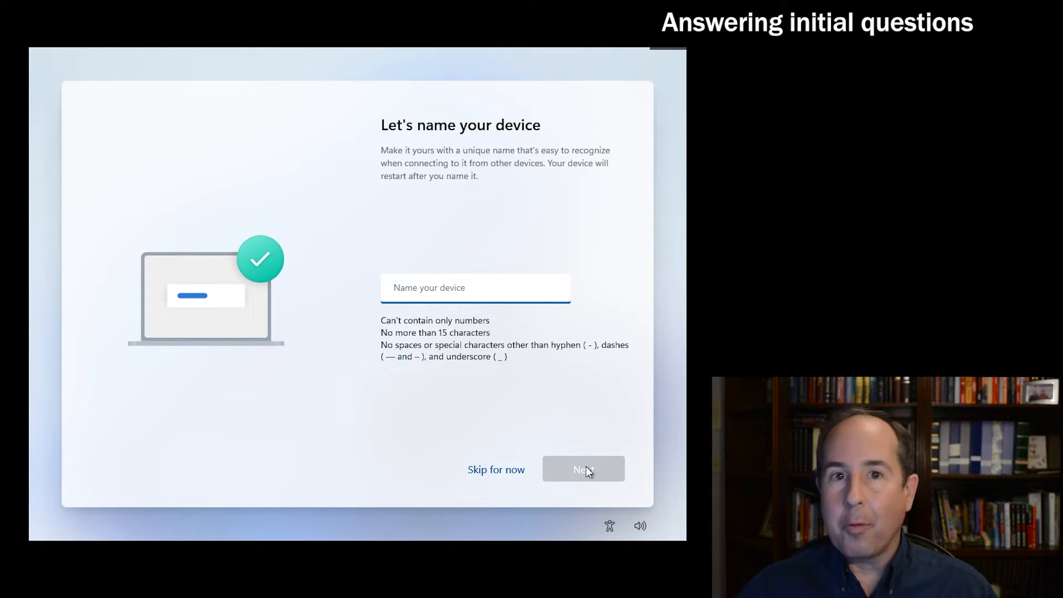
- Enter Desktop-PC as the device name and proceed to the account sign-in screen
left_click(475, 287)
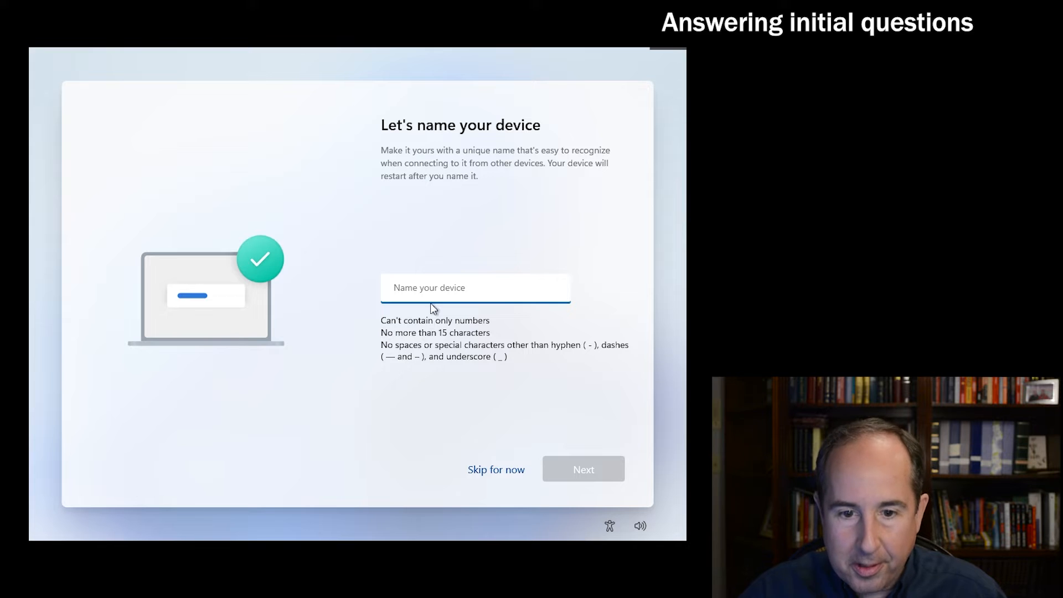
type("D")
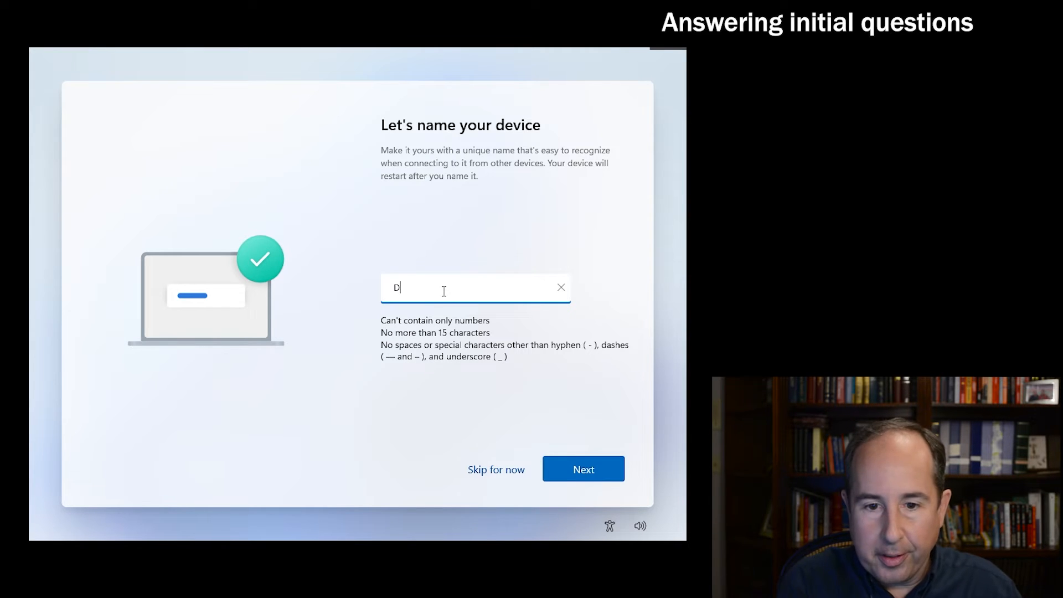
type("esktop-PC")
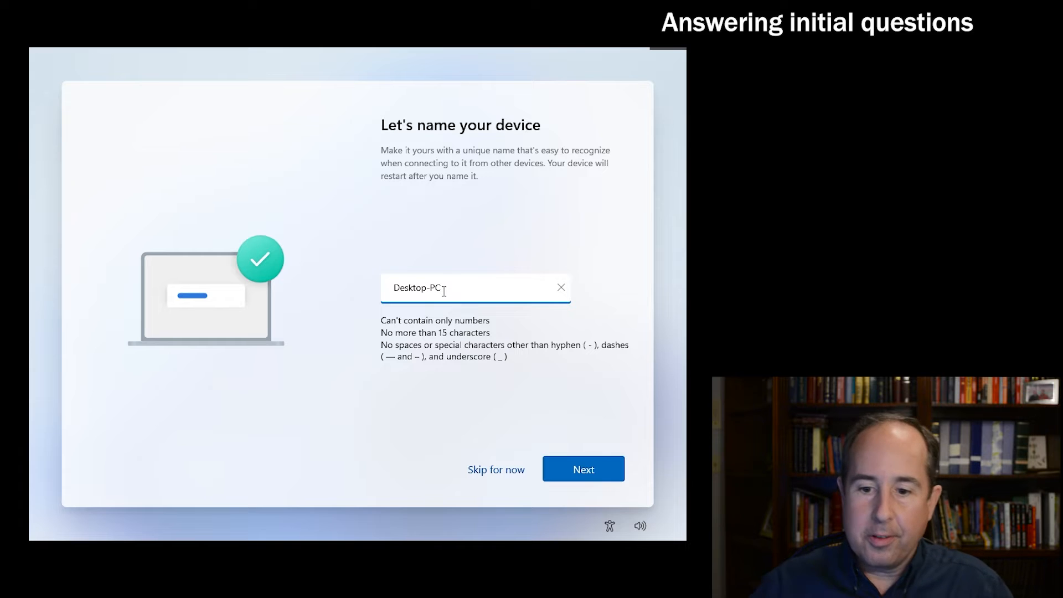
left_click(581, 469)
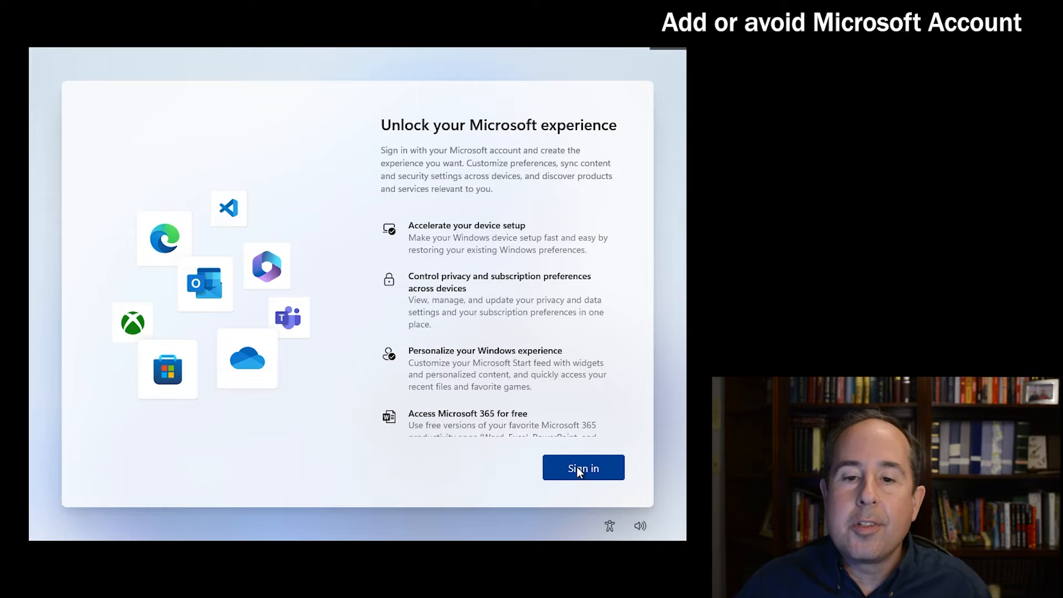
mouse_move(593, 570)
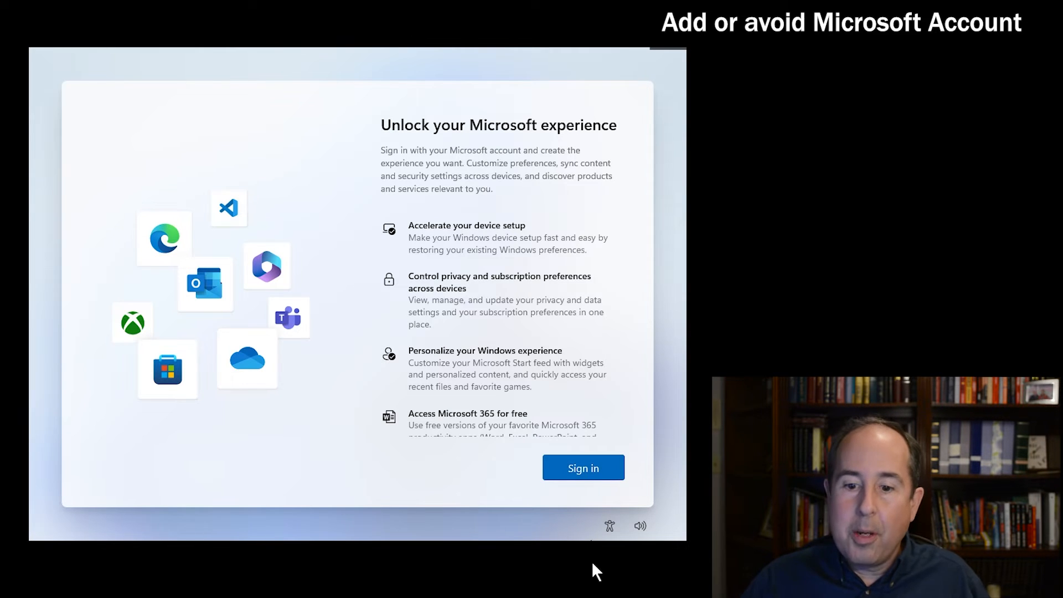
left_click(582, 467)
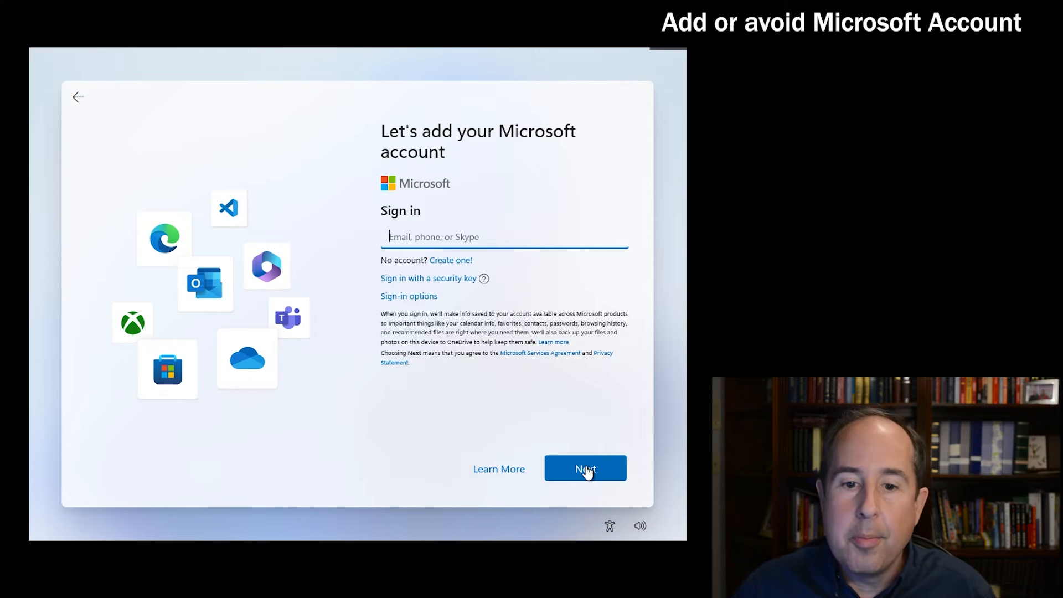
mouse_move(395, 225)
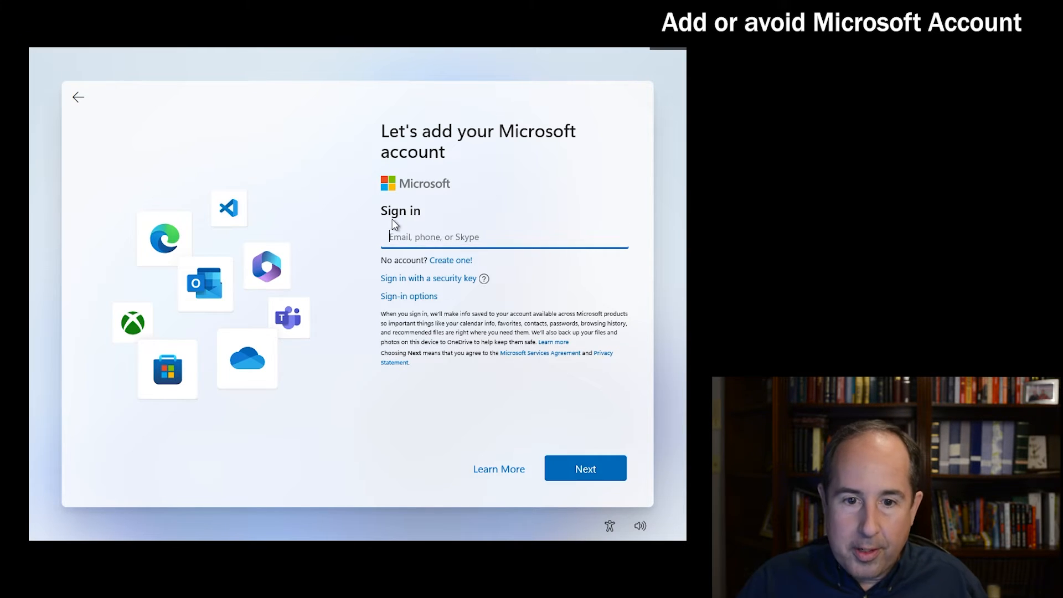
type("no")
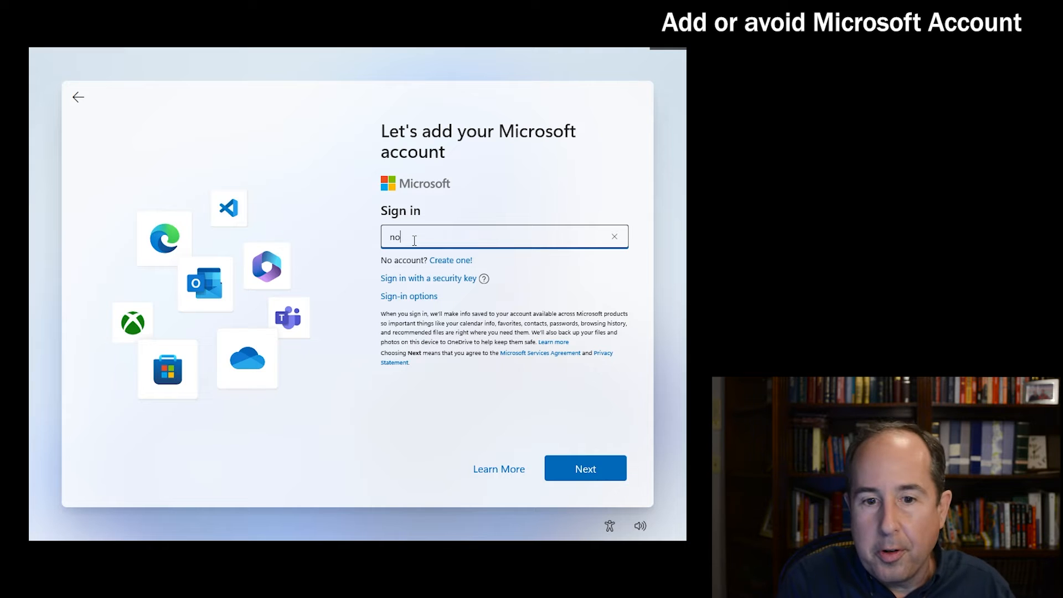
type("@thankyou.com")
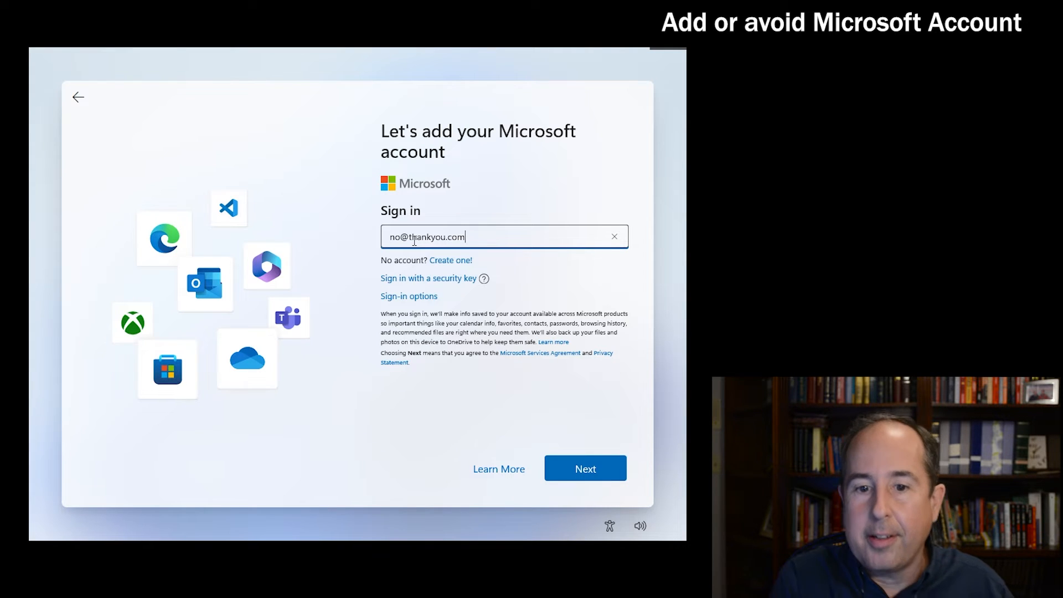
left_click(585, 468)
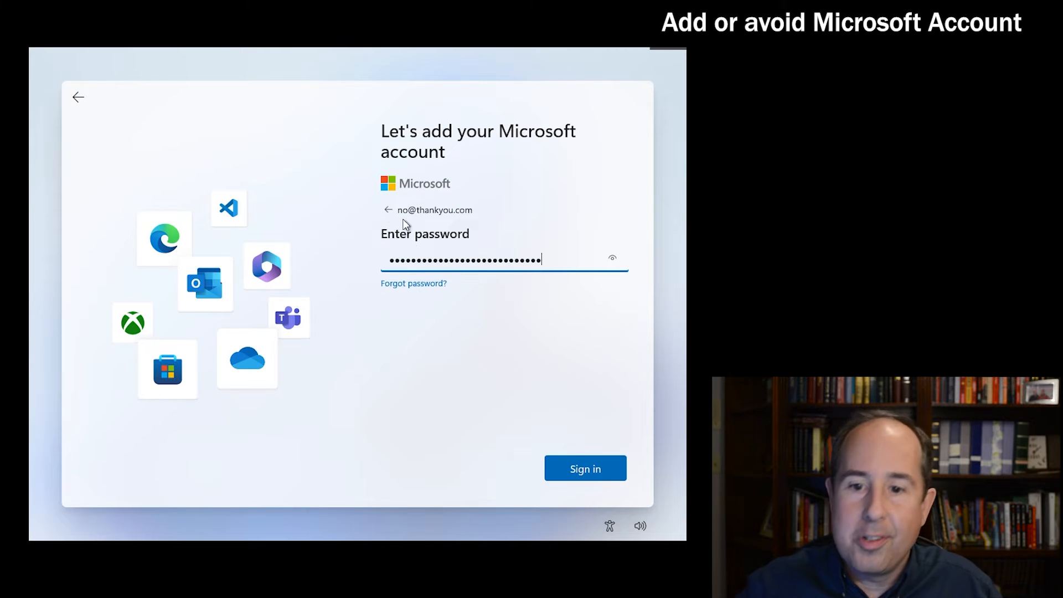
left_click(611, 259)
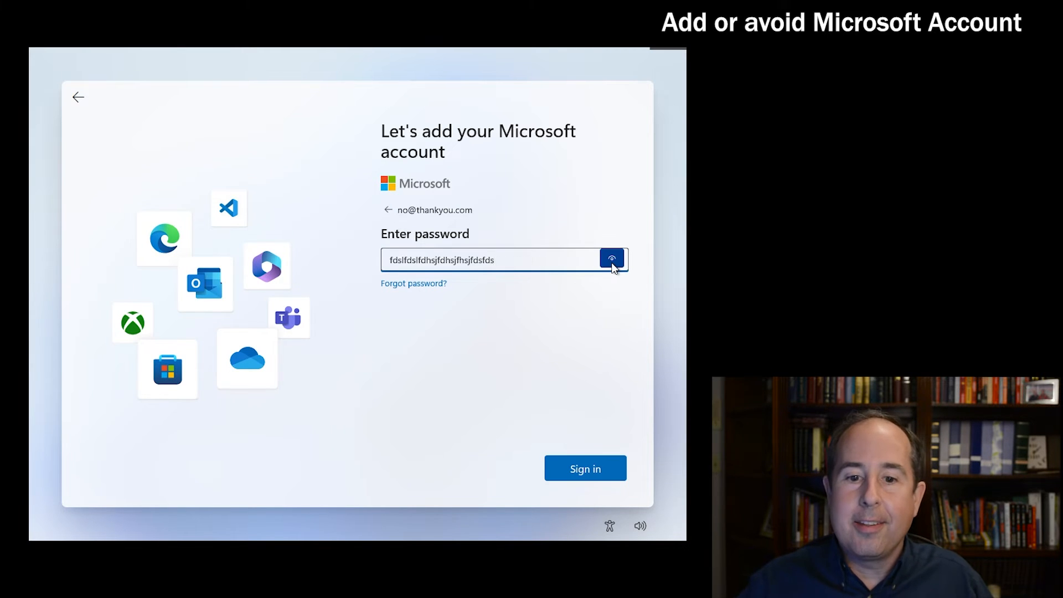
left_click(585, 468)
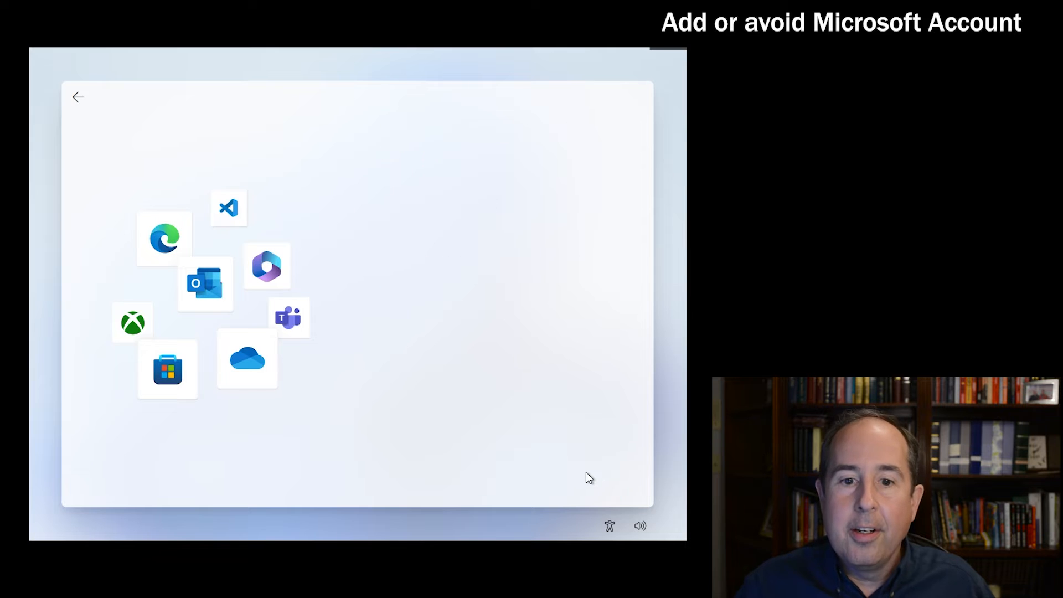
left_click(584, 469)
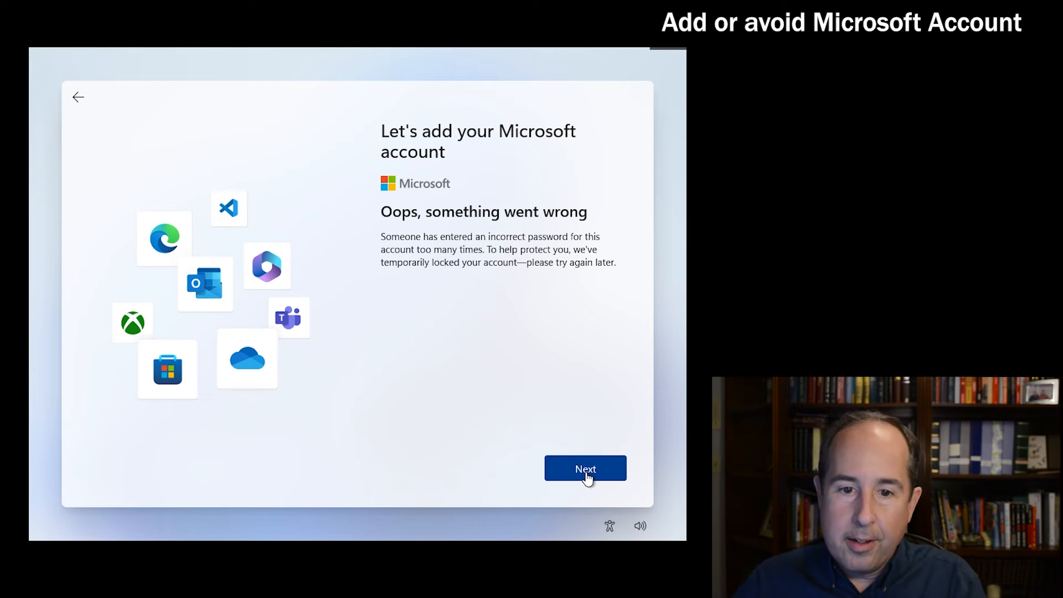
left_click(585, 469)
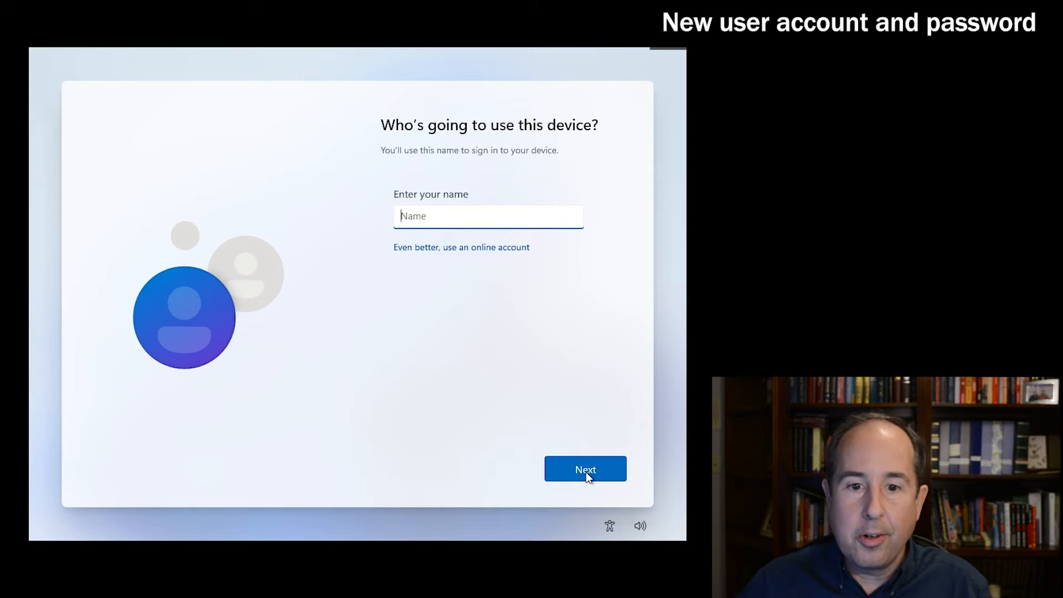
- Name the local account Jason and move past the password screen
type("Jason")
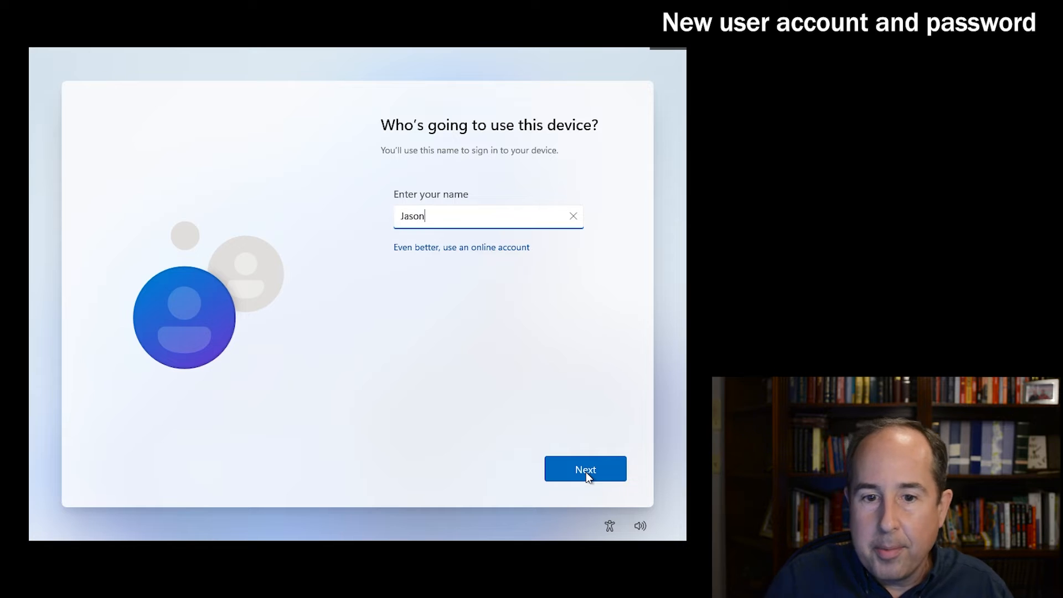
left_click(585, 469)
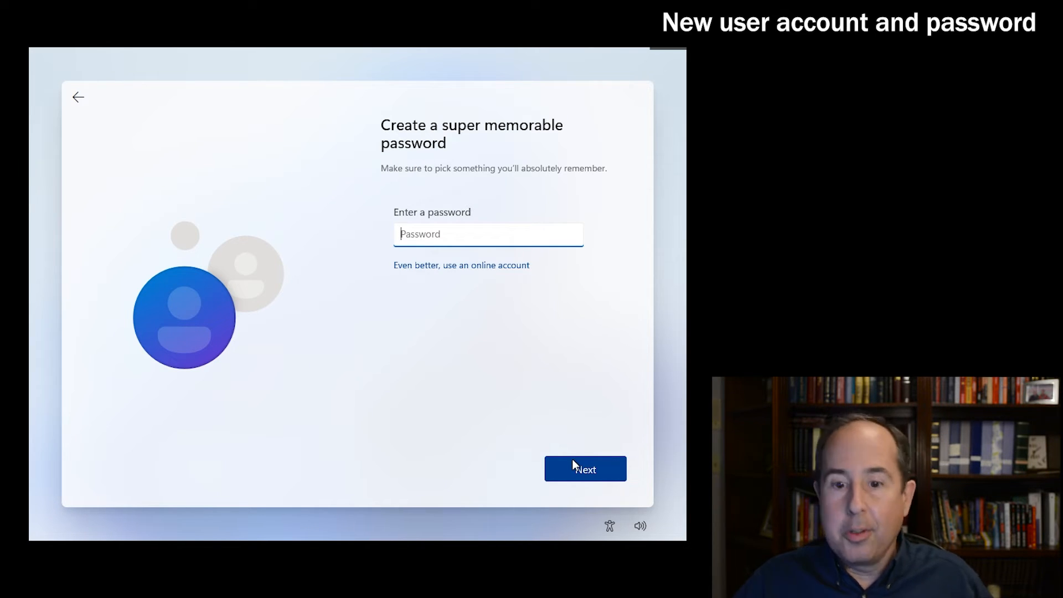
left_click(585, 468)
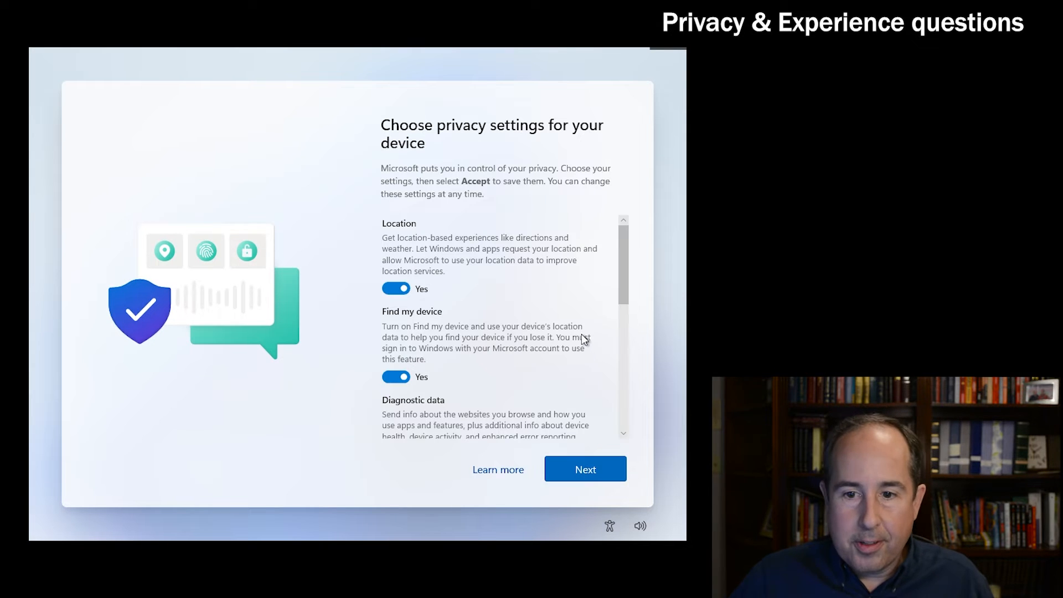
- Scroll through the privacy toggles, accept the defaults, and wait for the desktop to load
scroll("down", 3)
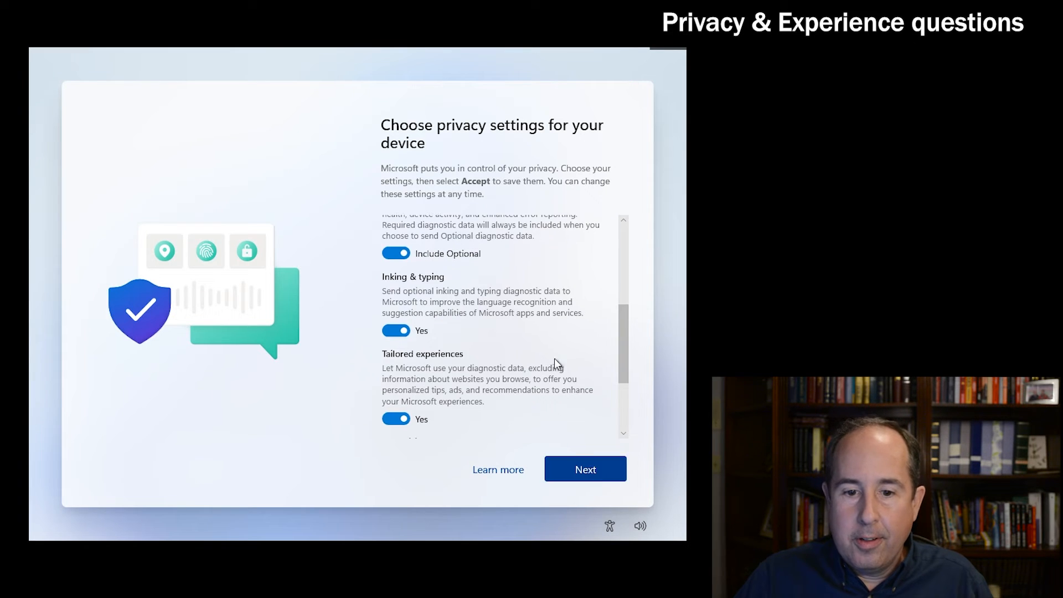
scroll("down", 3)
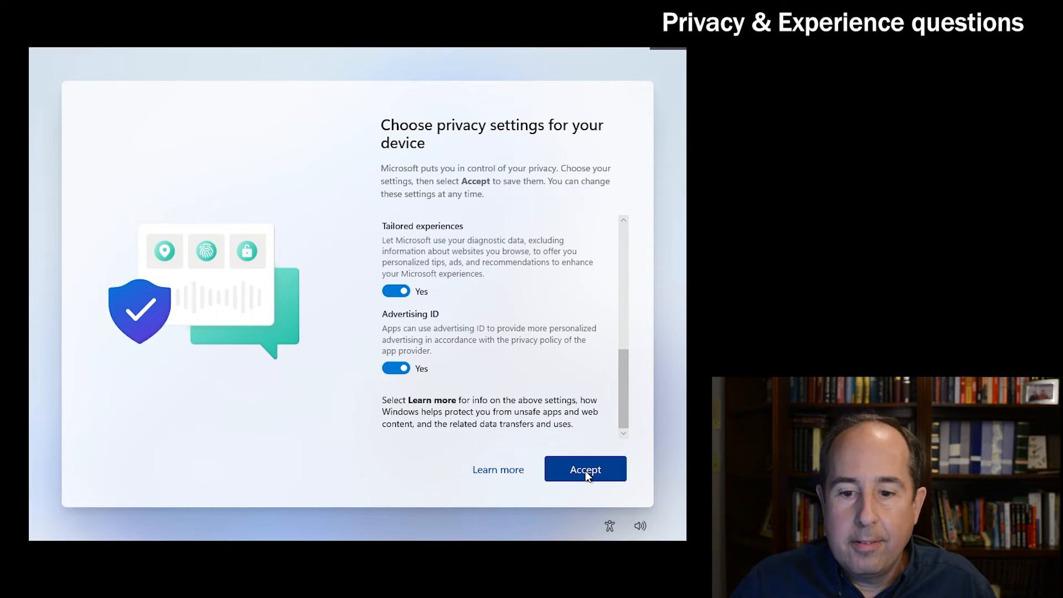
left_click(584, 469)
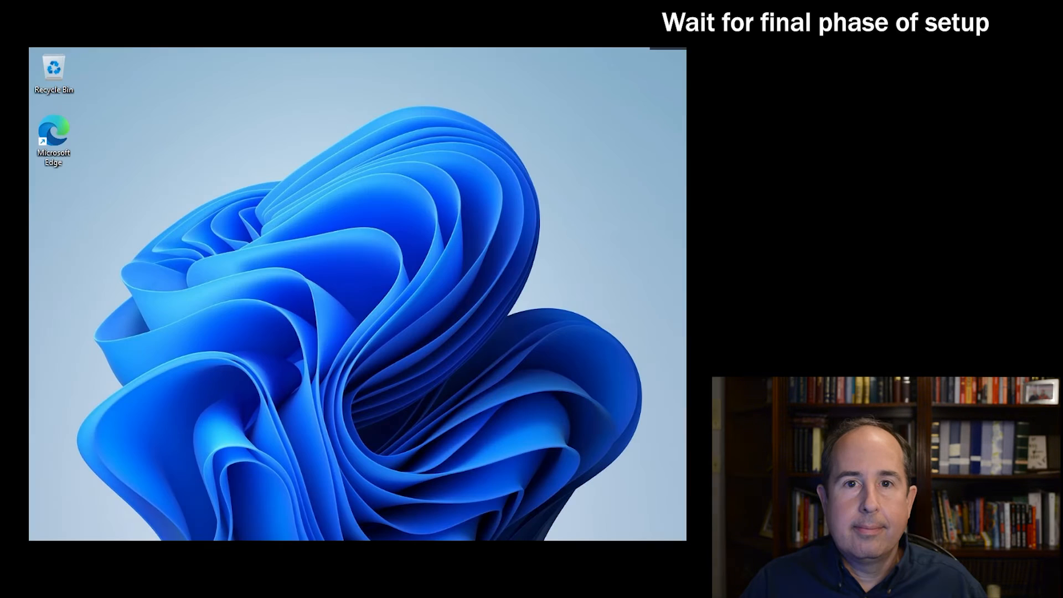
left_click(229, 524)
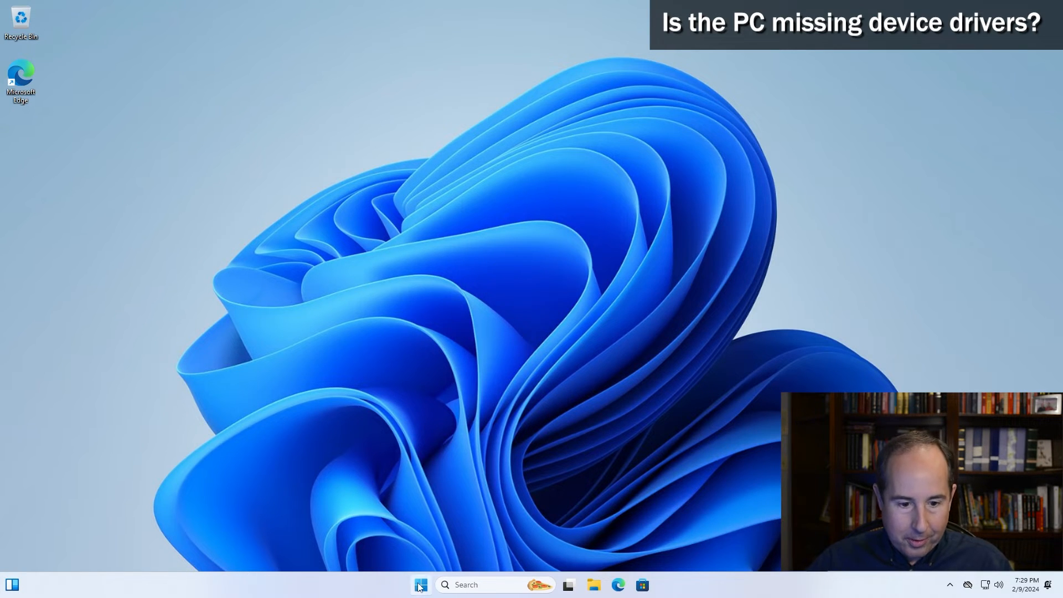
- Search Start for 'device' and launch Device Manager from the results
left_click(419, 585)
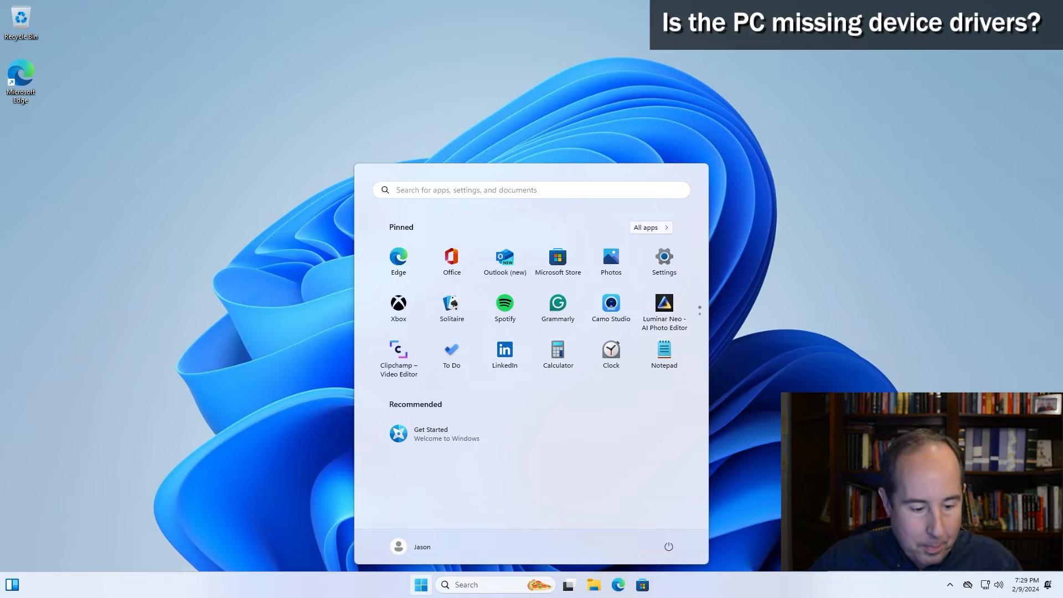
type("device")
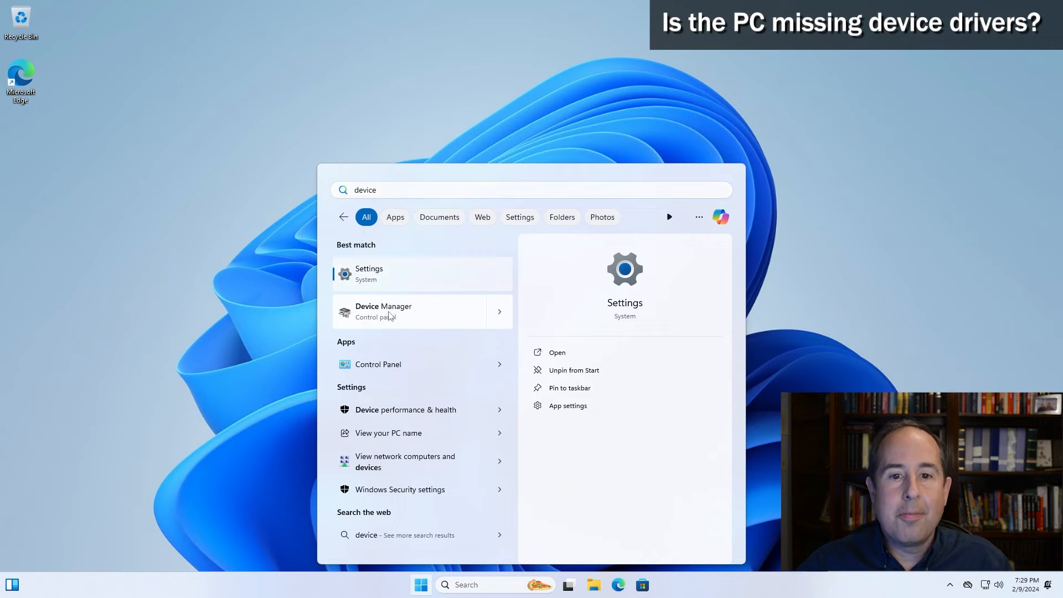
left_click(383, 311)
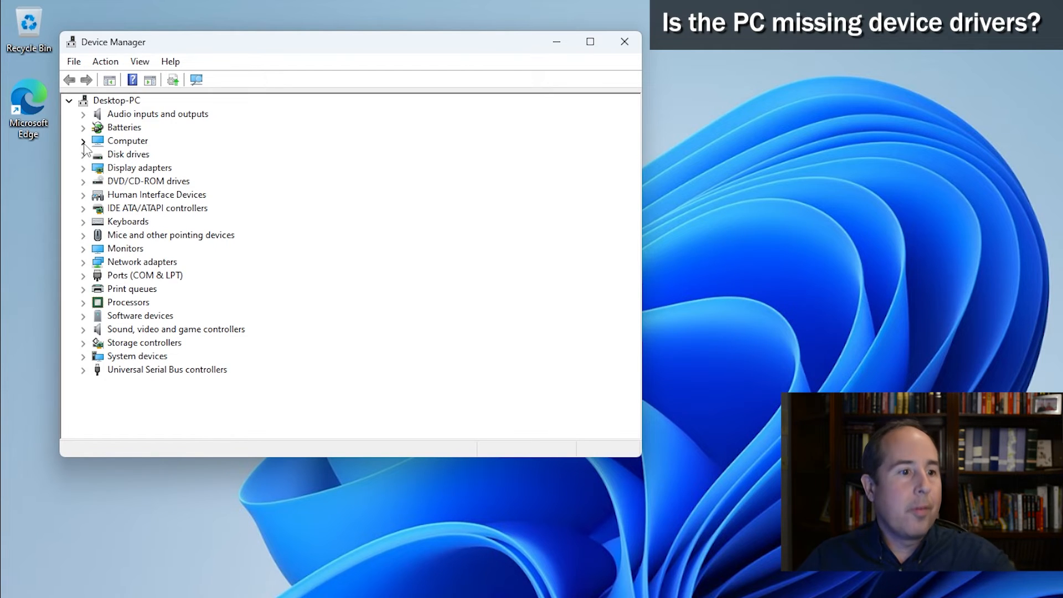
- Confirm the Intel 82574L Gigabit adapter under Network adapters, then launch Microsoft Edge
left_click(82, 140)
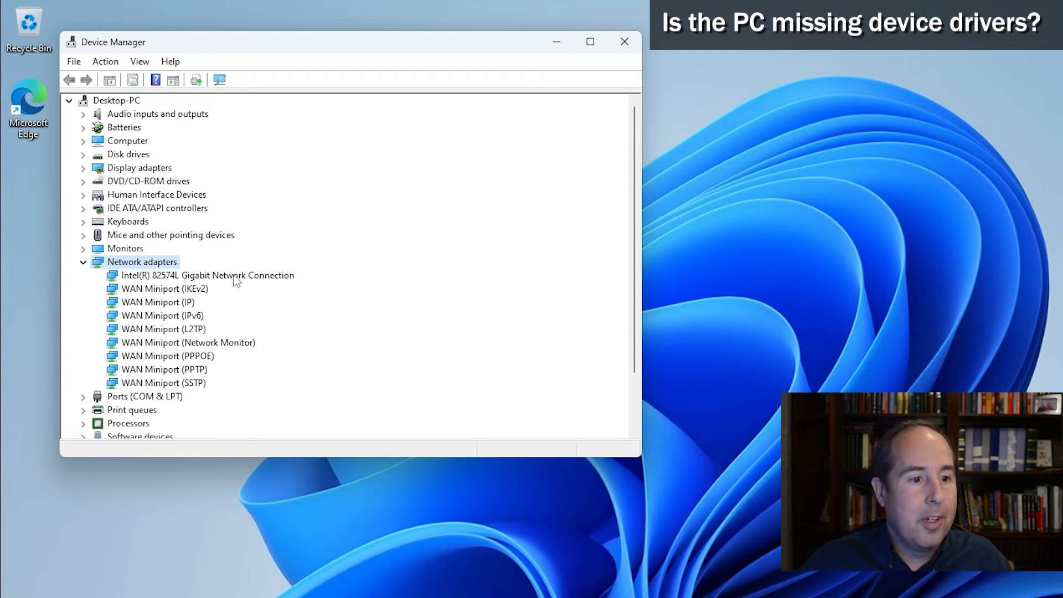
left_click(207, 275)
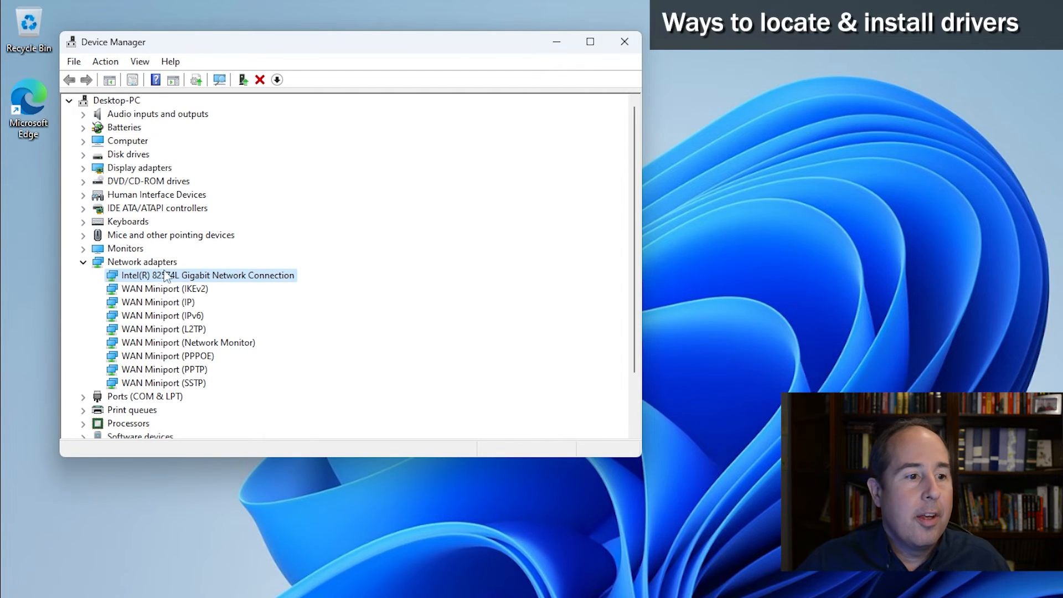
left_click(82, 262)
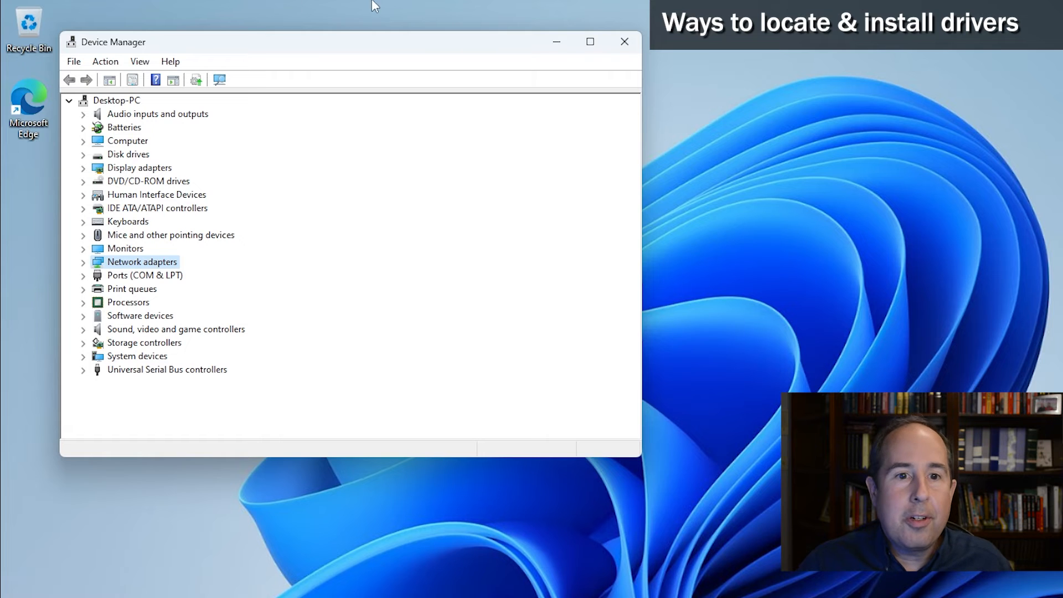
left_click(623, 42)
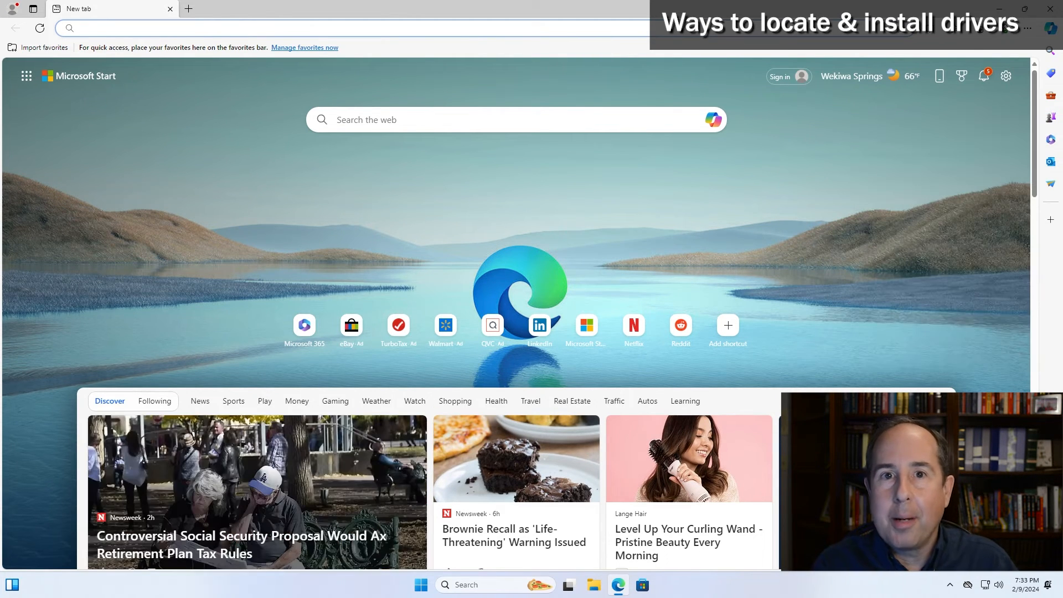
- Search Google for Dell drivers and open the sponsored Dell Drivers & Downloads link
type("google.com")
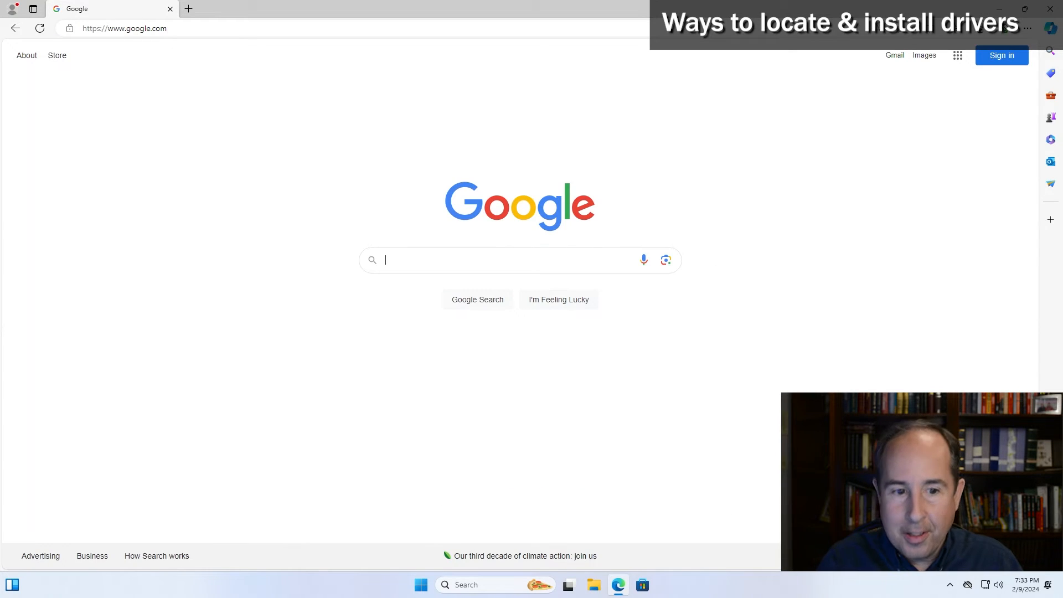
type("dell driver")
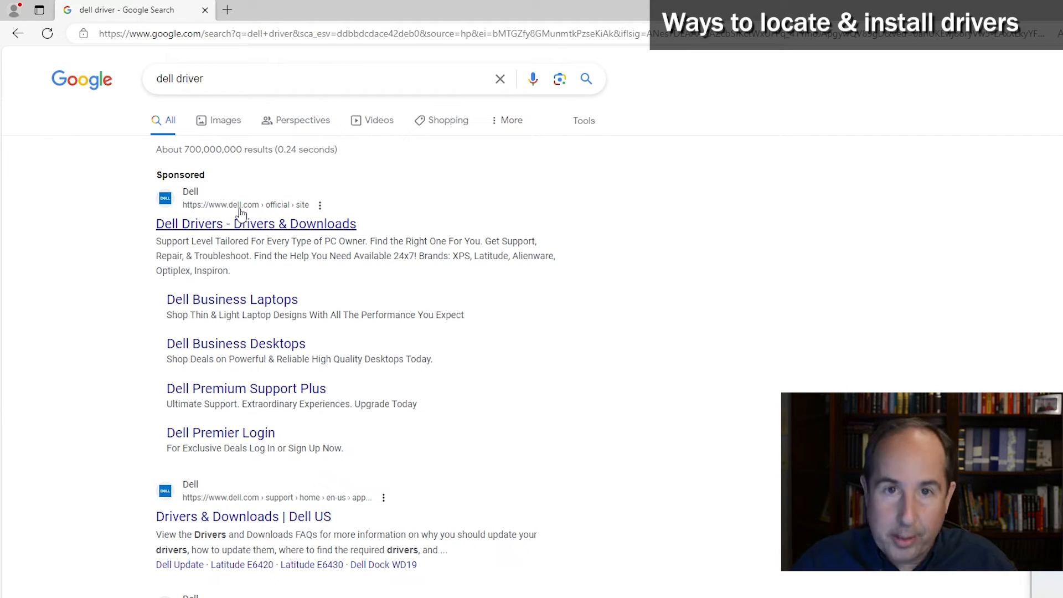
left_click(256, 224)
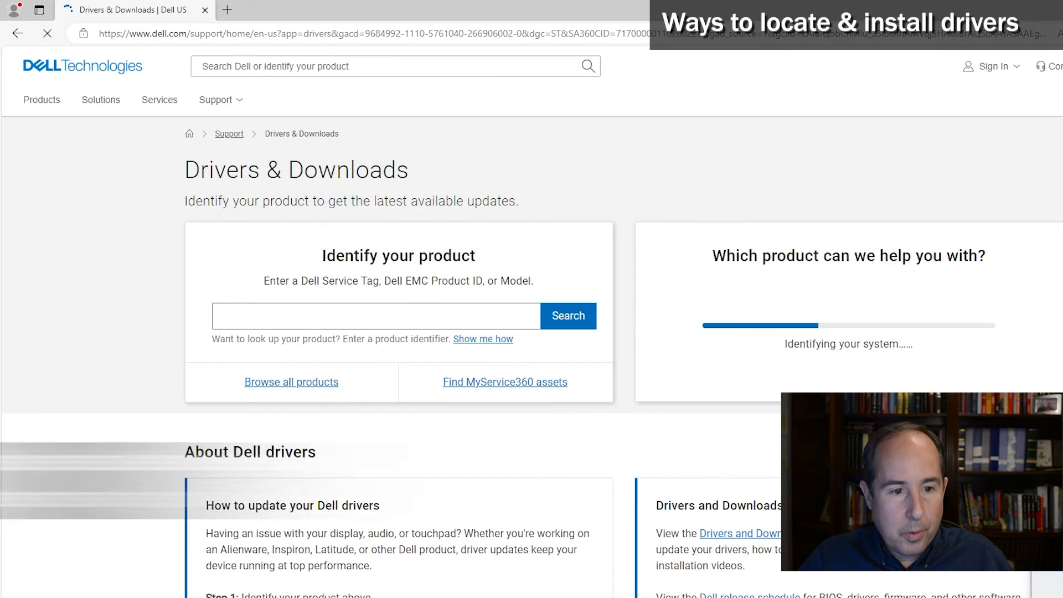
- Look up 'optiplex 7040' and select the OptiPlex 7040 Small Form Factor
left_click(375, 316)
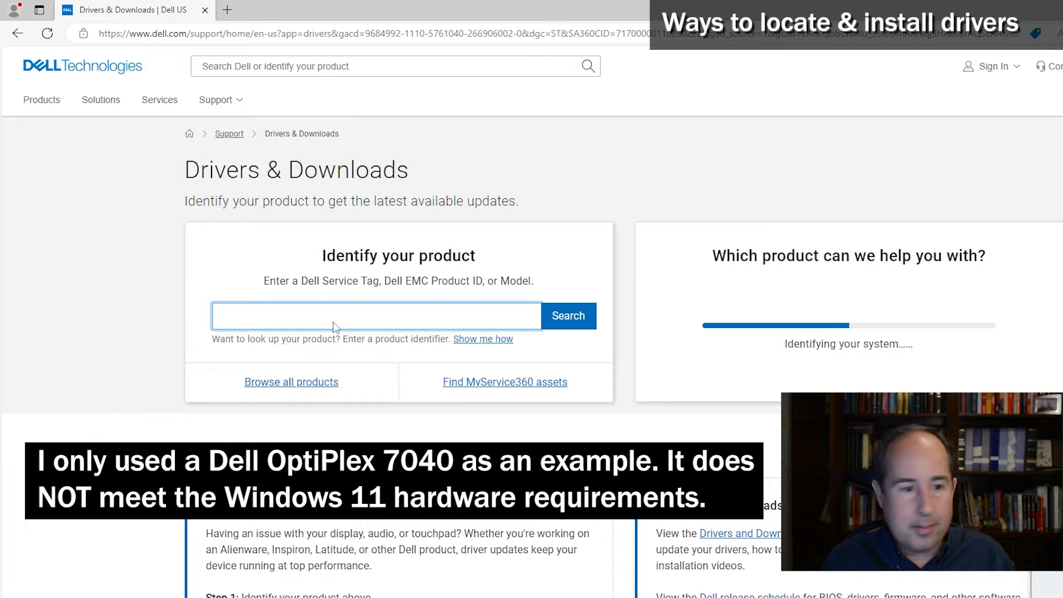
left_click(375, 316)
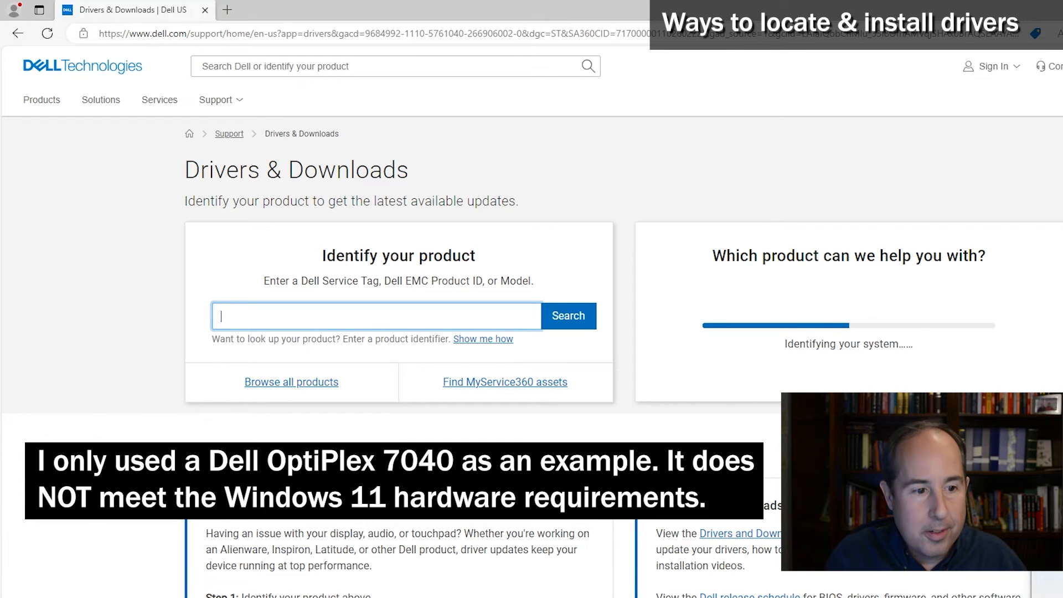
type("optiplex 0")
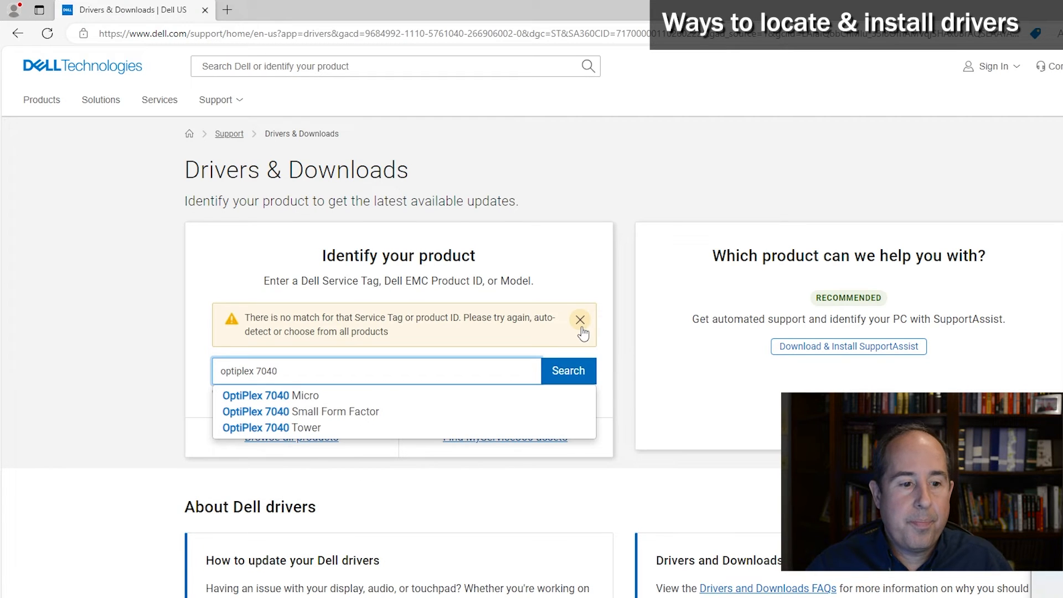
left_click(300, 411)
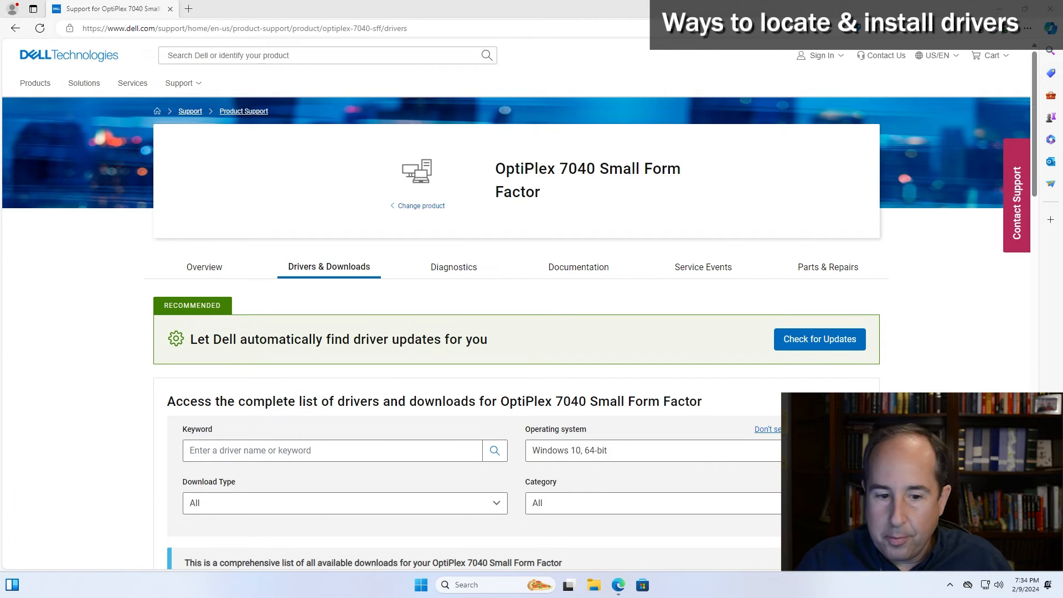
- Filter the driver list to the Network, Ethernet & Wireless category
scroll("down", 3)
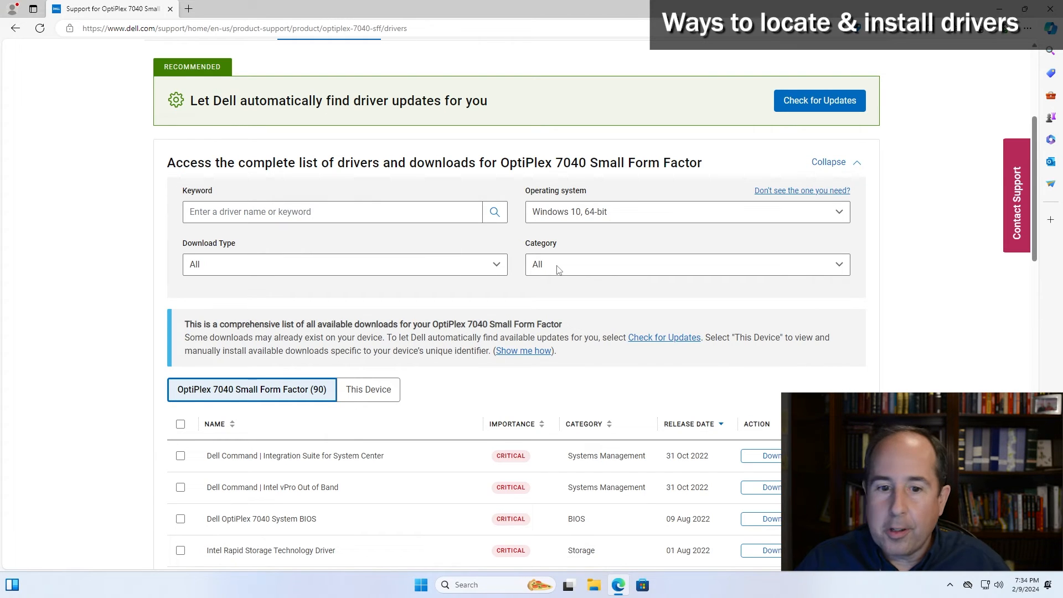
left_click(686, 264)
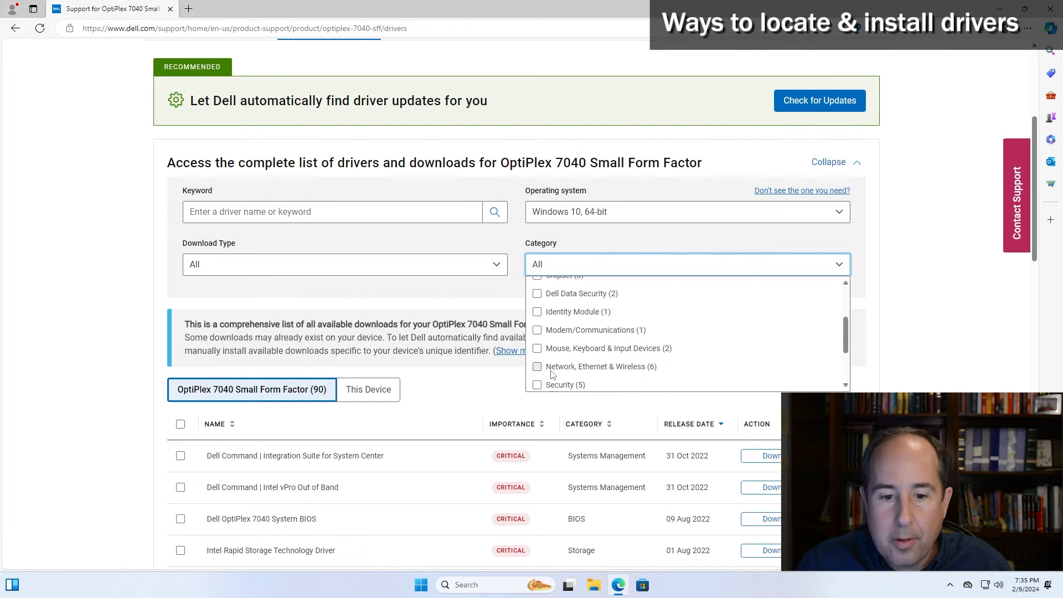
left_click(537, 366)
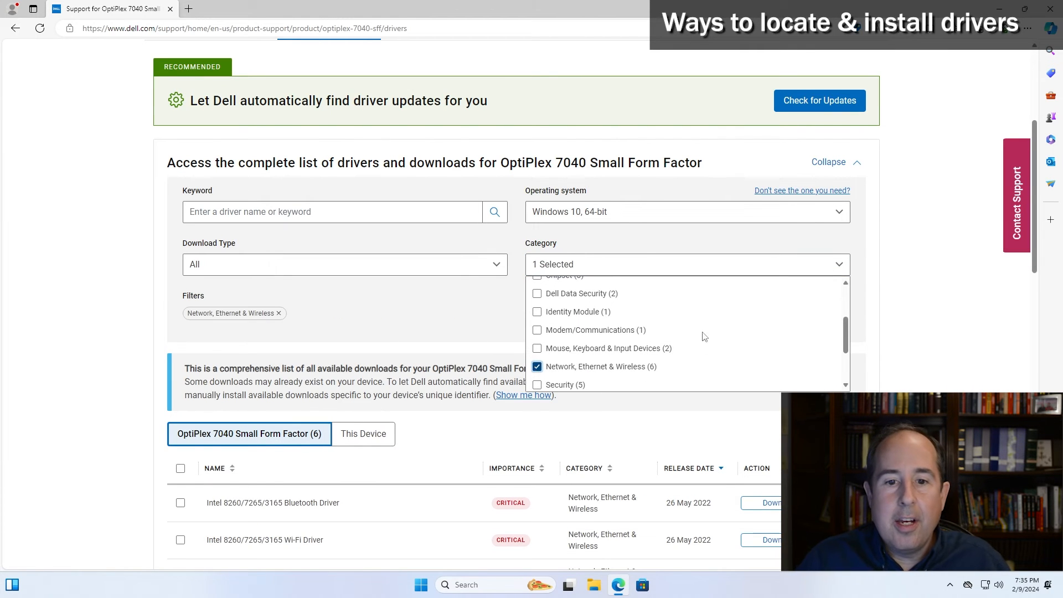
left_click(686, 211)
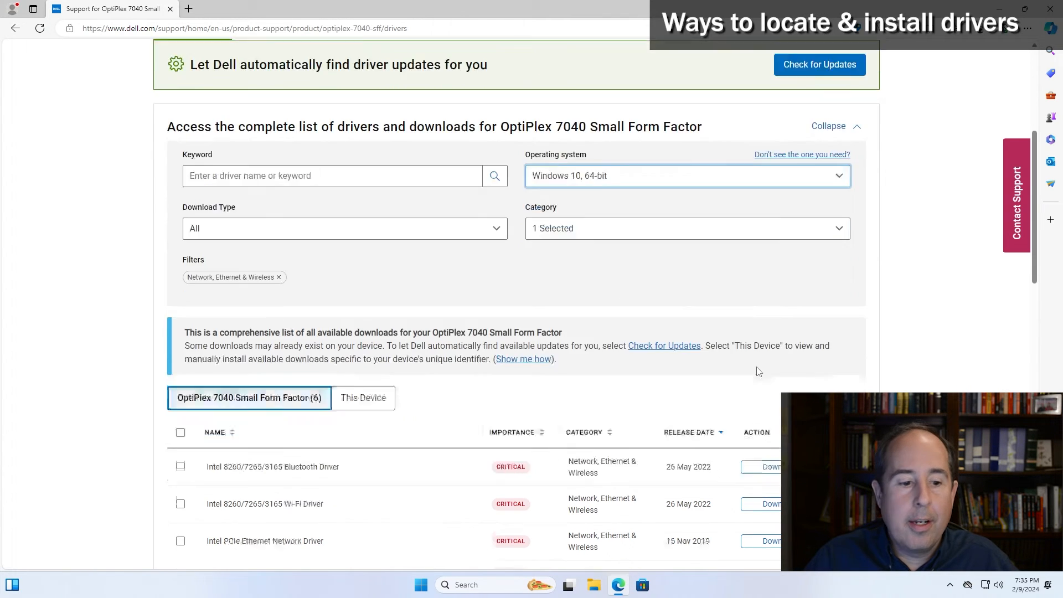
- Mark only the Intel PCIe Ethernet Network Driver and download it
scroll("down", 3)
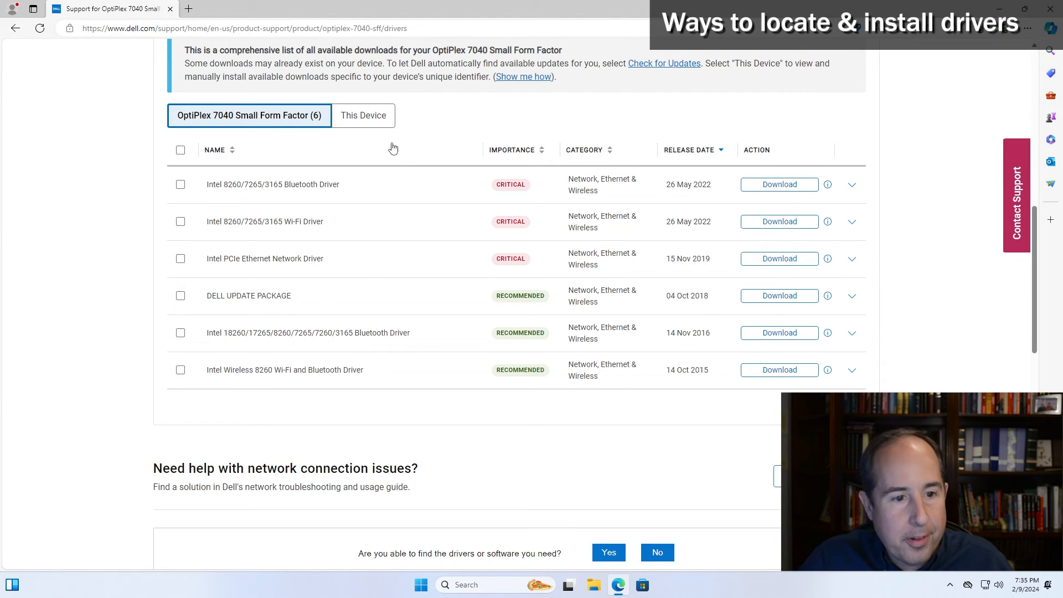
mouse_move(212, 227)
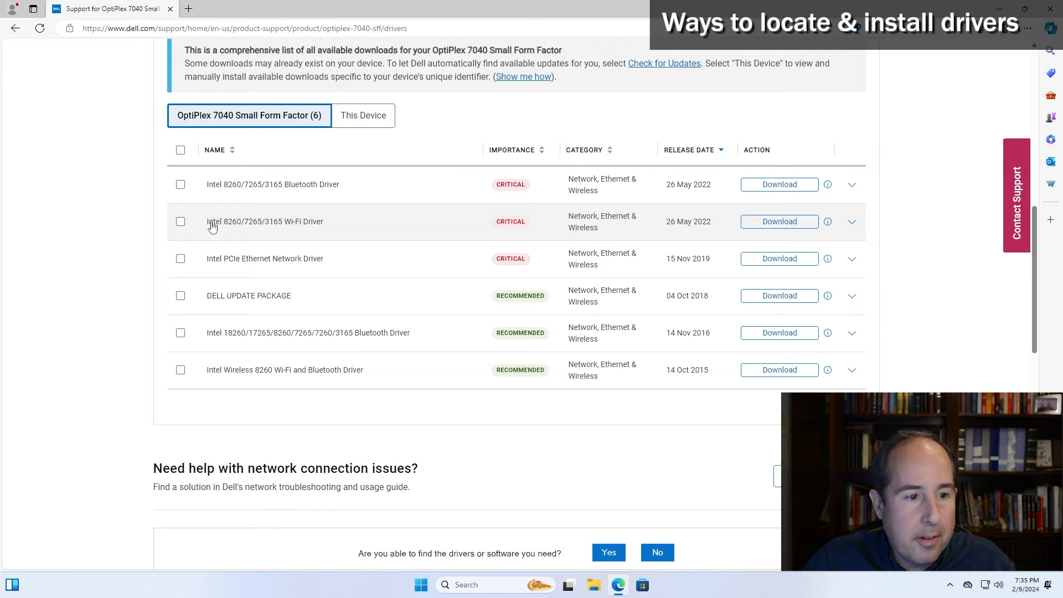
left_click(180, 221)
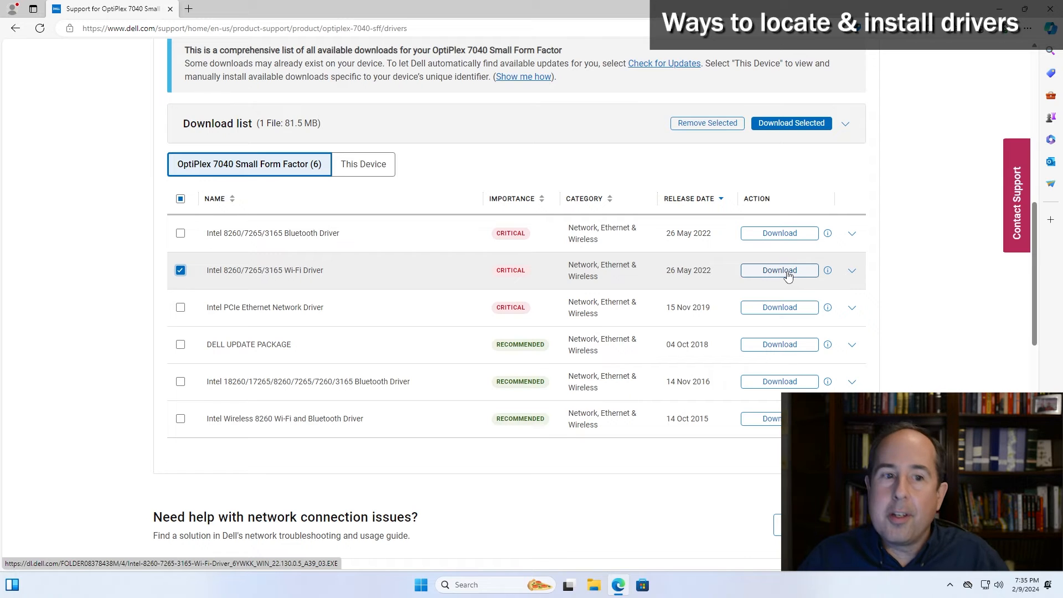
left_click(180, 232)
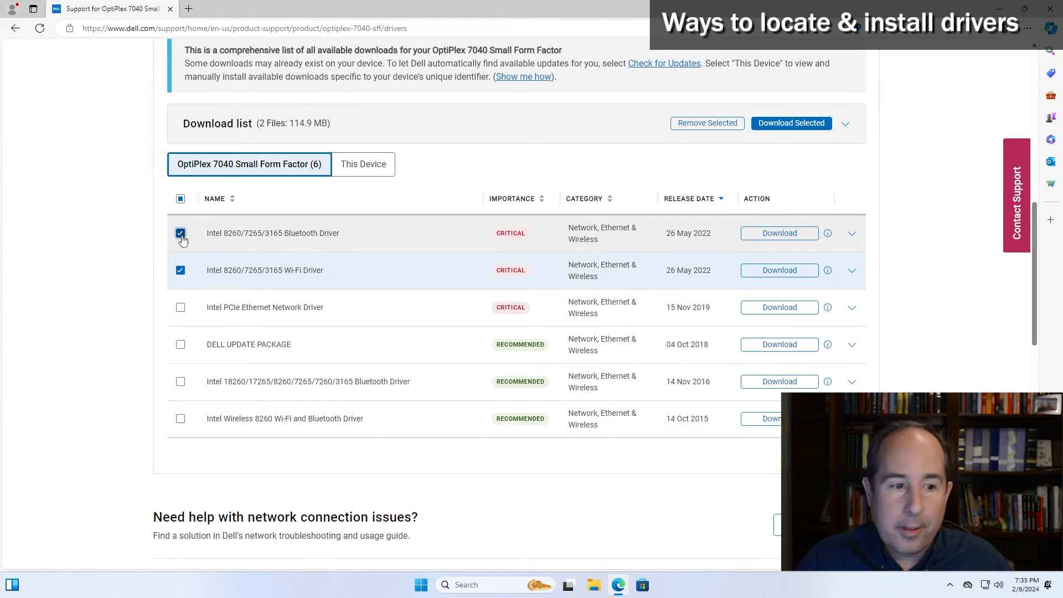
left_click(180, 233)
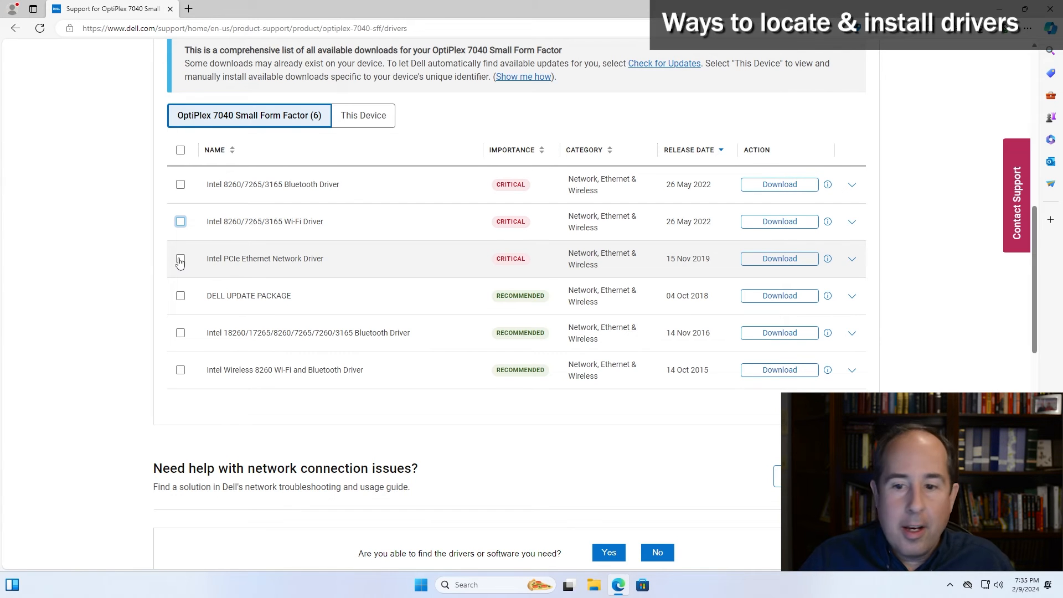
left_click(181, 259)
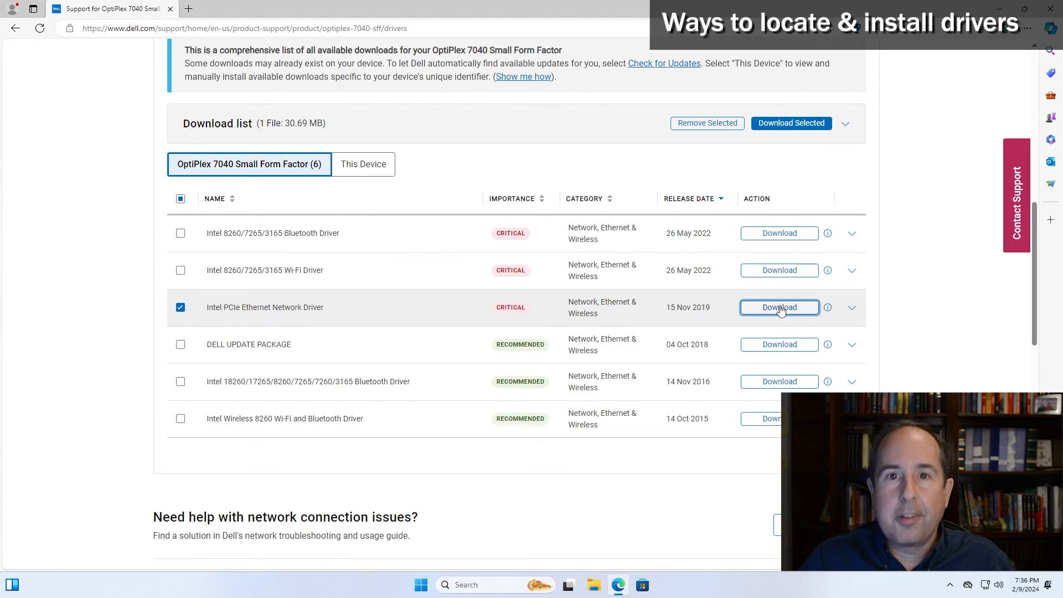
left_click(779, 307)
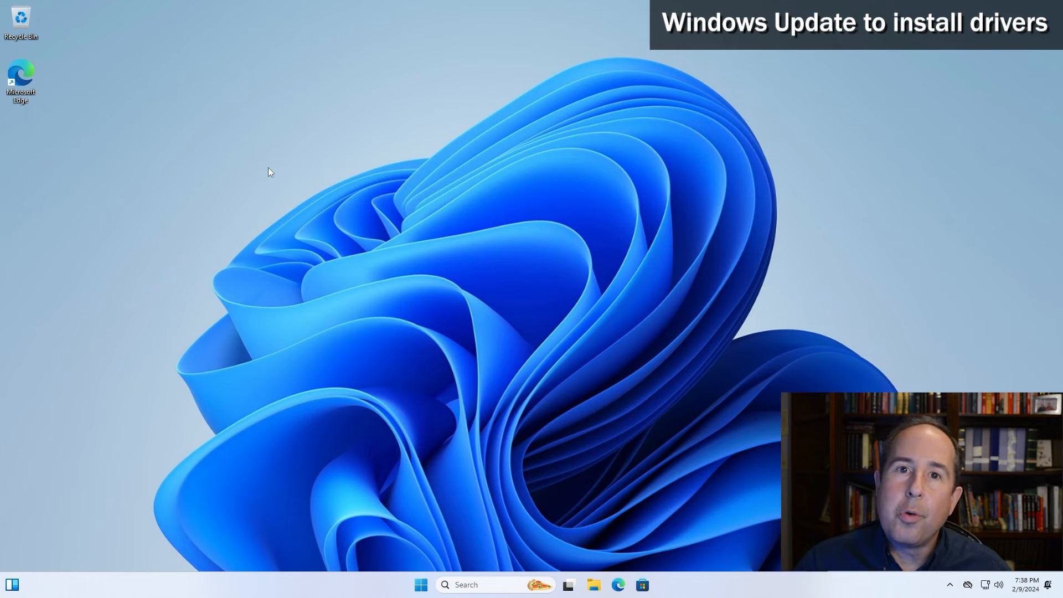
mouse_move(422, 559)
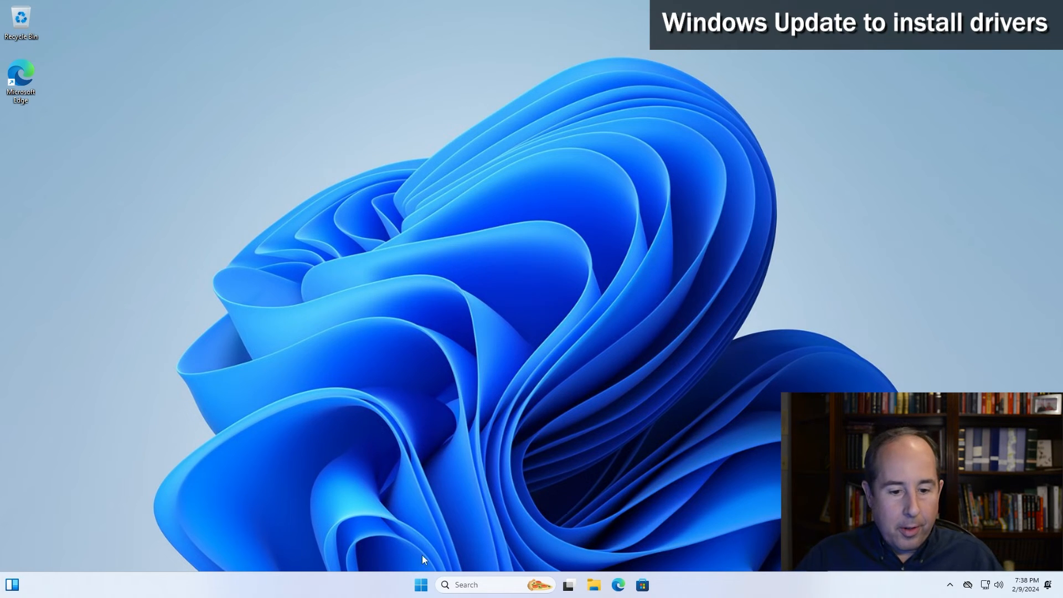
- Open Settings > Windows Update and check for updates, which finds none available
left_click(421, 585)
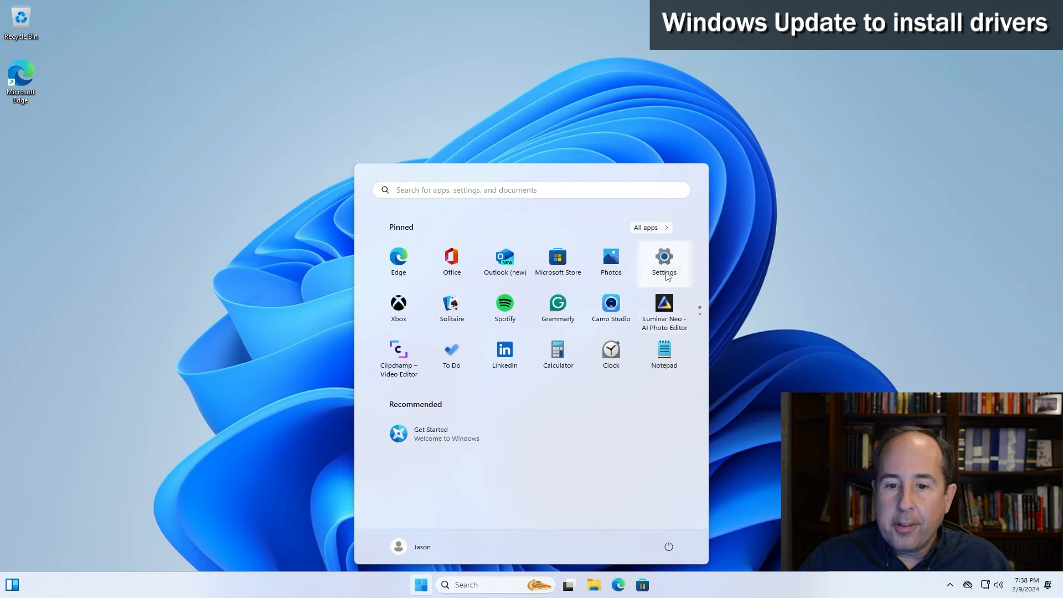
left_click(663, 261)
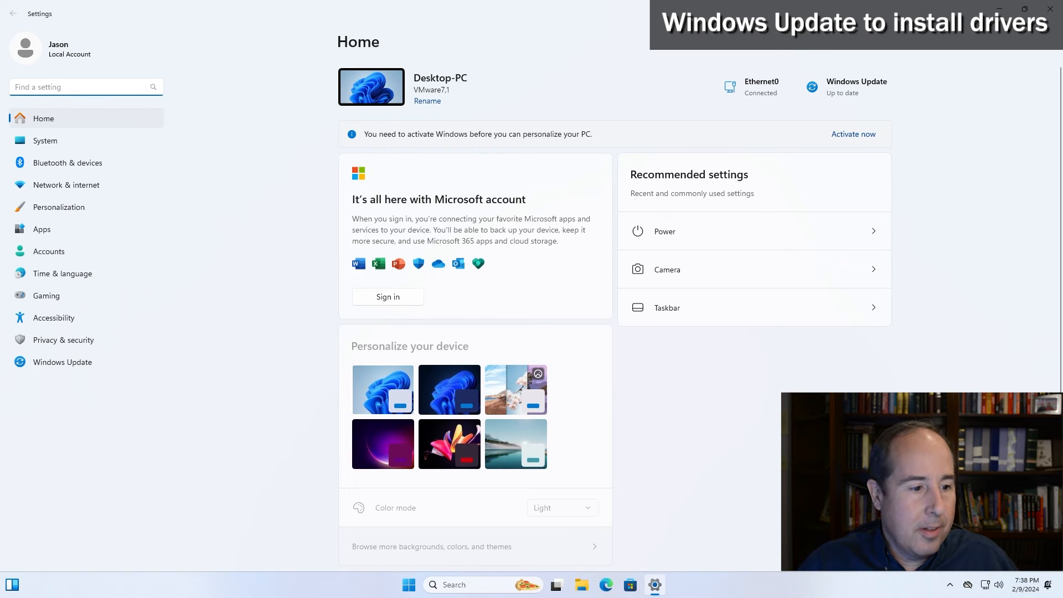
left_click(61, 362)
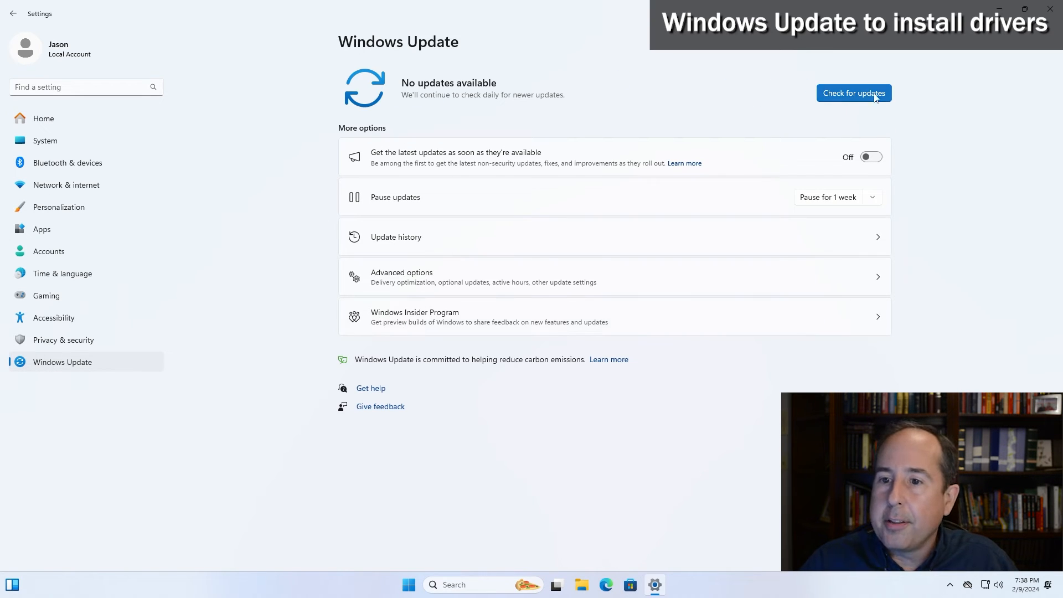
left_click(853, 93)
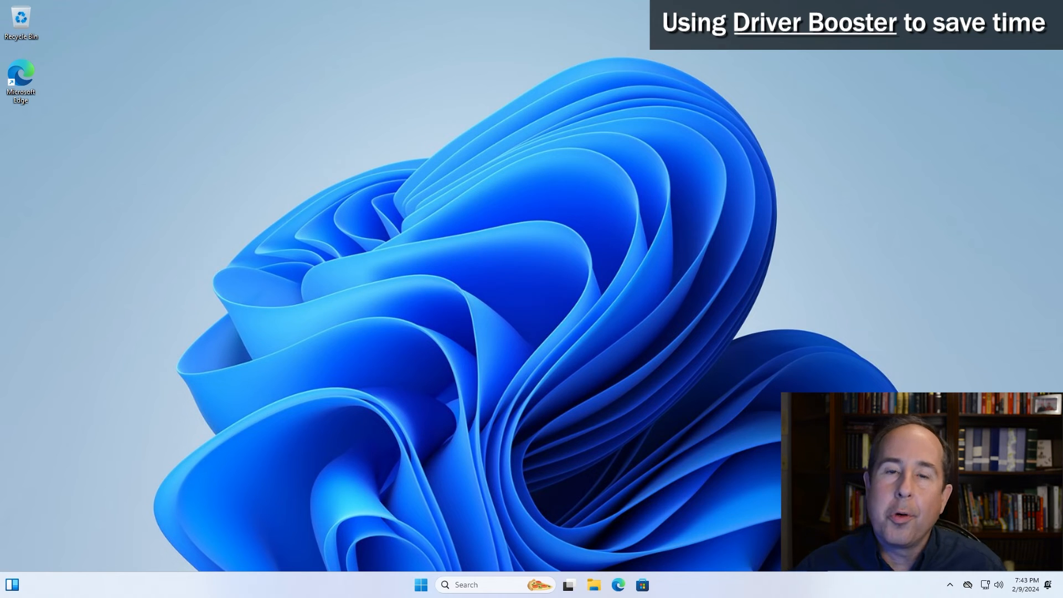
mouse_move(629, 560)
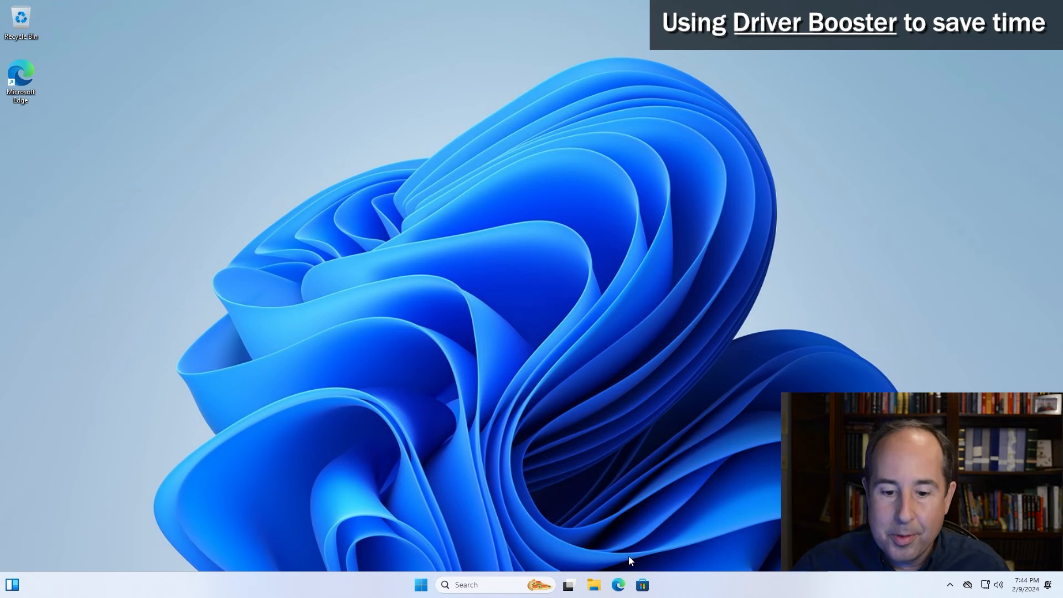
mouse_move(617, 585)
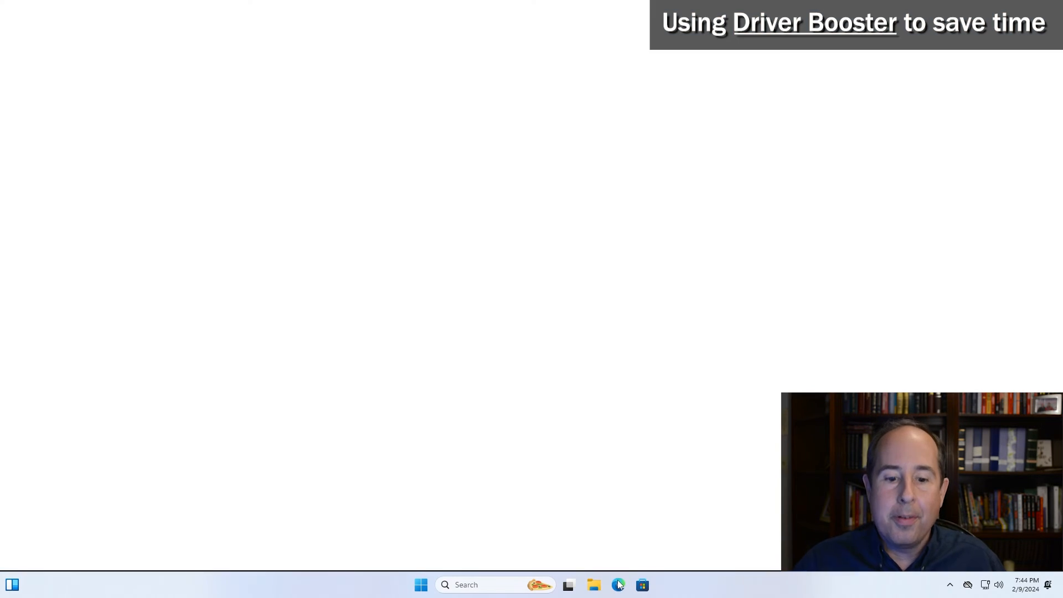
- Go to iobit.com in Edge and select Driver Booster Free
left_click(617, 585)
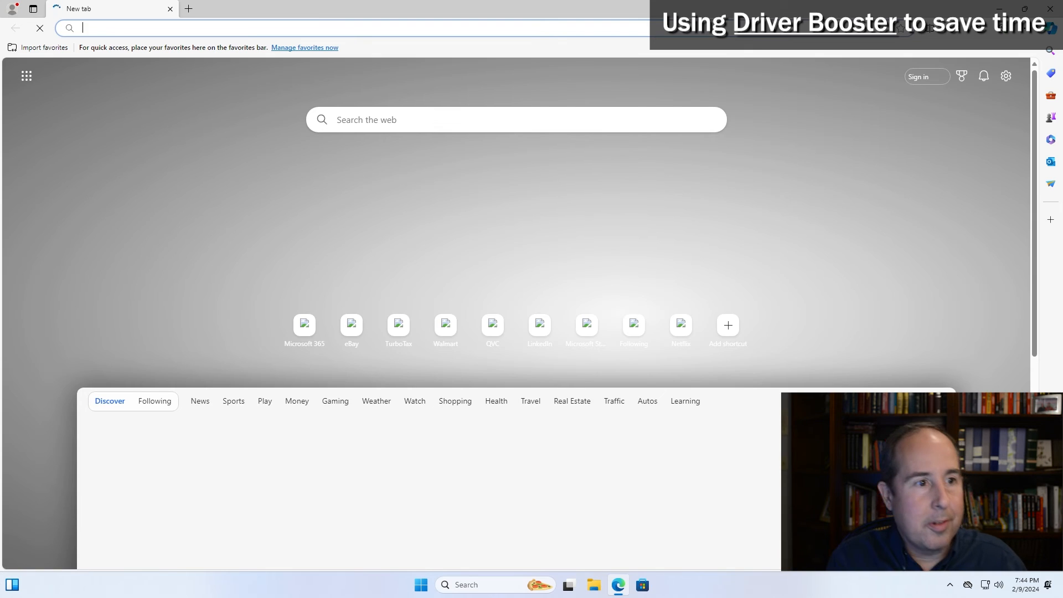
type("iobit.com/en/index.php?s")
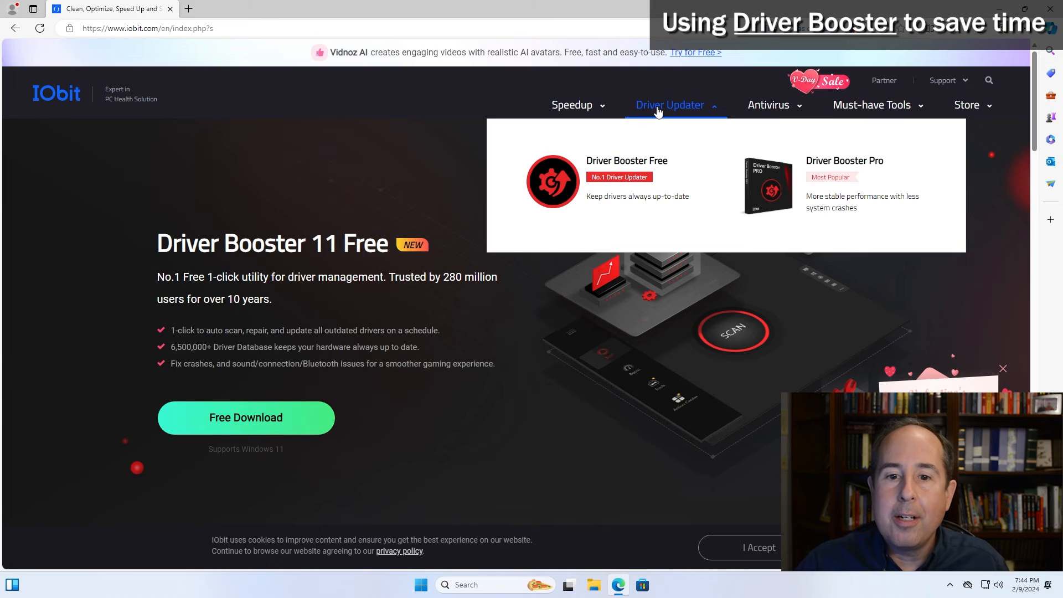
left_click(627, 161)
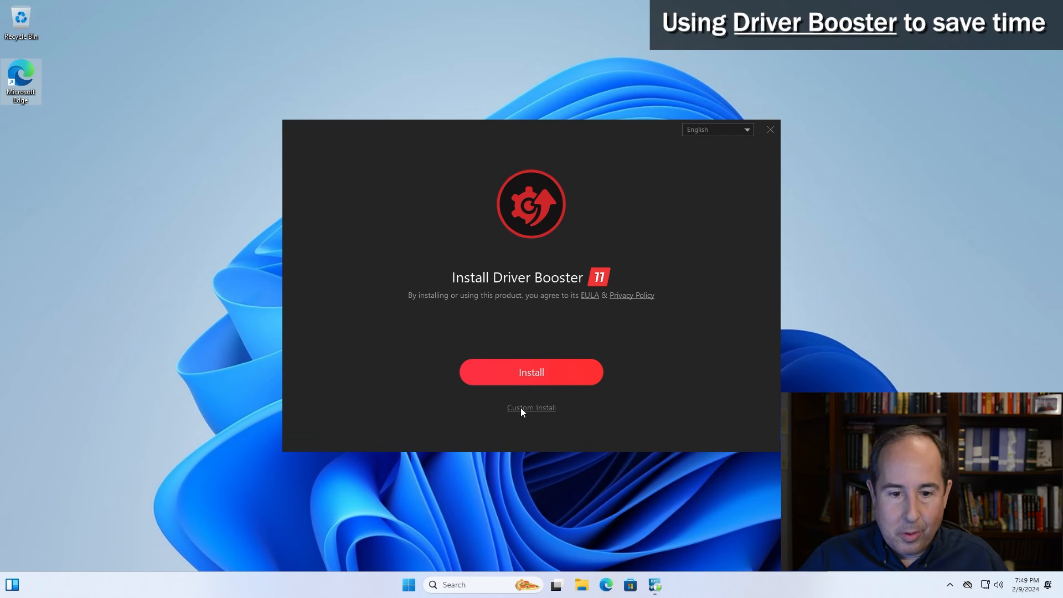
- Install Driver Booster 11, declining the Advanced SystemCare and VPN offers, then launch it
left_click(531, 408)
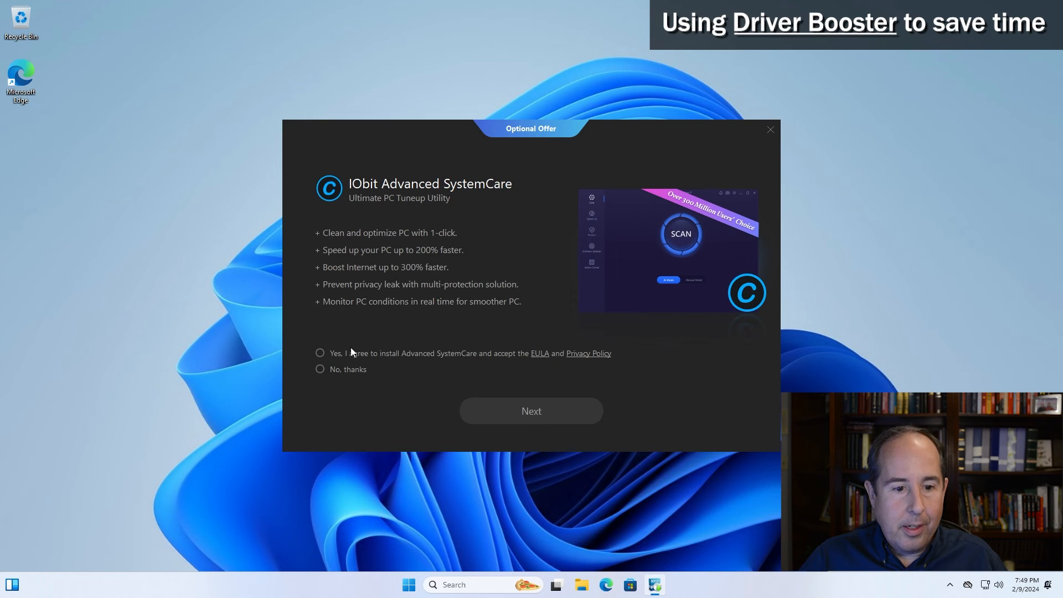
left_click(320, 369)
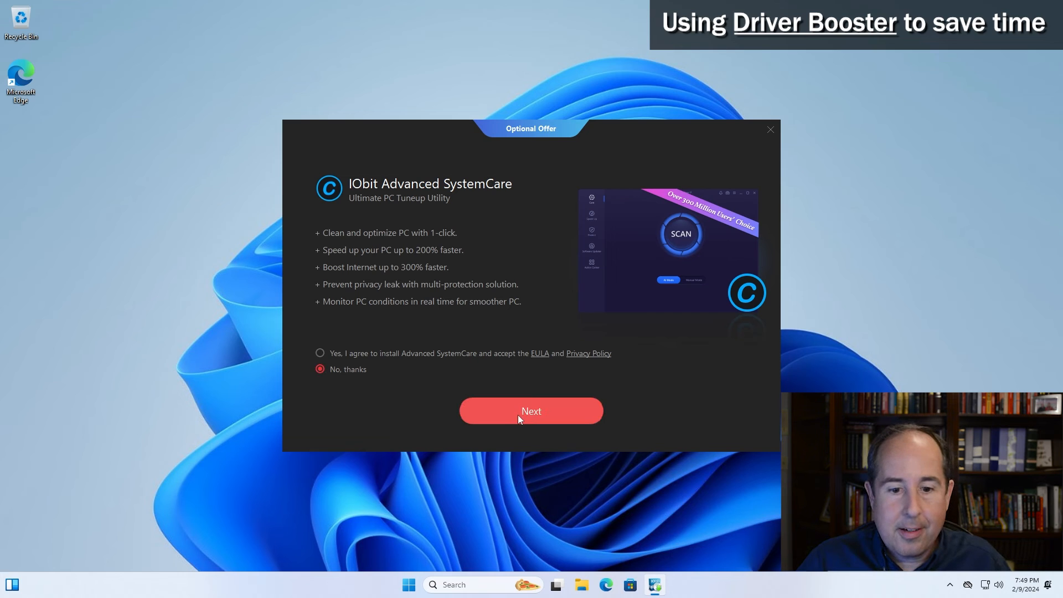
left_click(531, 411)
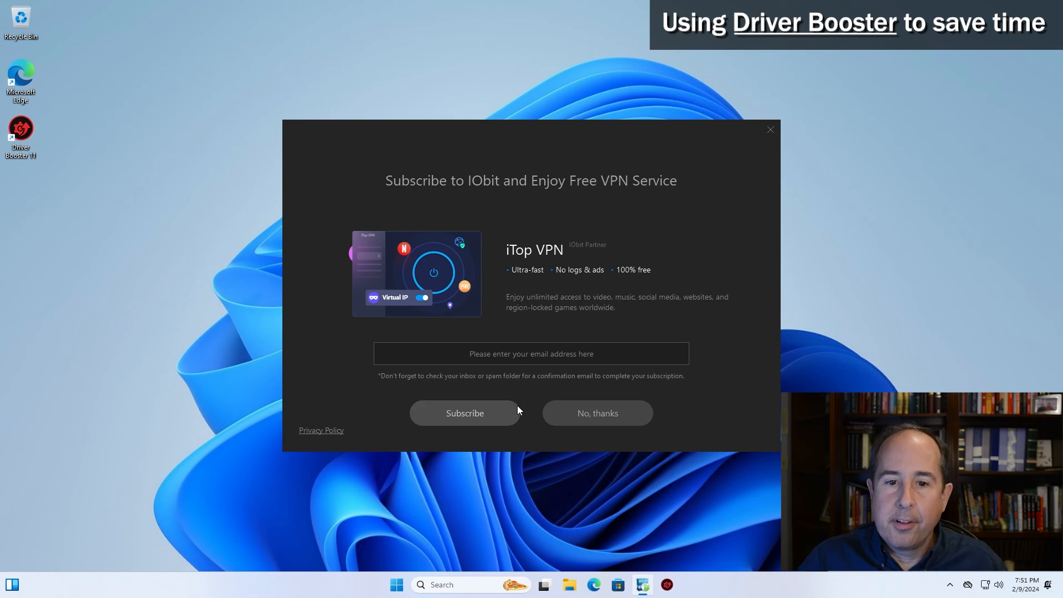
mouse_move(582, 399)
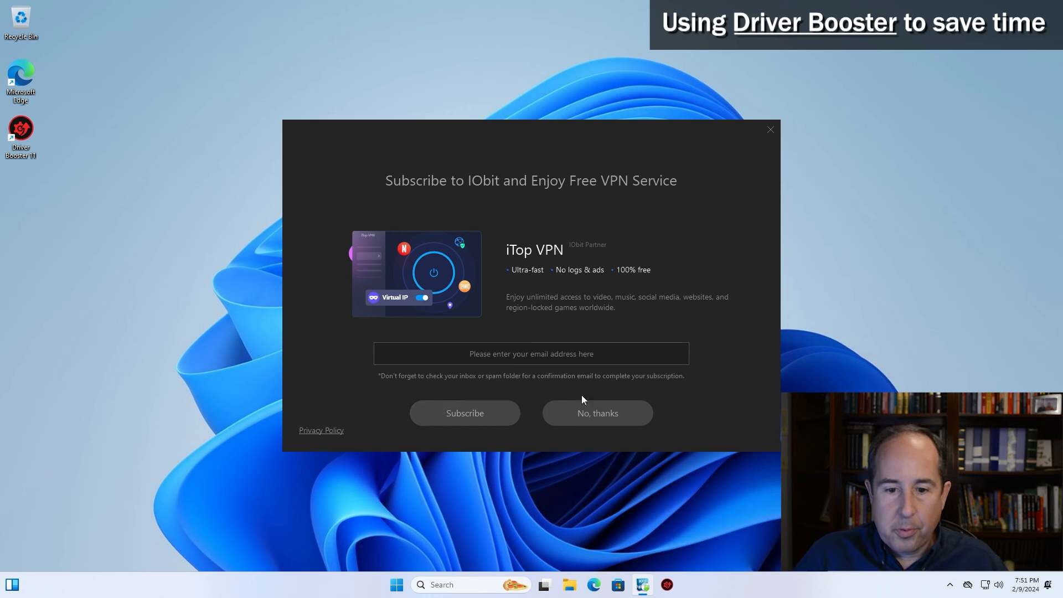
left_click(597, 413)
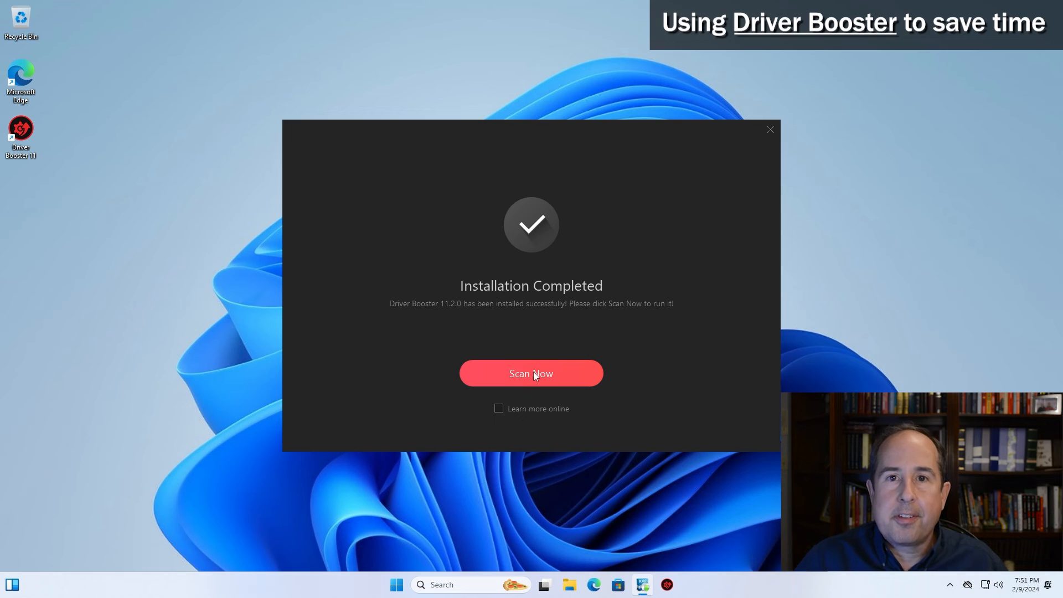
left_click(531, 373)
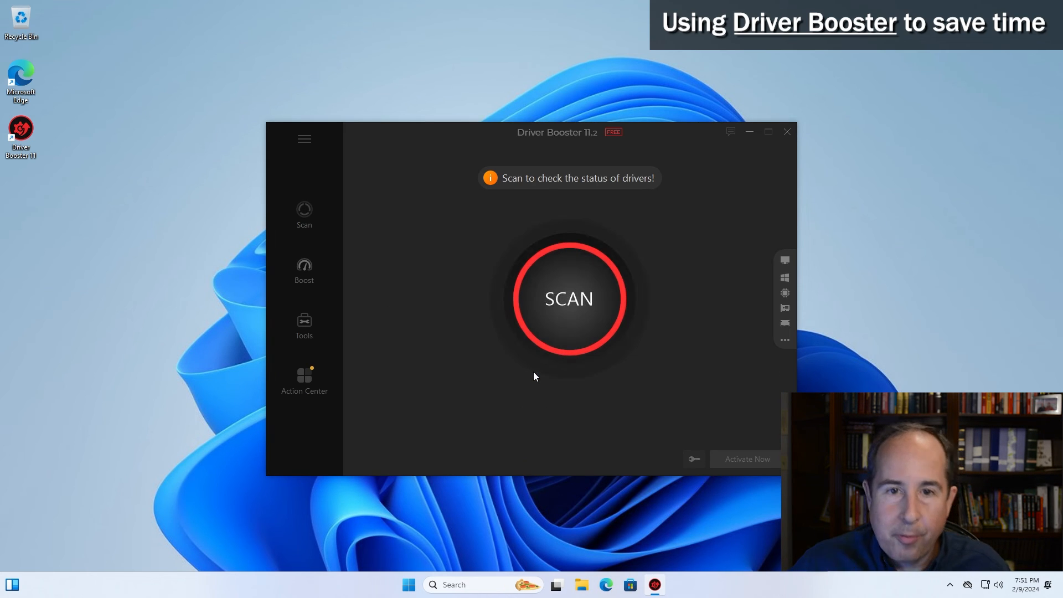
- Scan drivers and update both outdated monitor drivers, then close Driver Booster
left_click(568, 298)
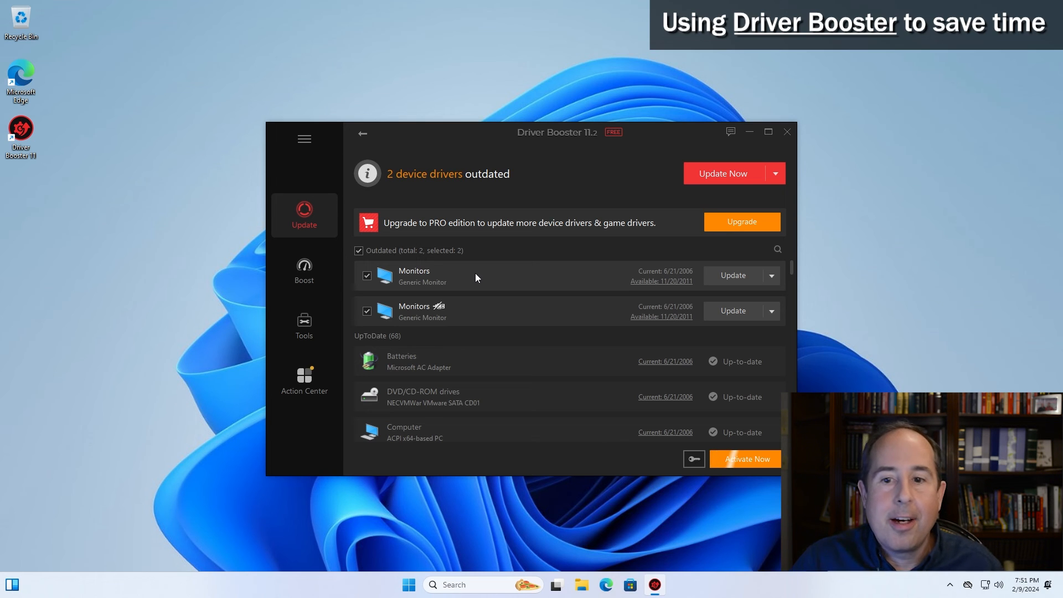
mouse_move(643, 187)
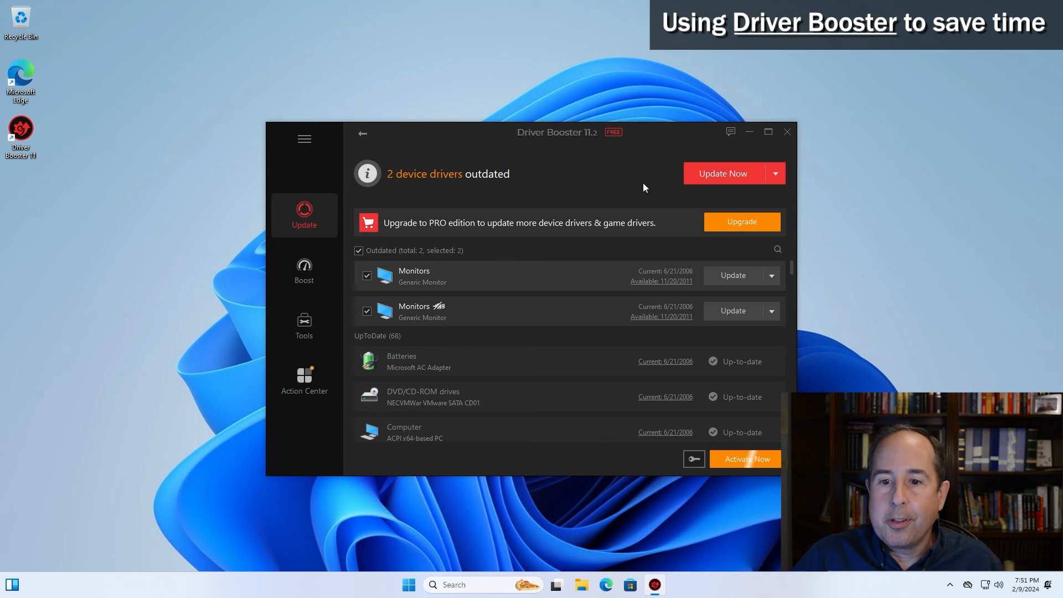
left_click(722, 173)
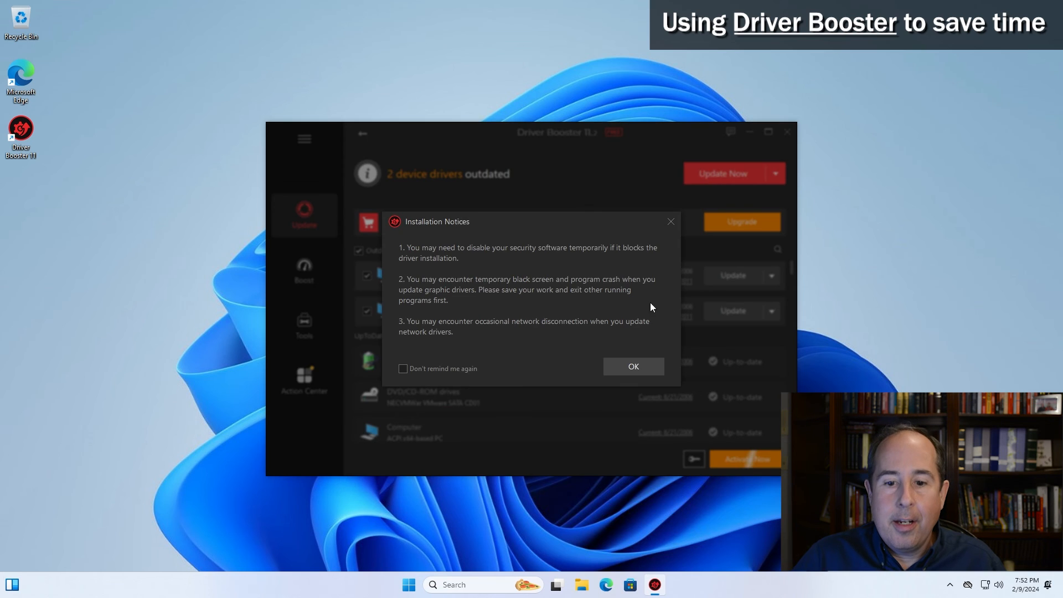
left_click(632, 366)
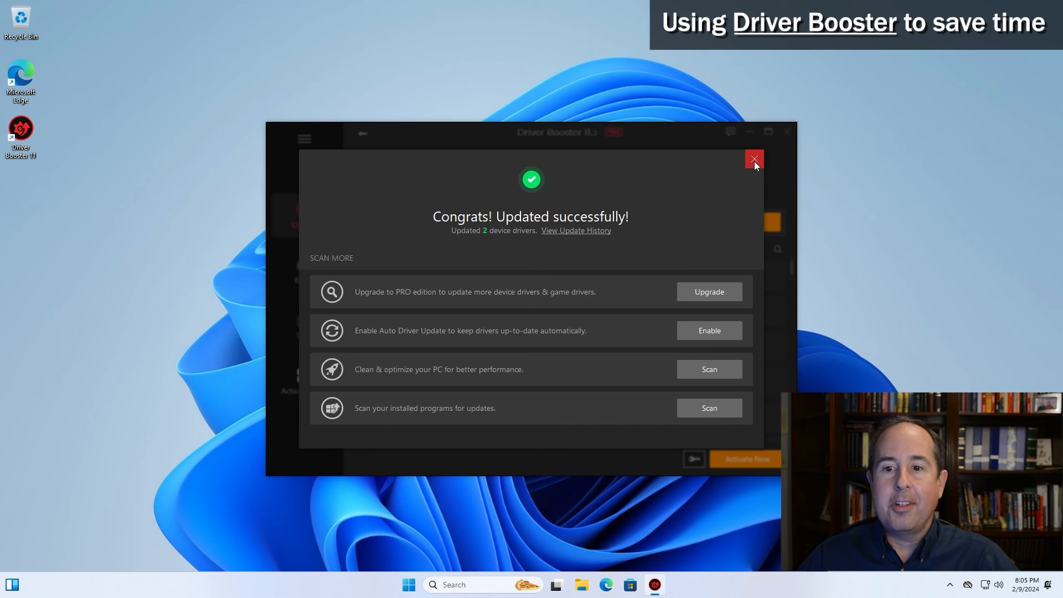
left_click(754, 160)
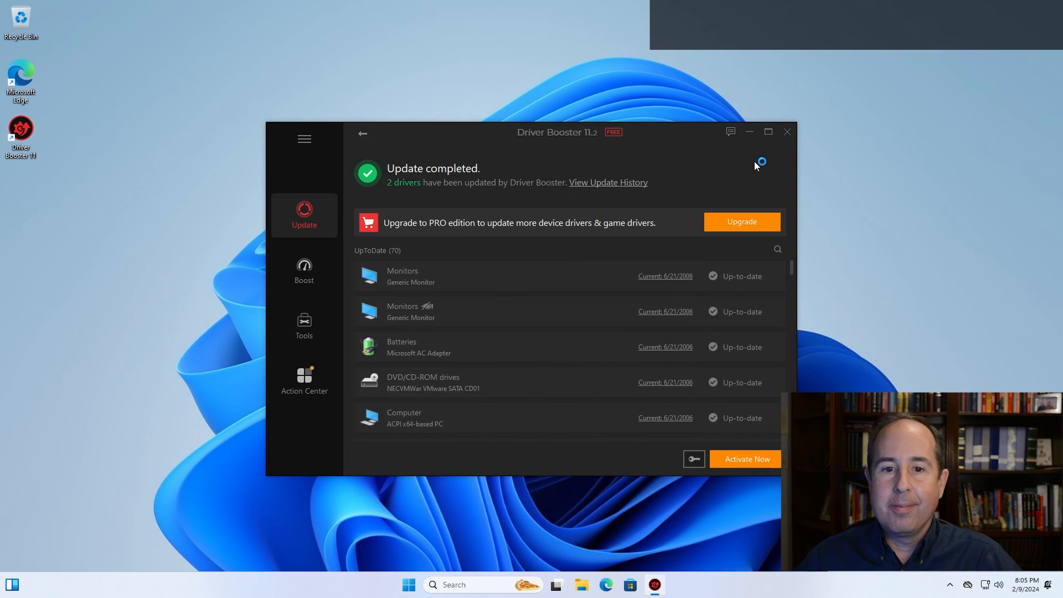
left_click(786, 132)
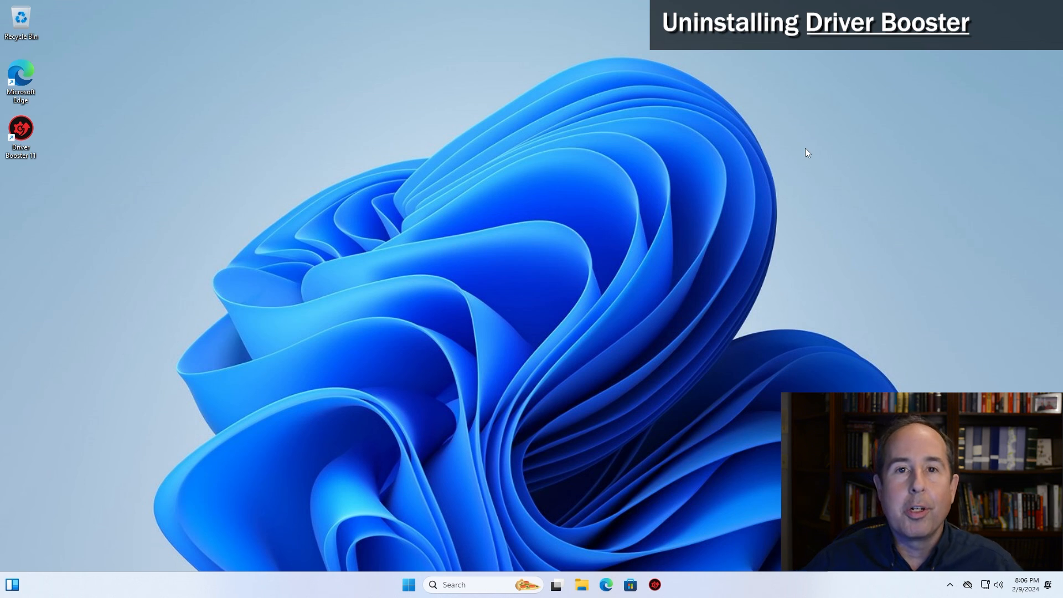
mouse_move(453, 539)
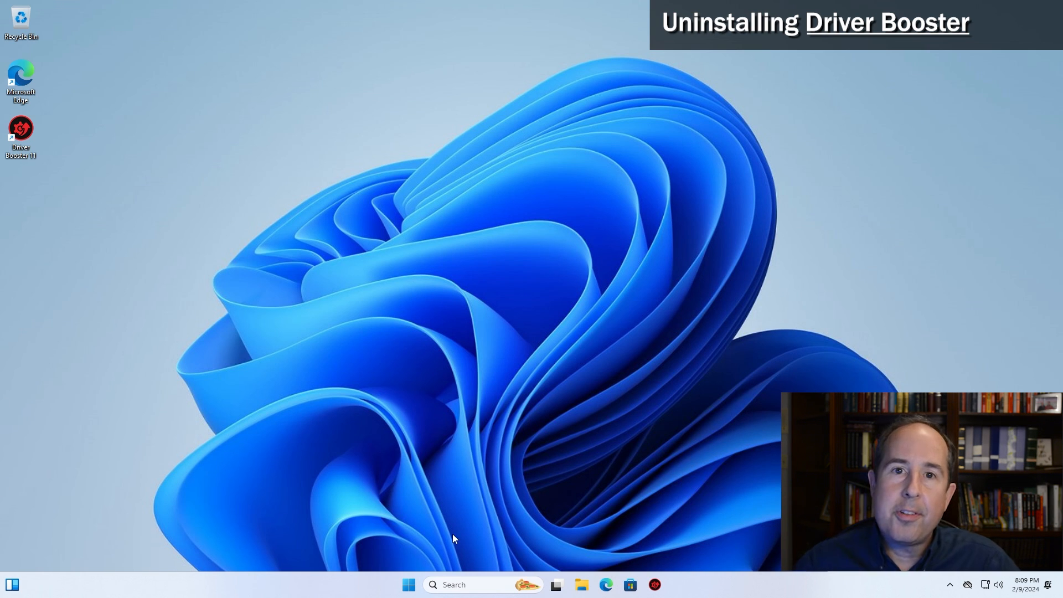
- Uninstall Driver Booster 11 from Settings > Apps > Installed apps
left_click(408, 585)
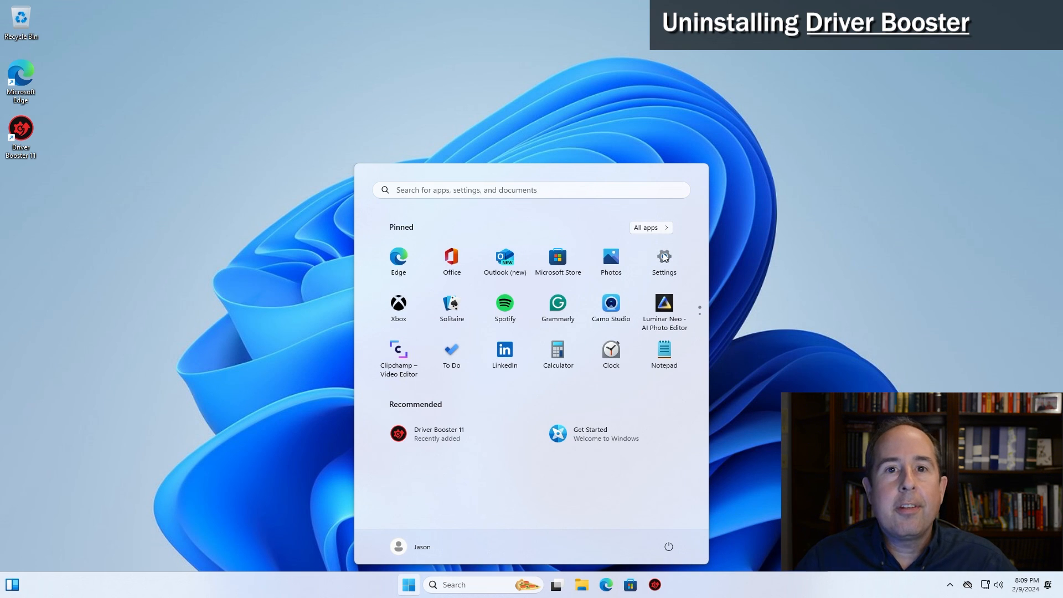
left_click(663, 261)
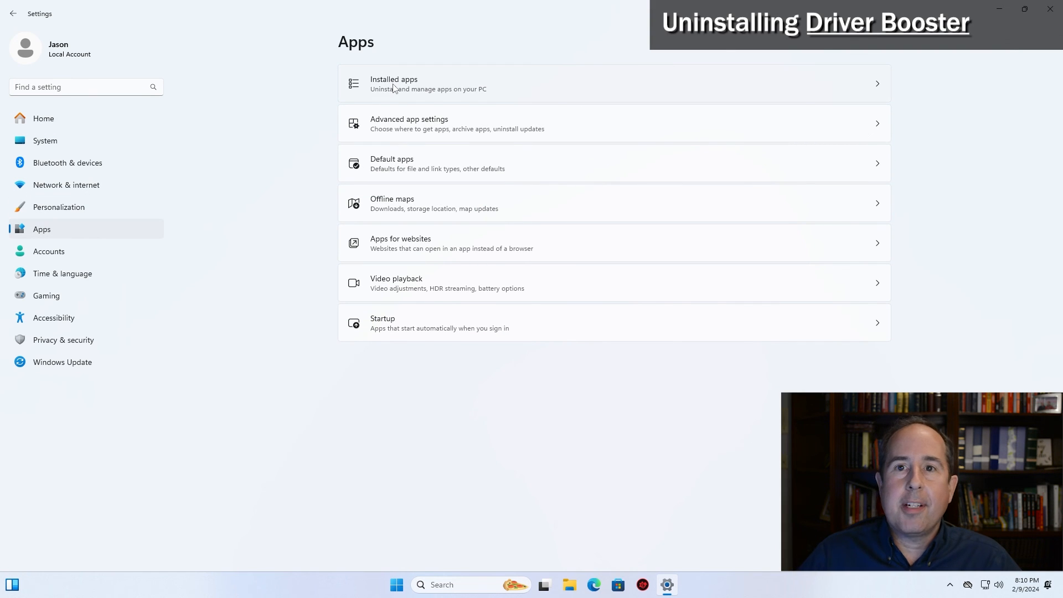
left_click(393, 84)
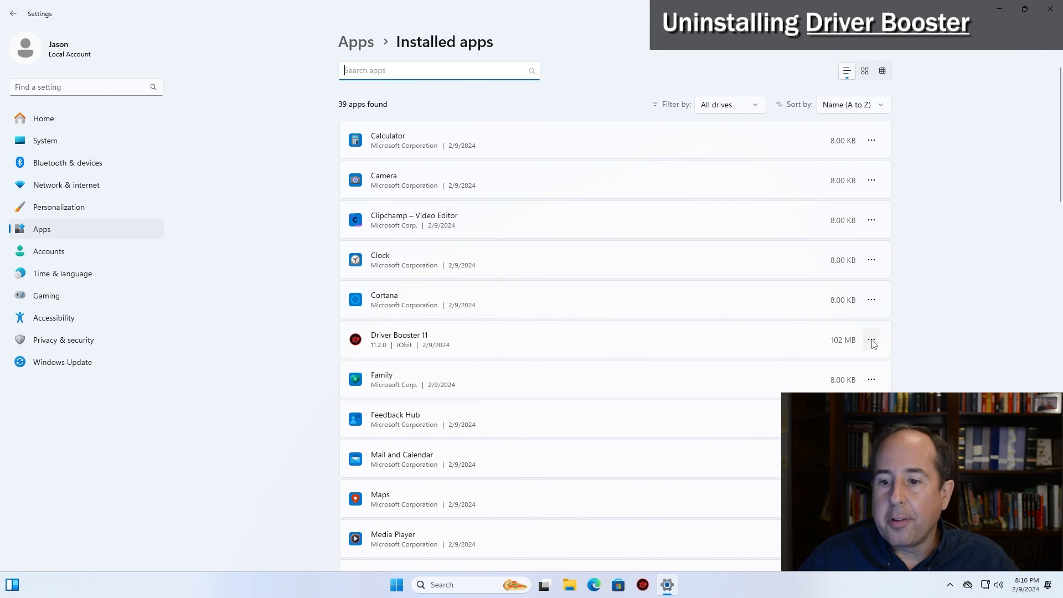
left_click(871, 339)
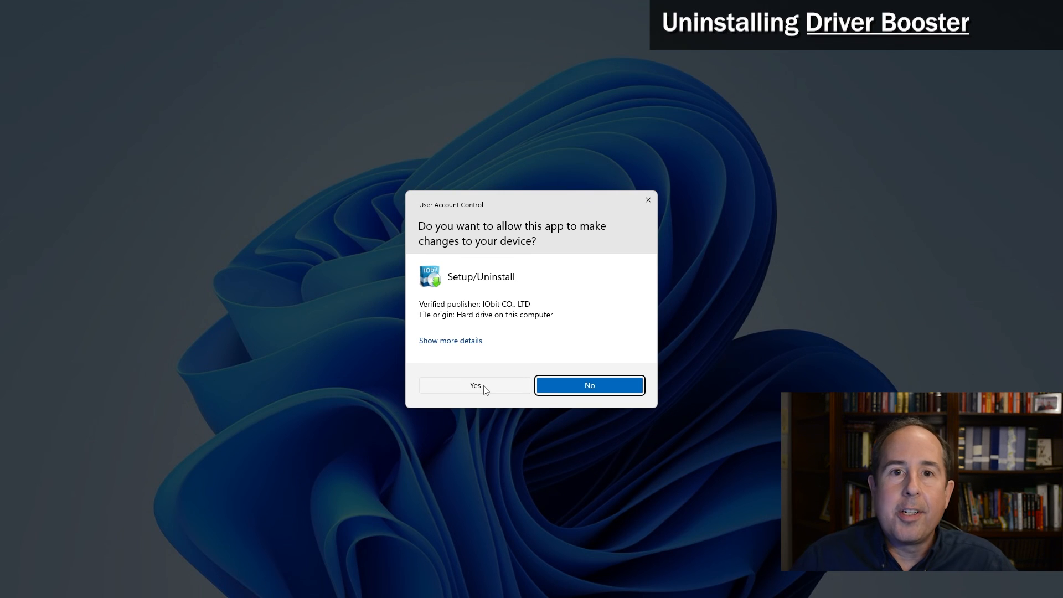
- Approve the uninstaller and remove Driver Booster 11 with all its leftover data
left_click(475, 386)
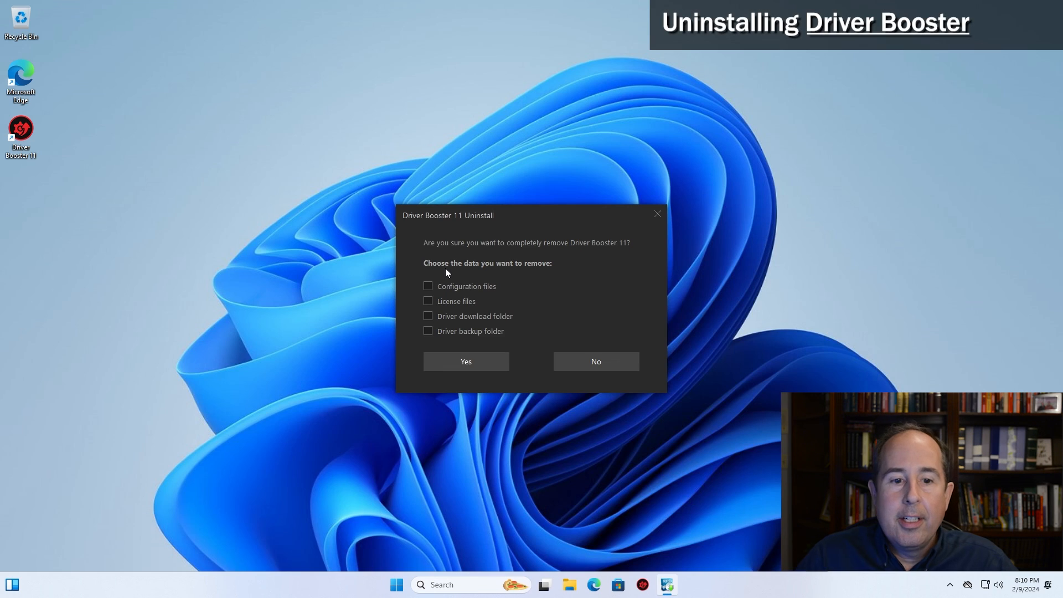
left_click(427, 301)
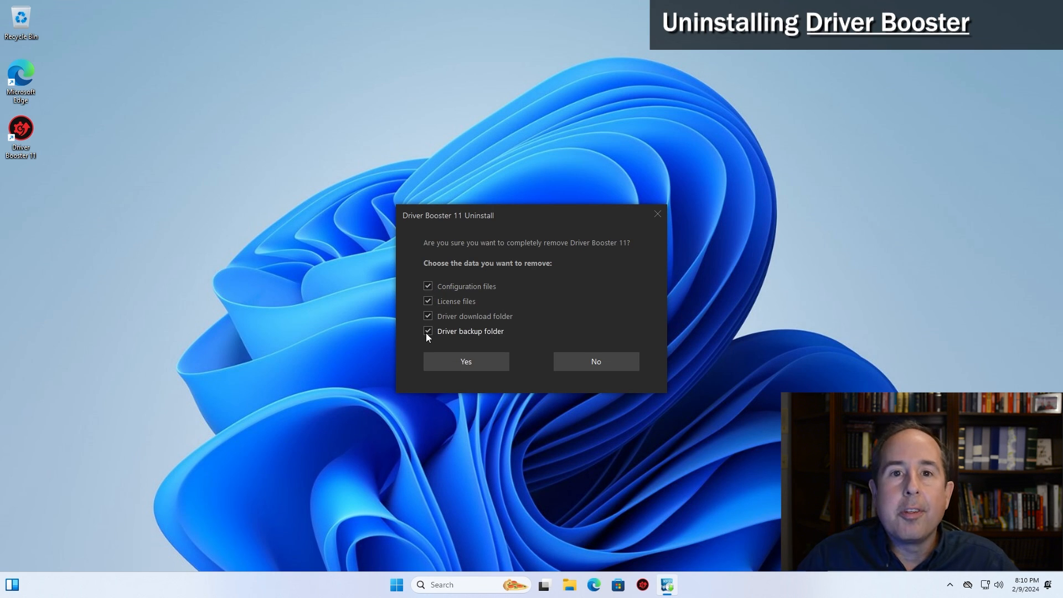
left_click(465, 362)
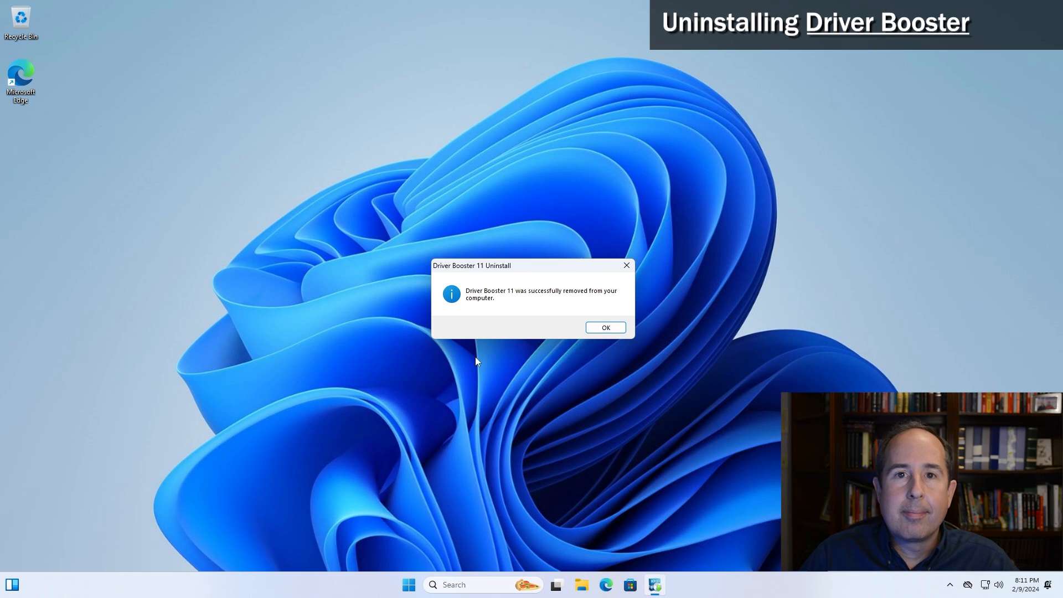
left_click(604, 328)
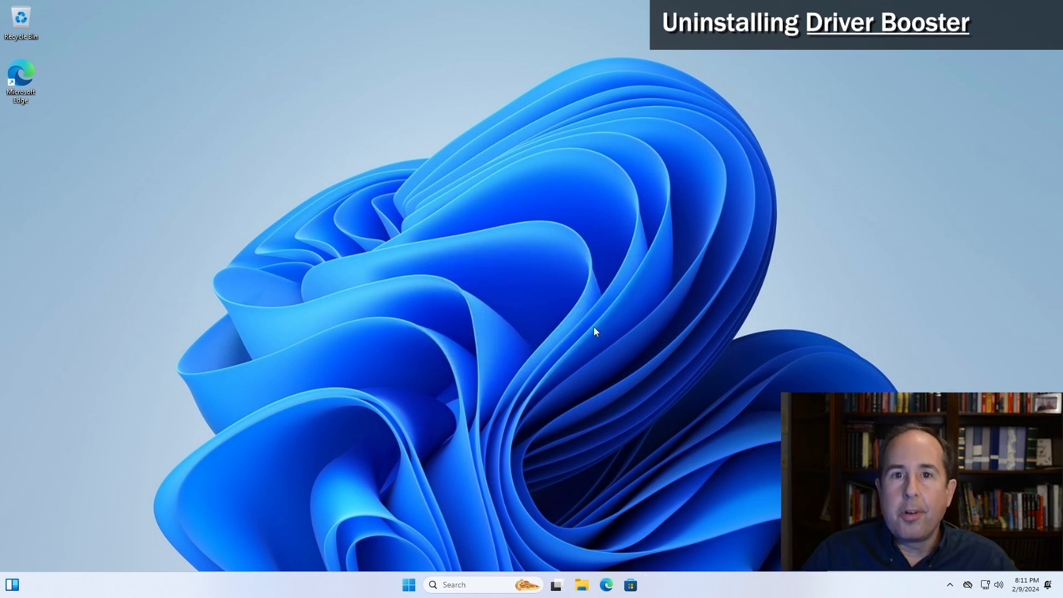
mouse_move(42, 115)
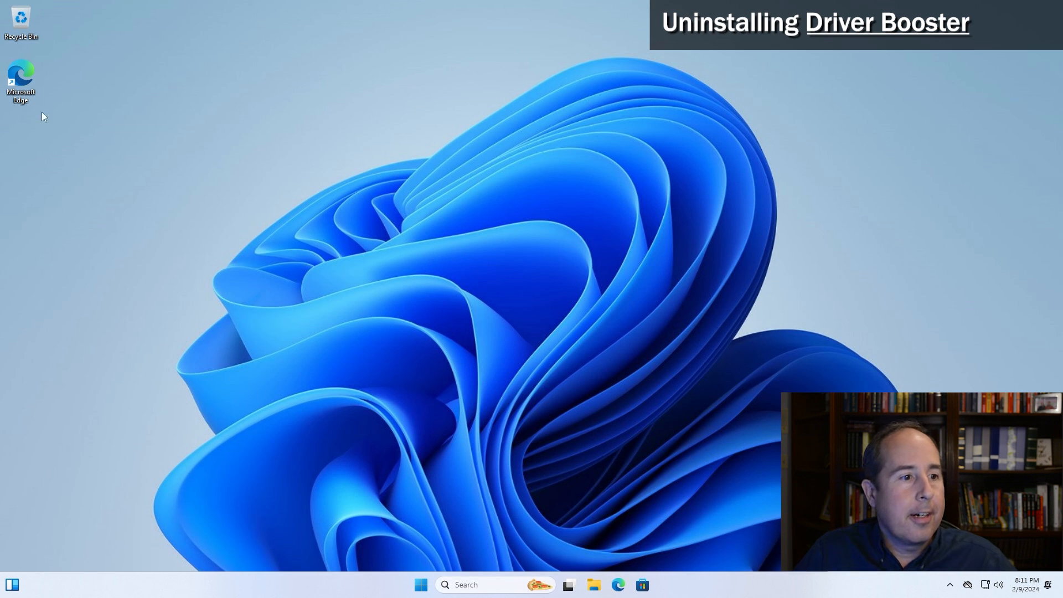
mouse_move(18, 134)
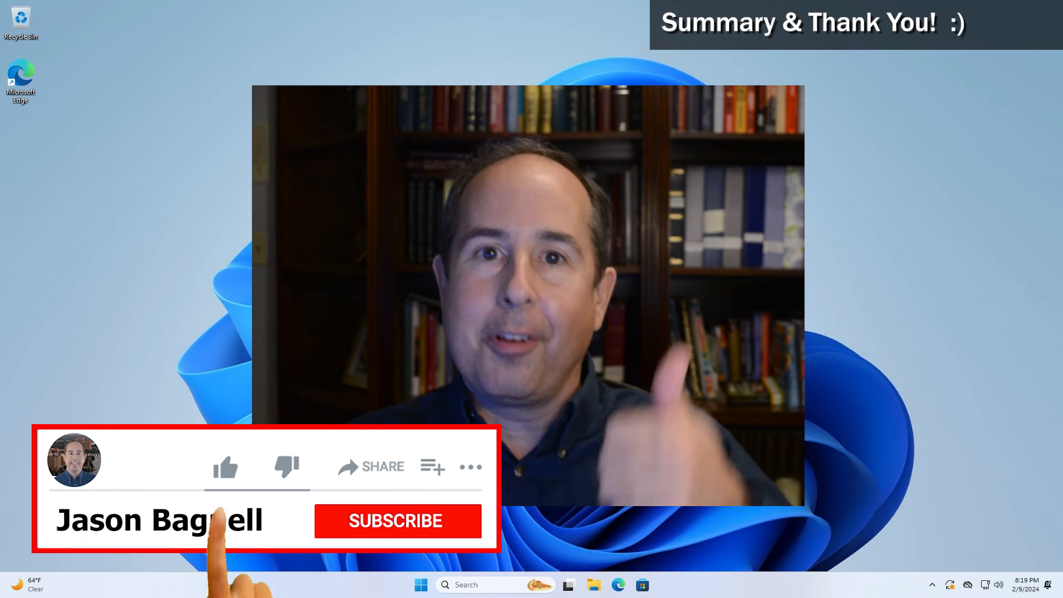
left_click(395, 520)
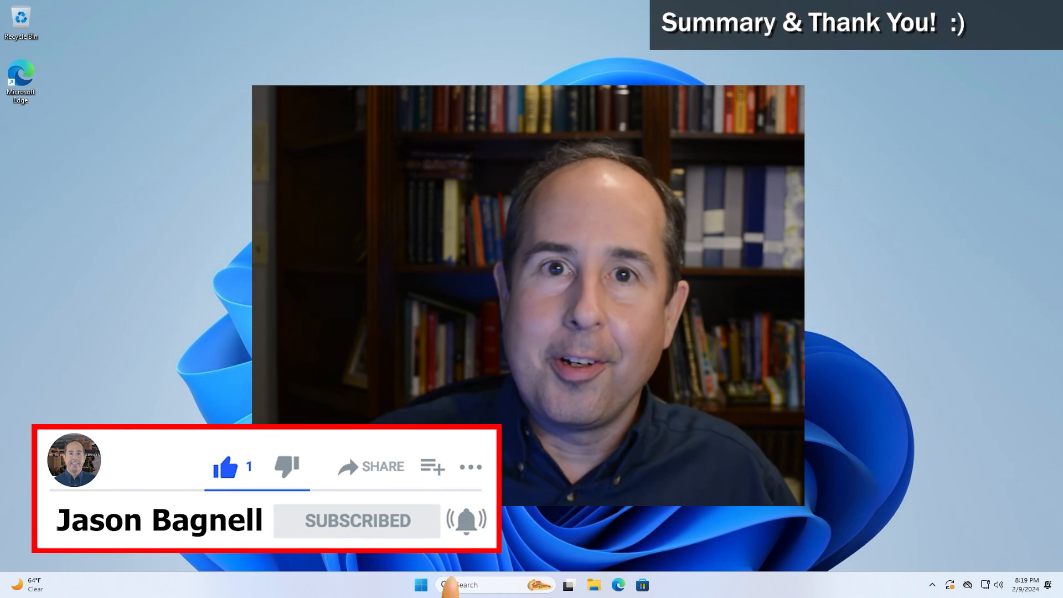